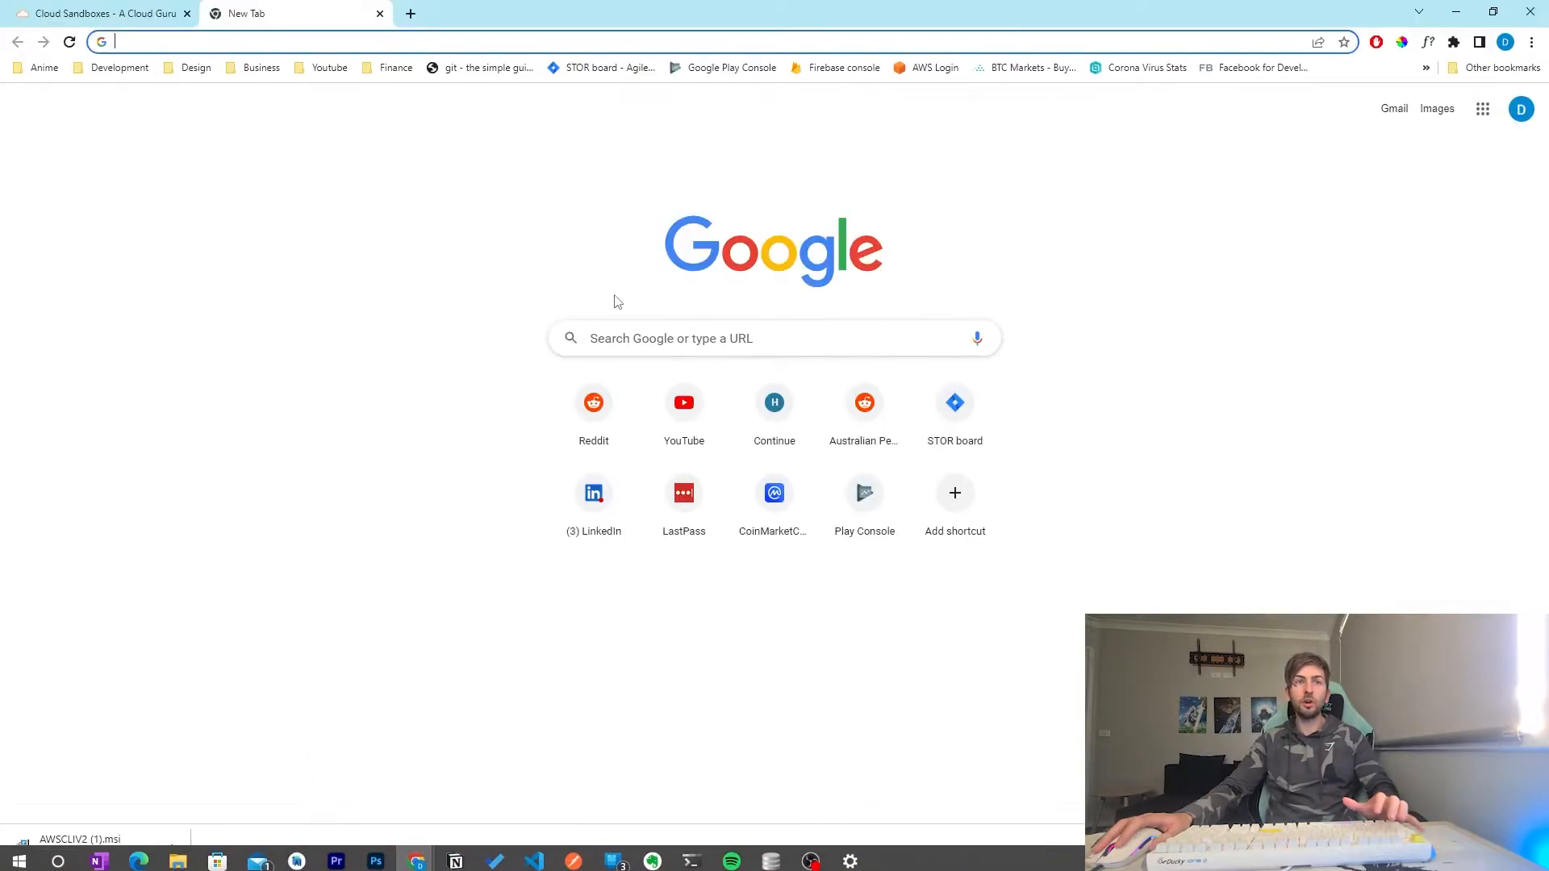
- Search Google for 'aws cli', reach the AWS CLI page and download the 64-bit Windows installer
text(aws cli)
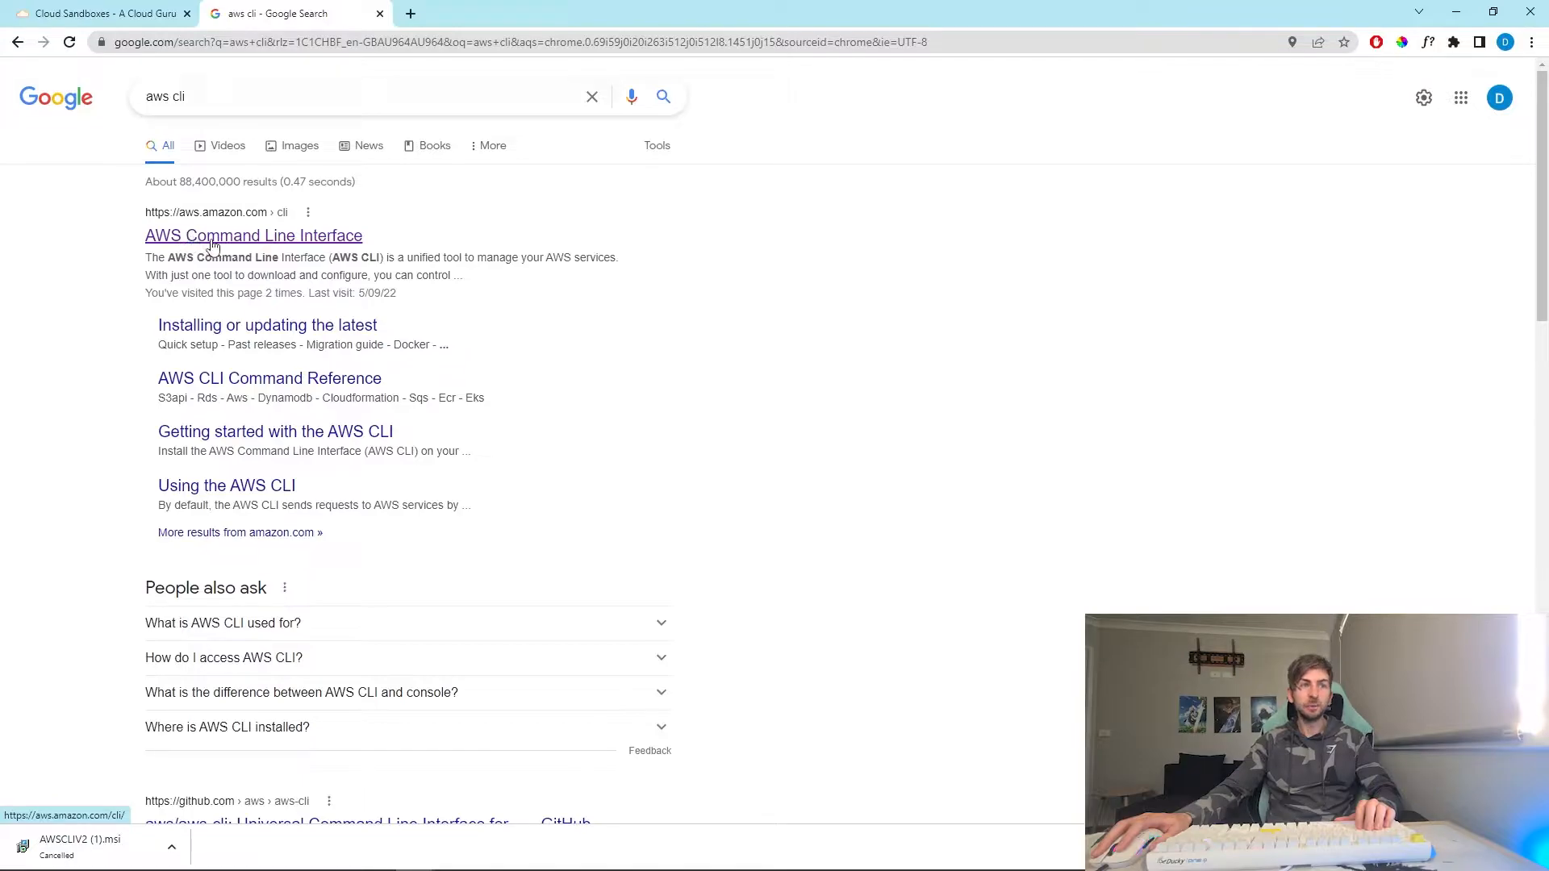
click(254, 235)
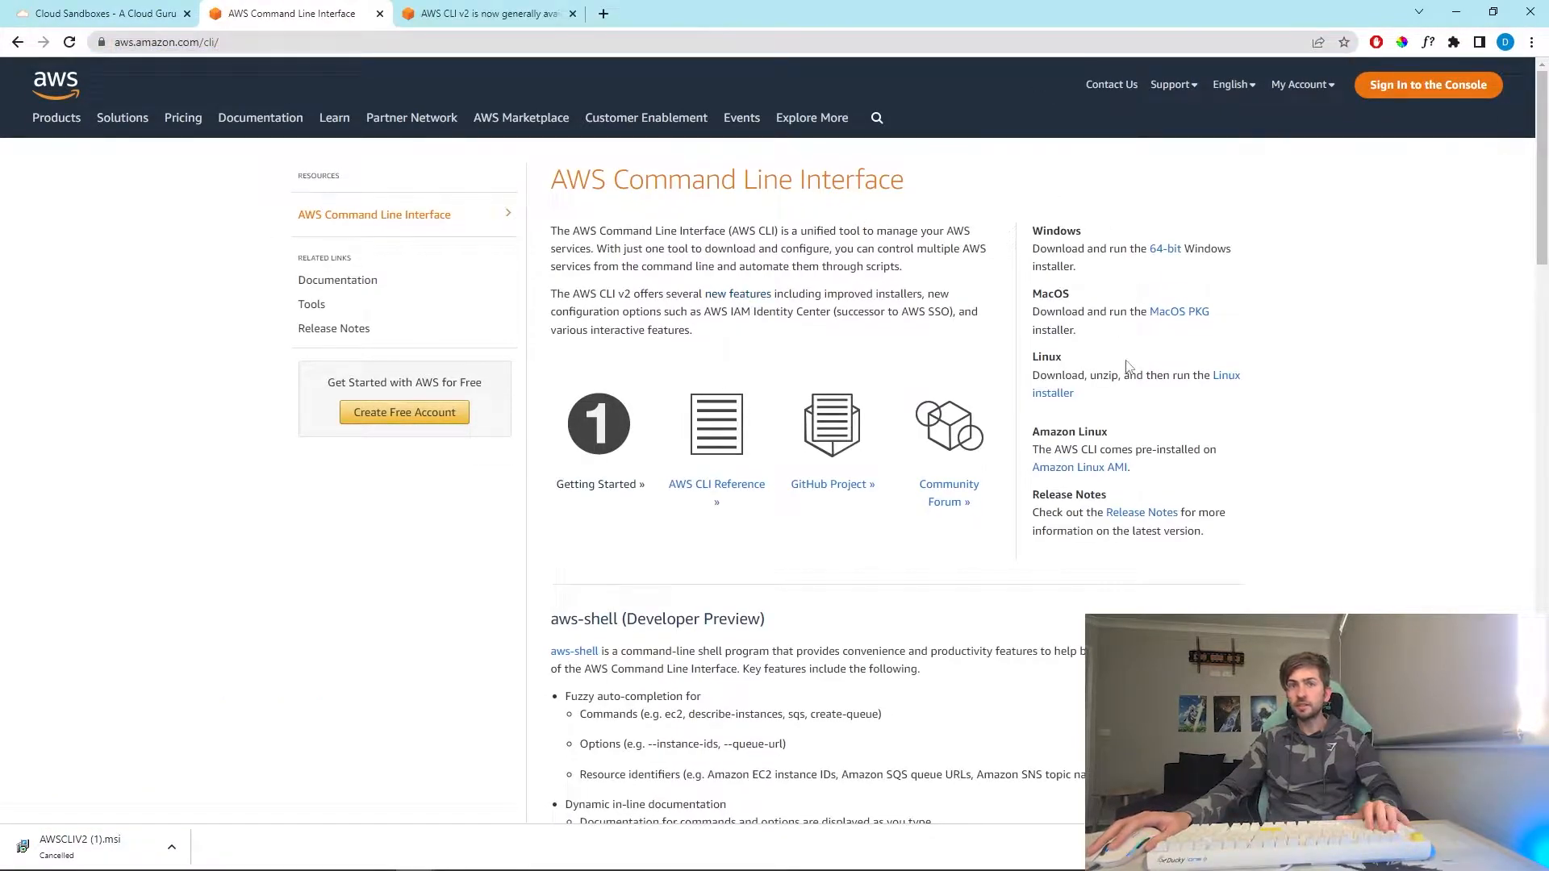
mouse_move(1163, 248)
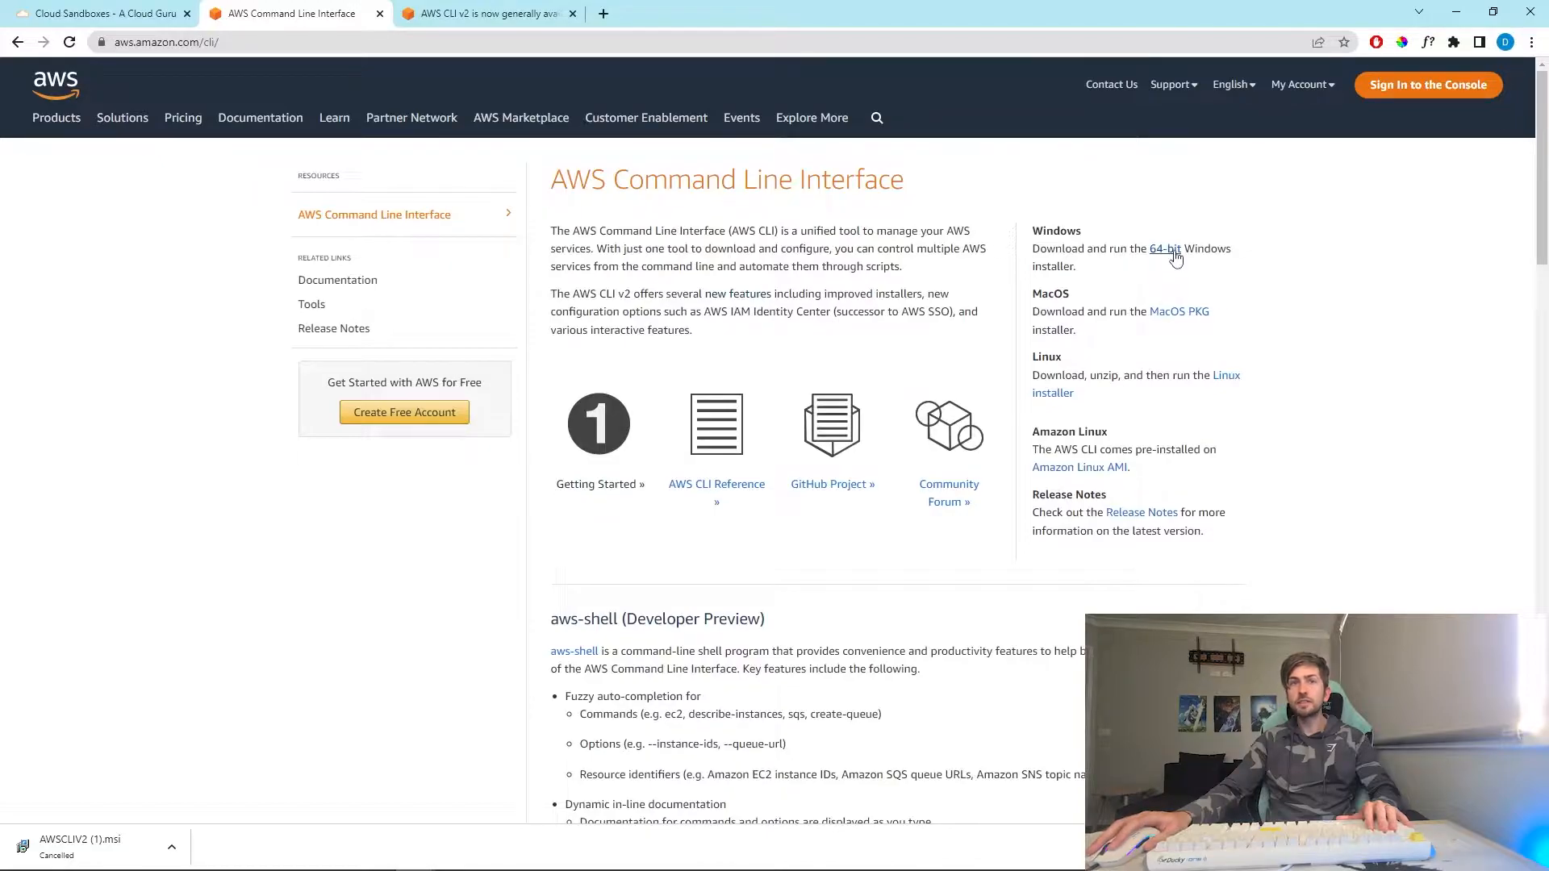
click(1164, 249)
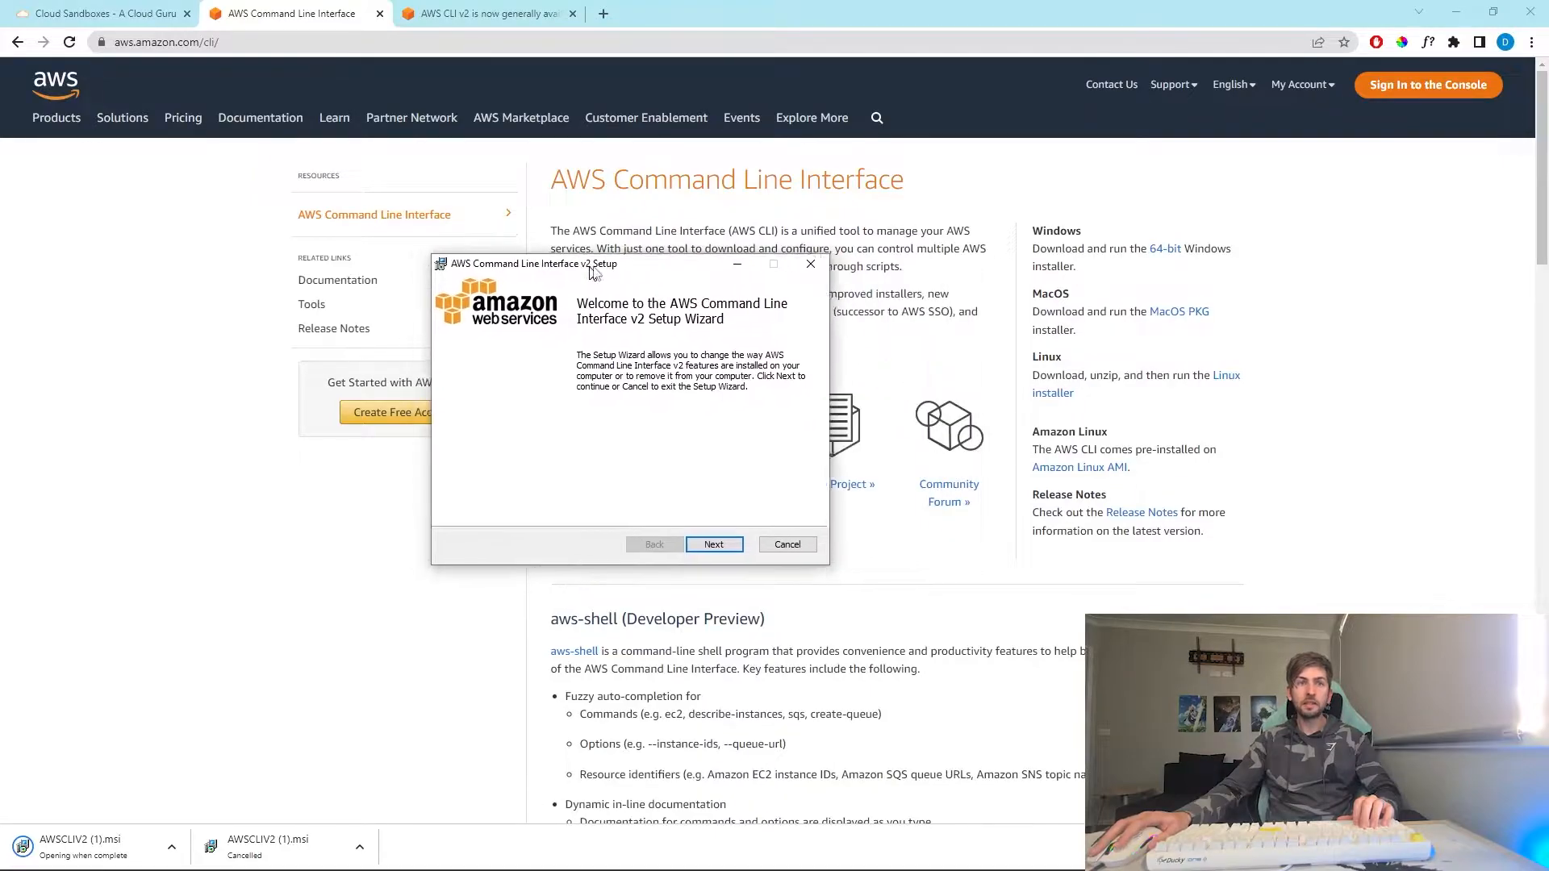
- Advance through the AWS CLI v2 setup wizard to complete the installation
click(713, 544)
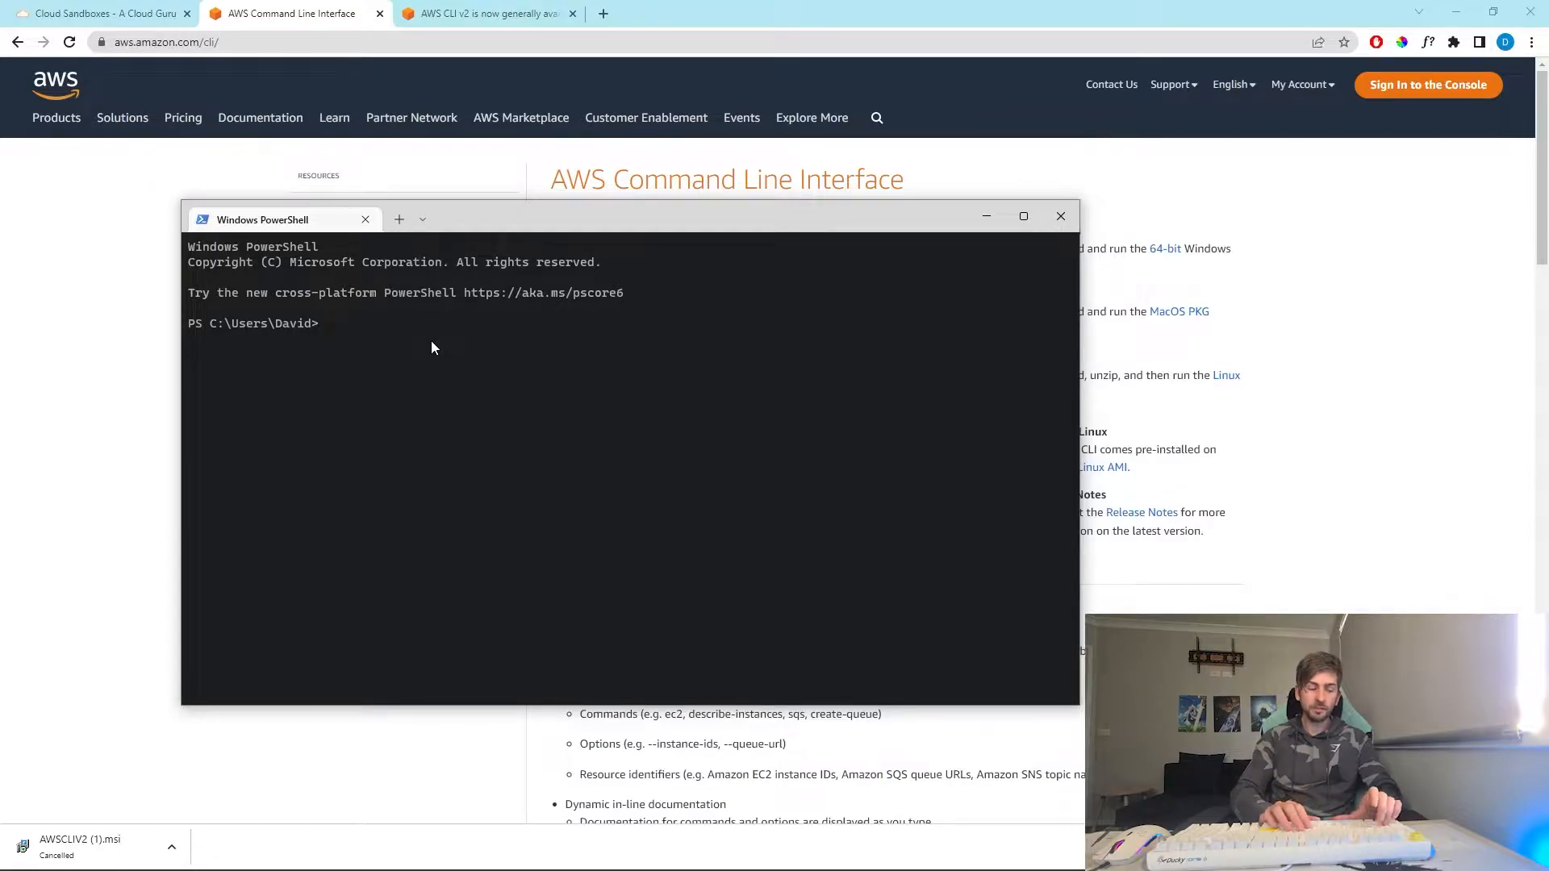
- Run 'aws --version' in PowerShell to confirm the installed CLI version
text(aws)
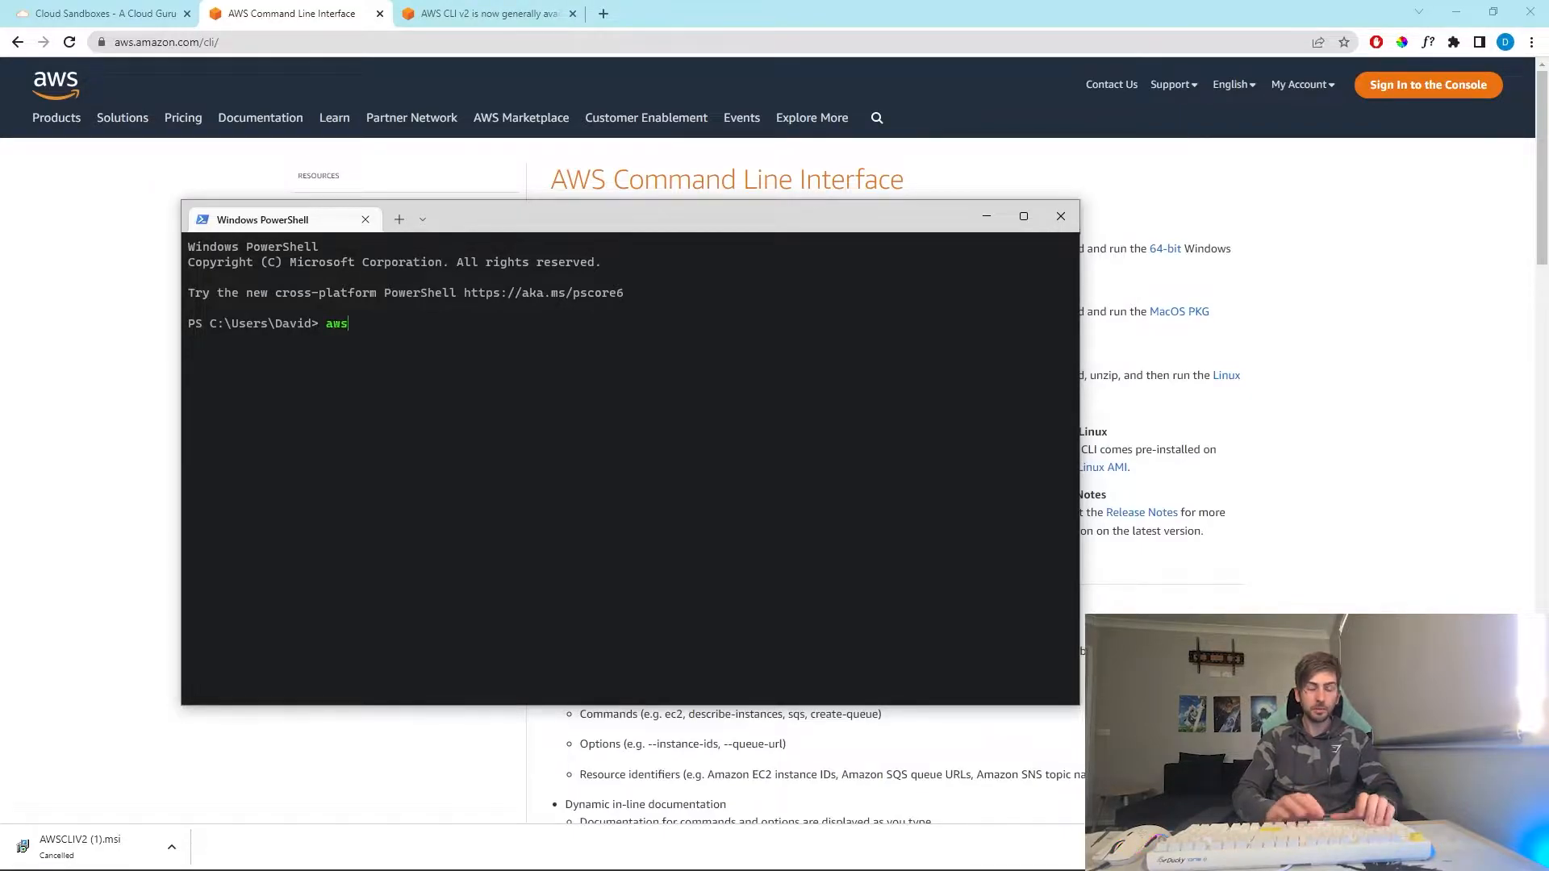
text(--versio)
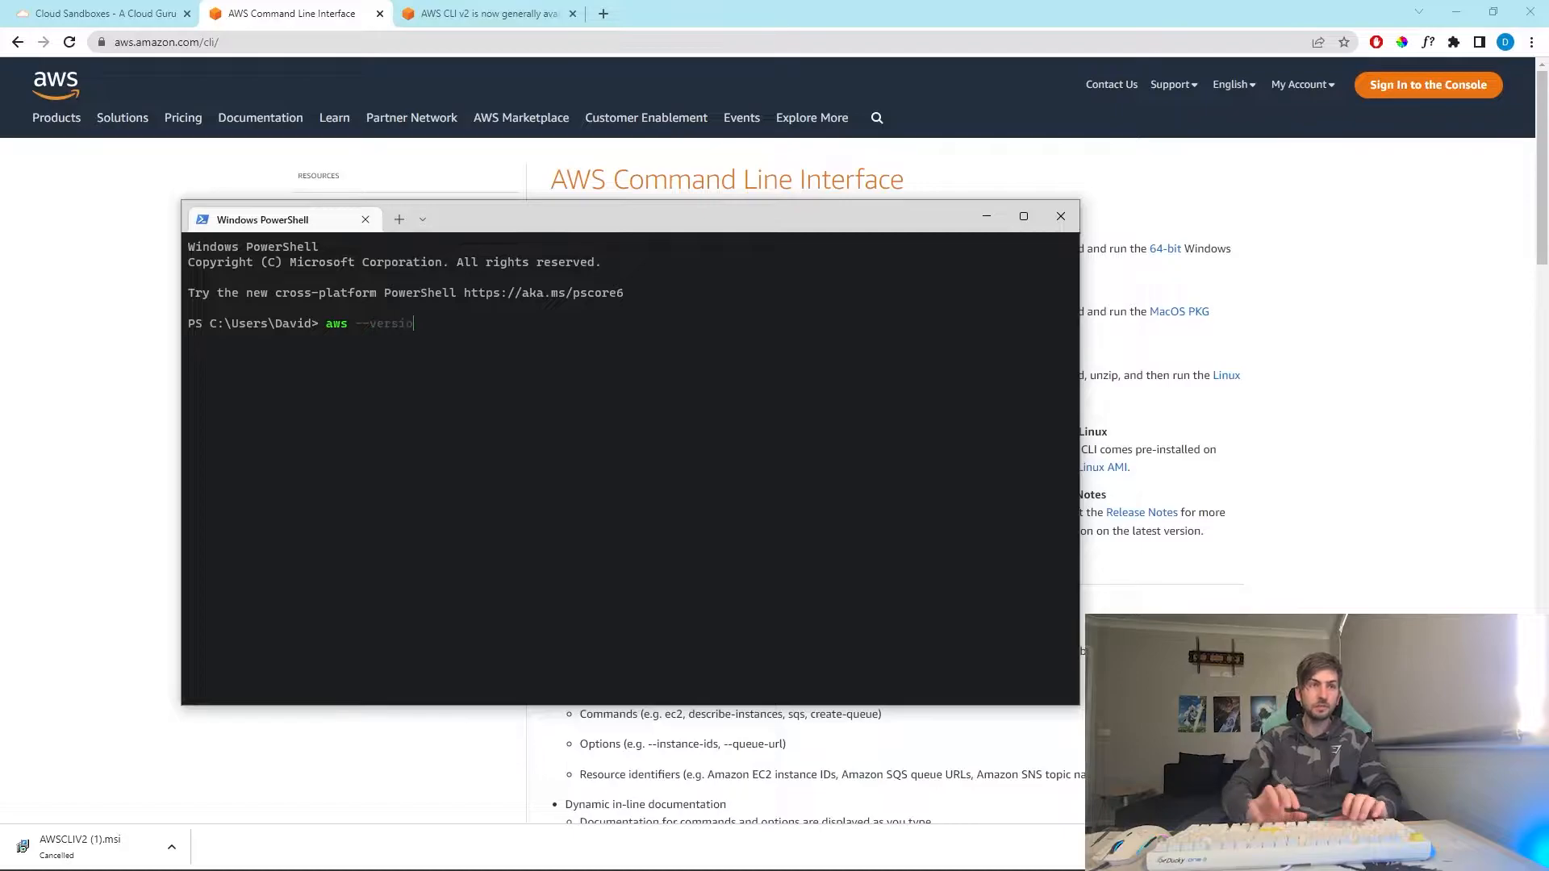
key(Enter)
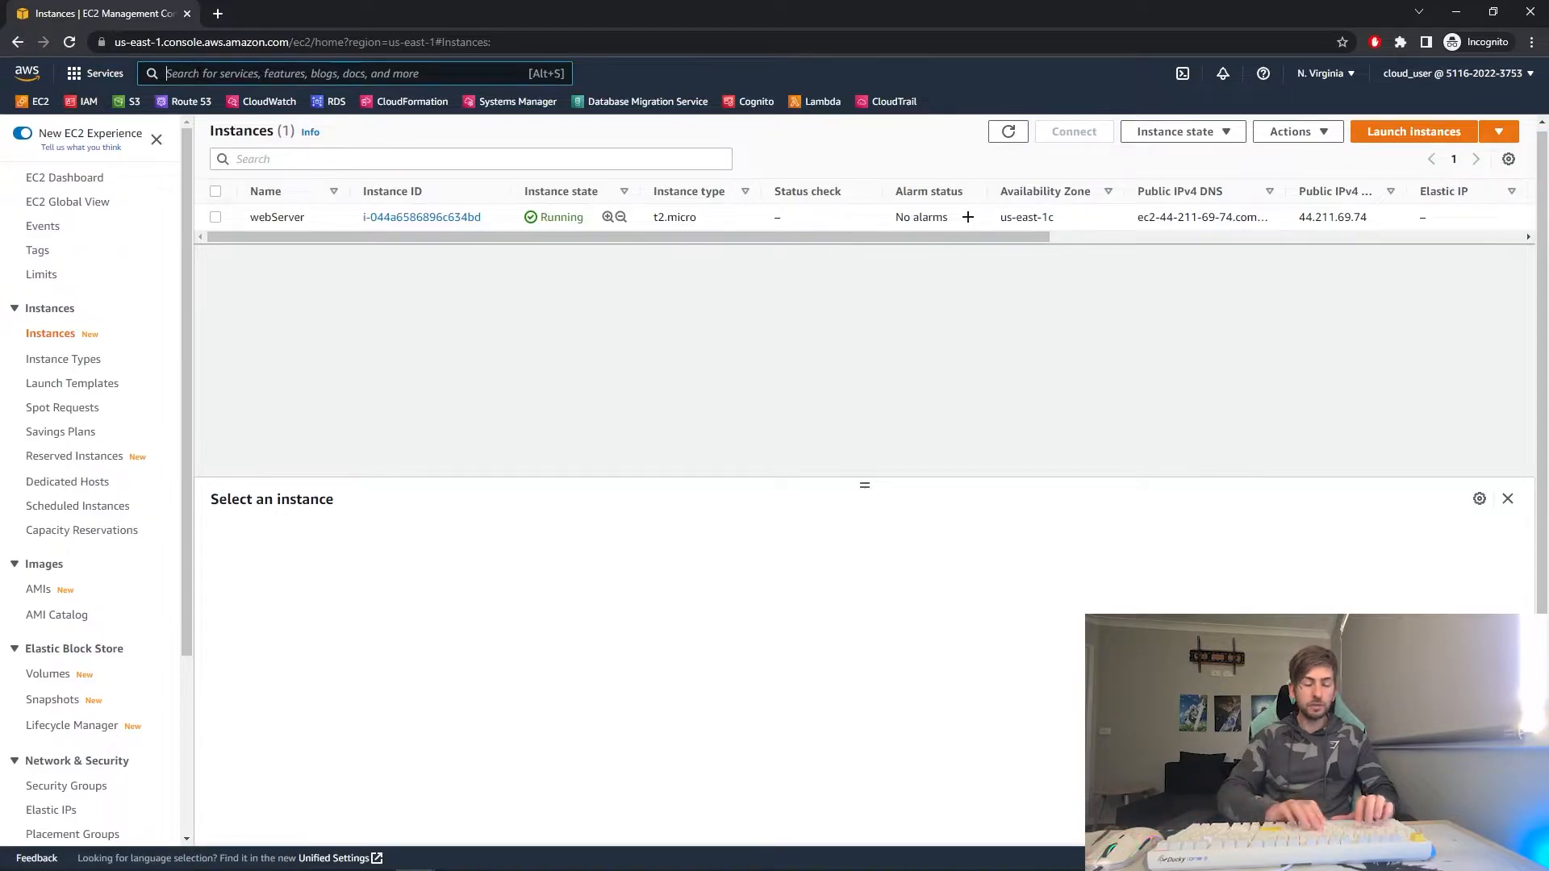
- Search the console for 'iam' and reach the IAM Users list
text(iam)
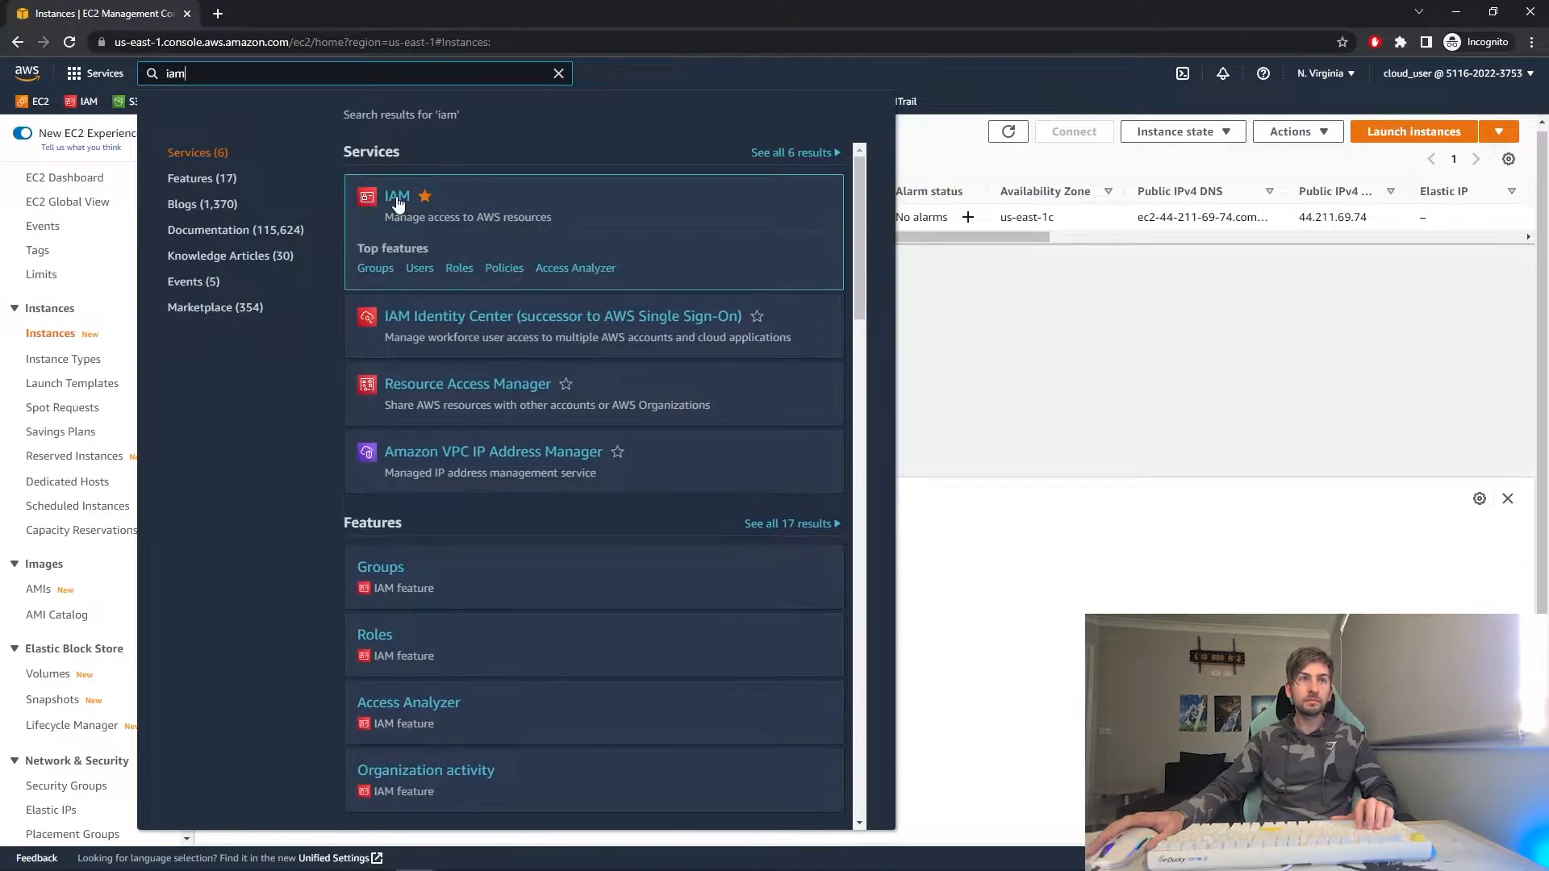
click(397, 195)
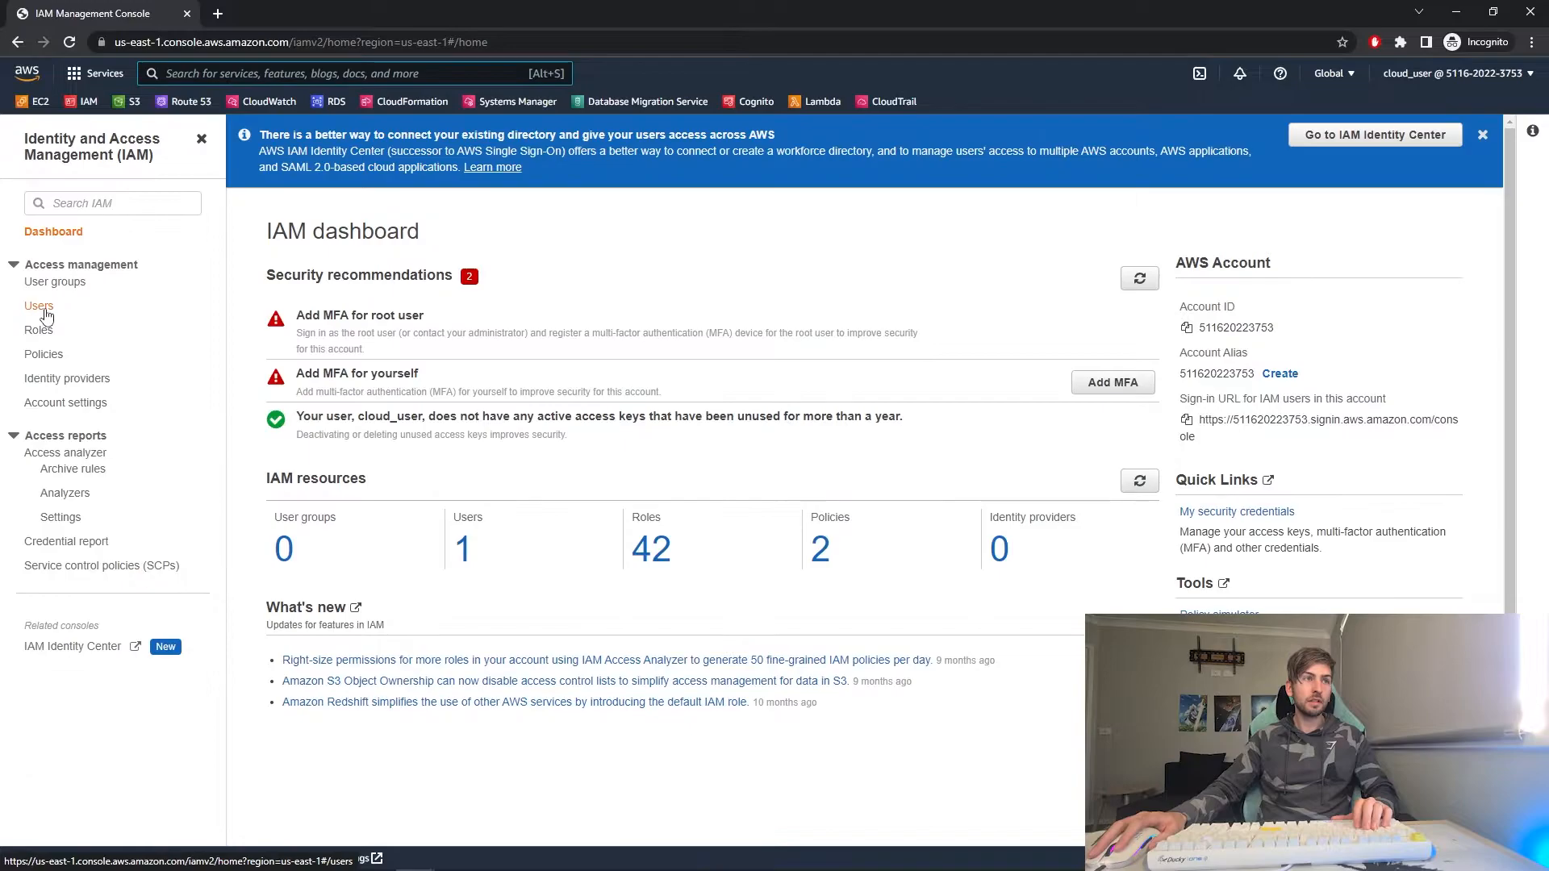
click(38, 305)
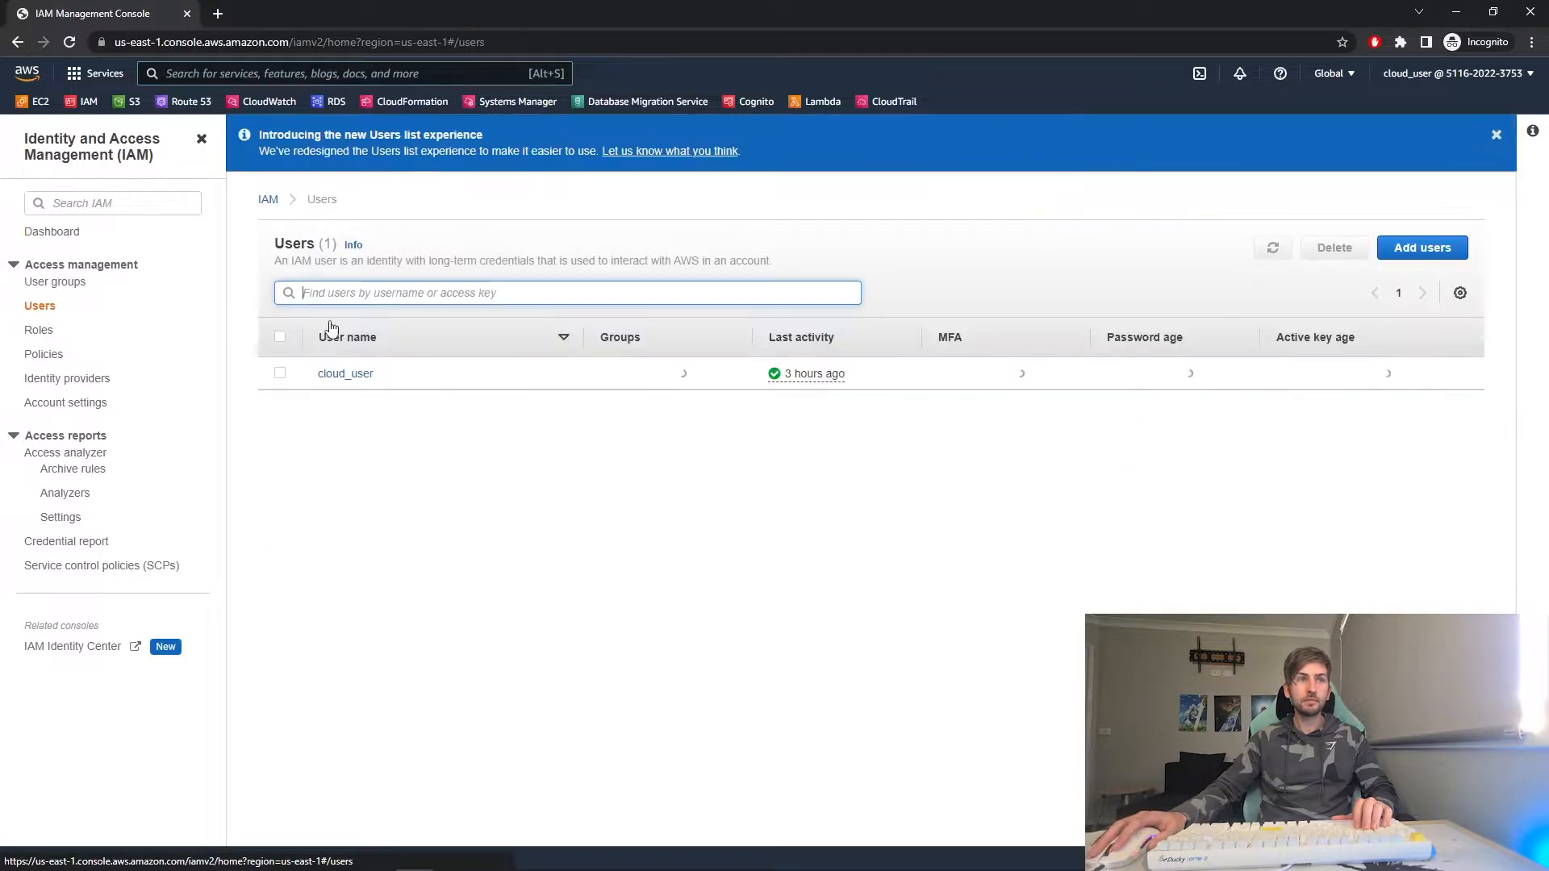
- Open the only IAM user and show its Security credentials with one active access key
click(280, 372)
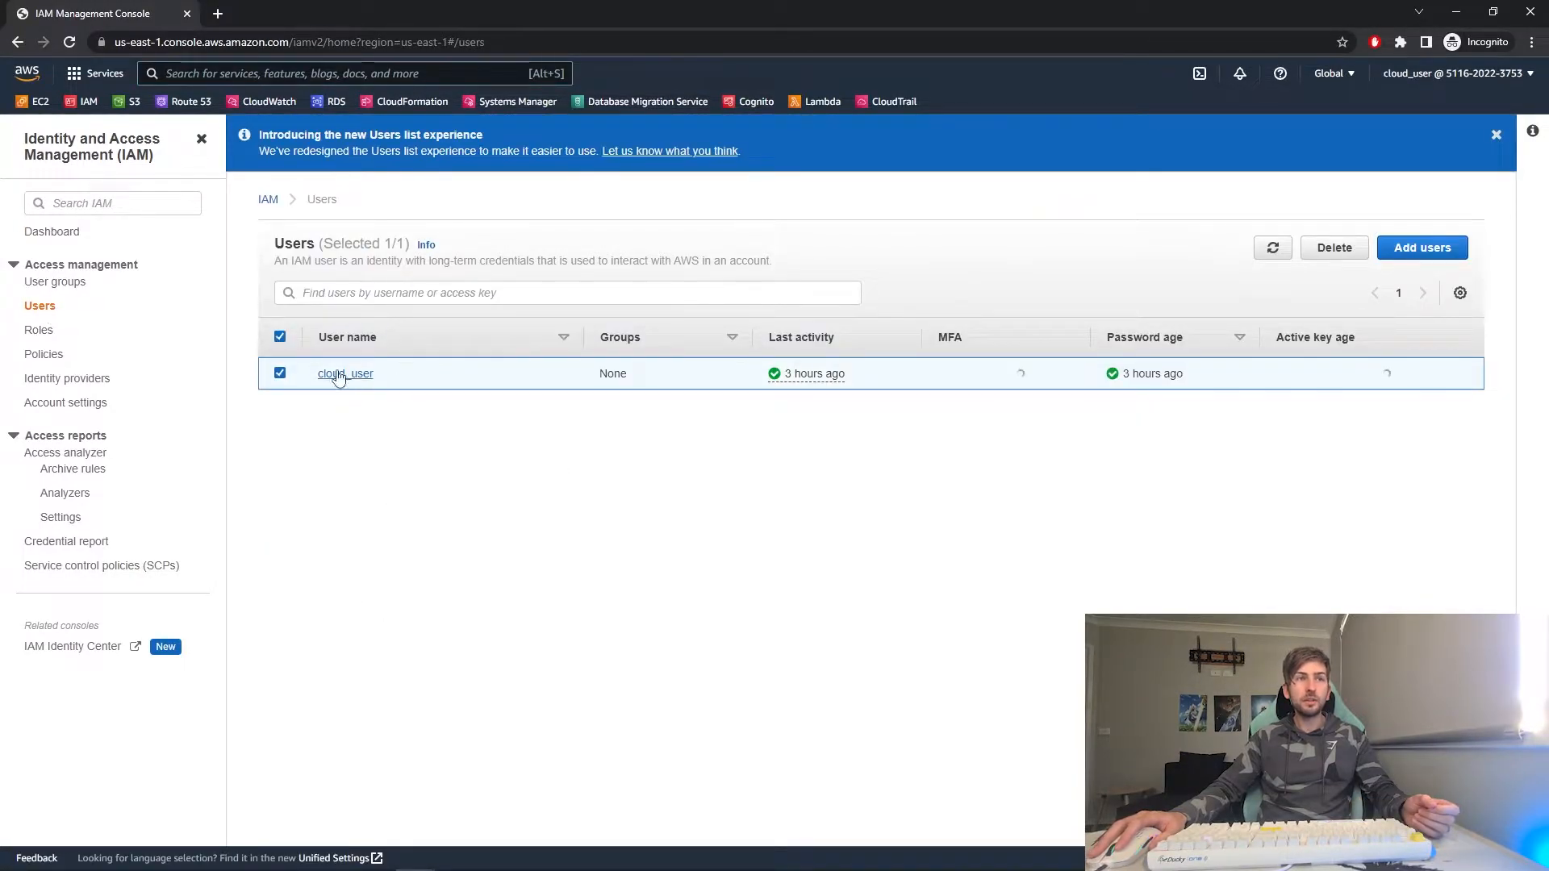
click(345, 372)
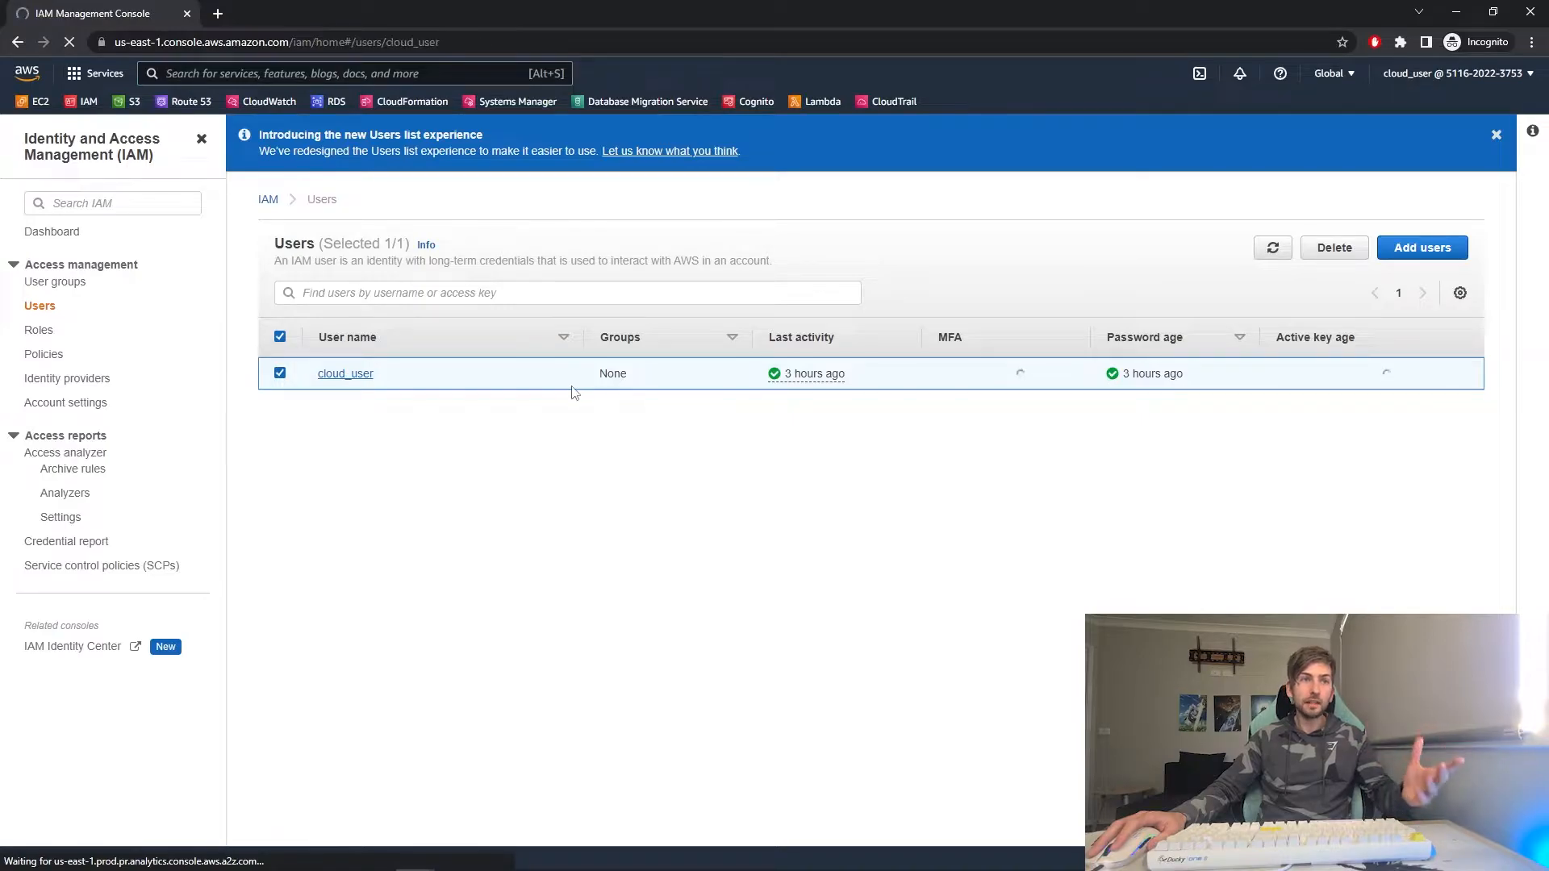
click(346, 372)
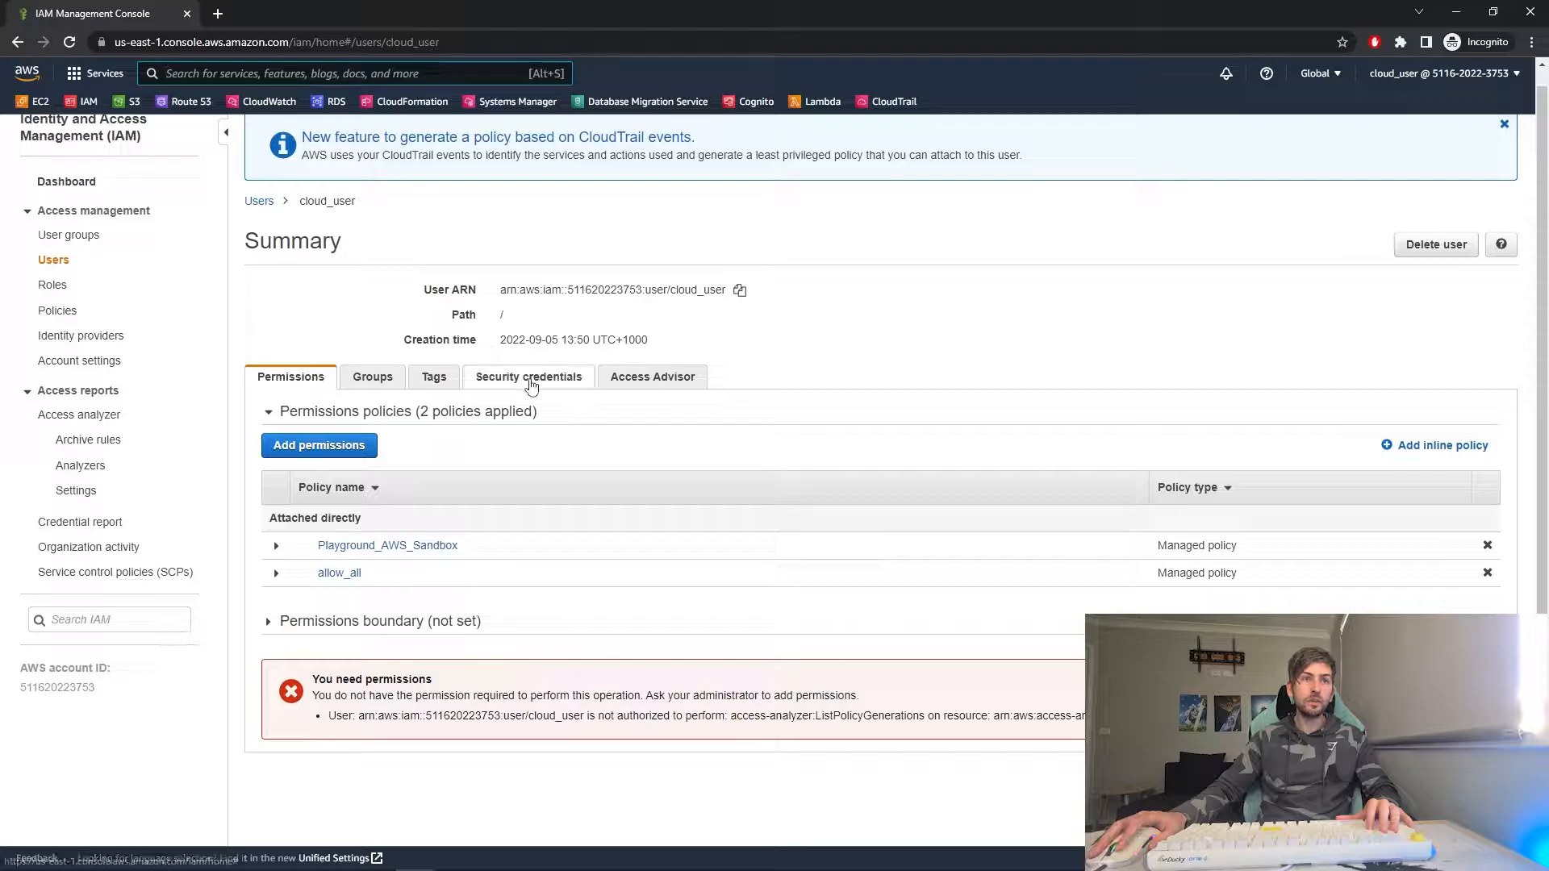
click(528, 375)
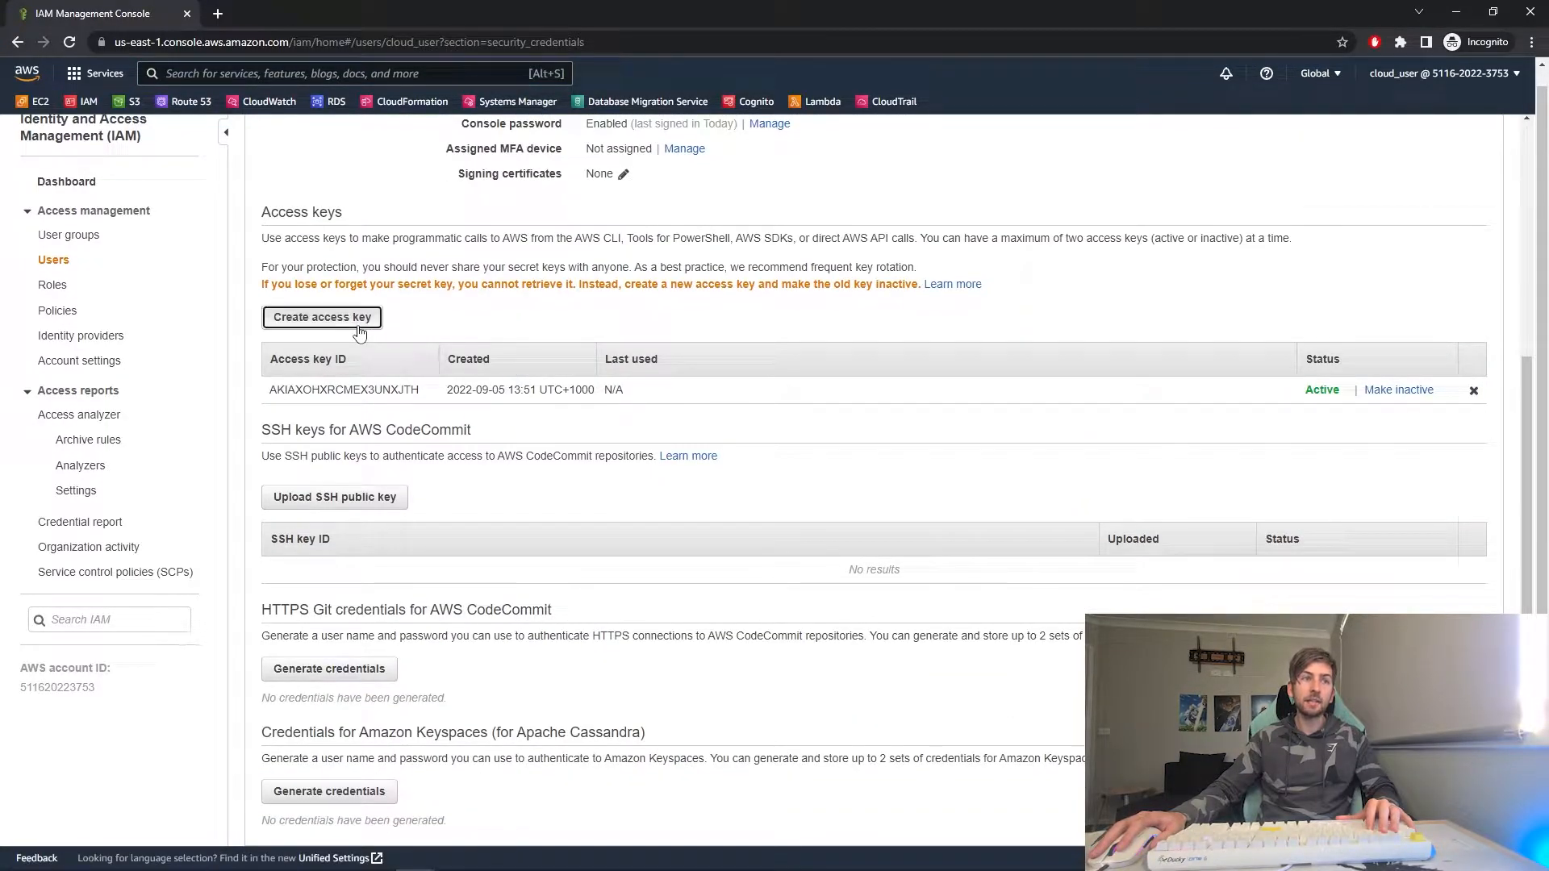
- Create a new access key for cloud_user and select its Access key ID to copy it
click(322, 316)
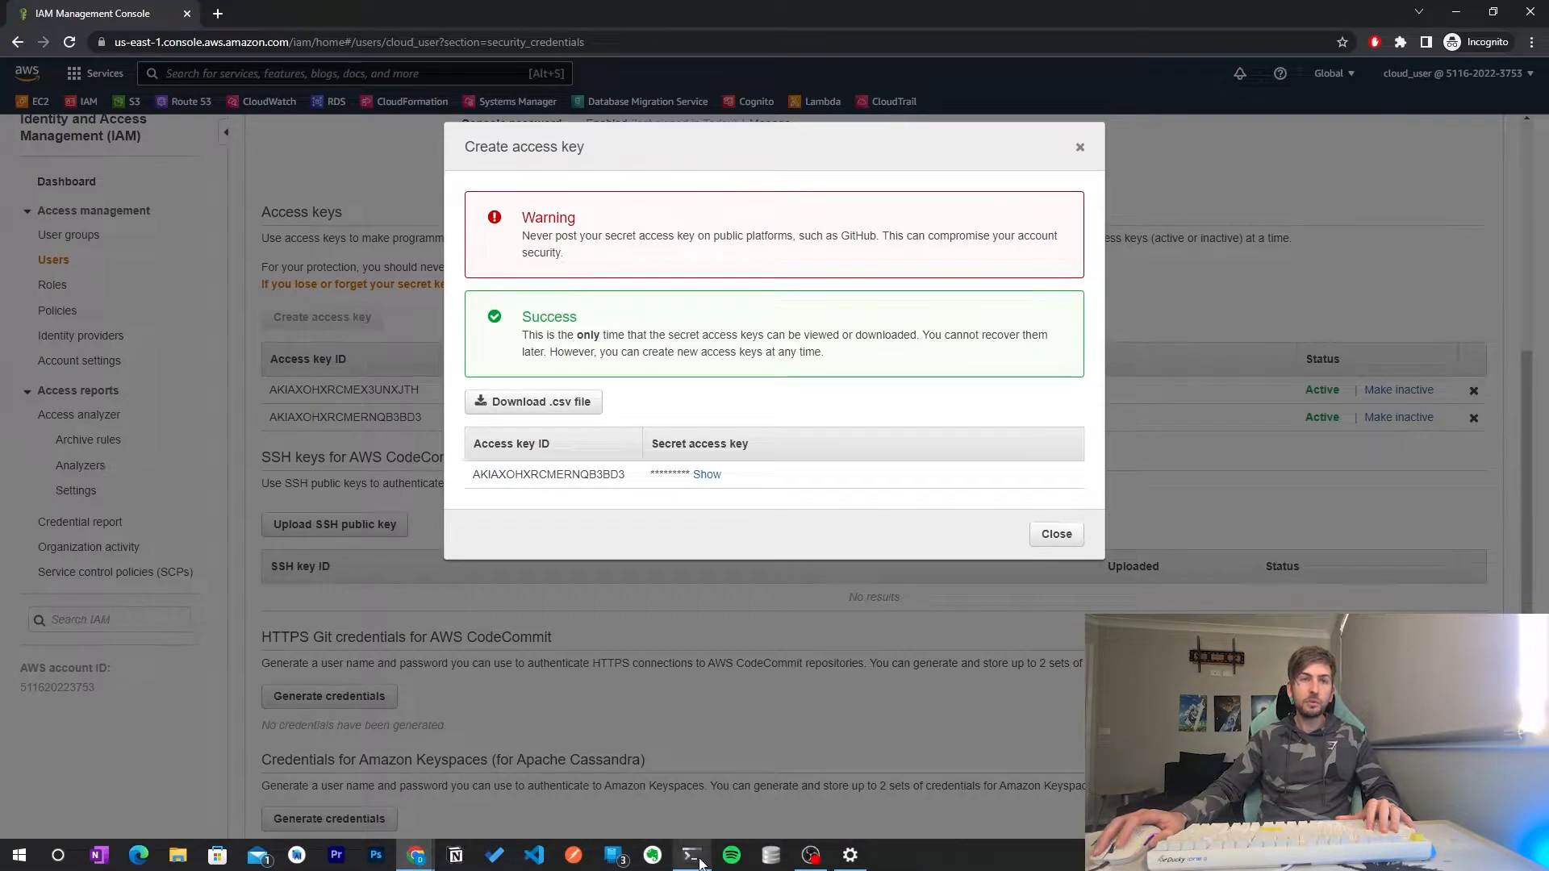
click(692, 855)
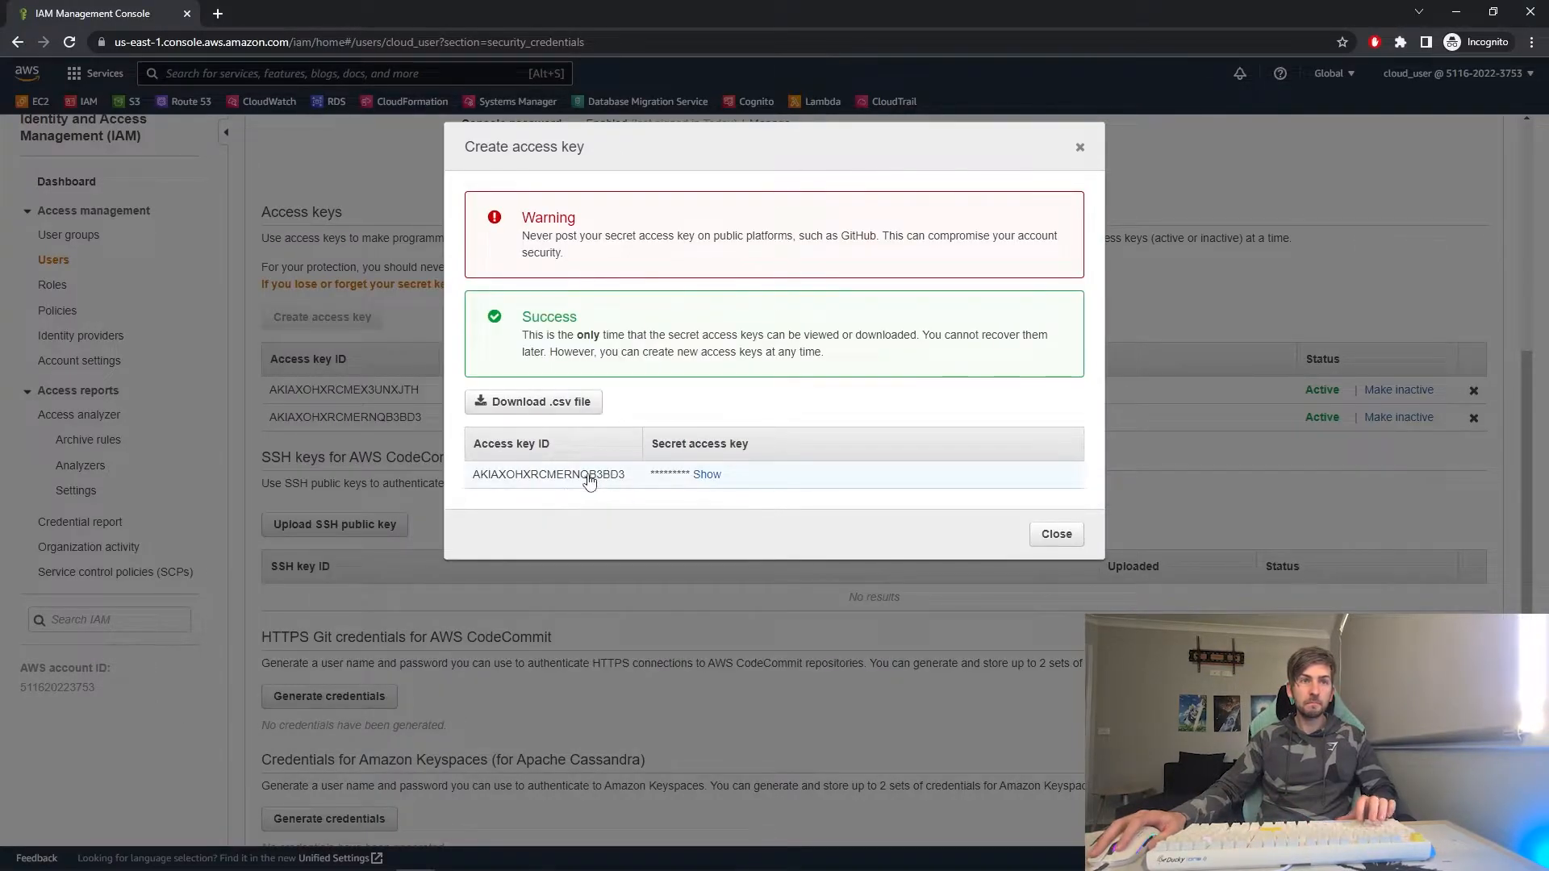
double_click(548, 474)
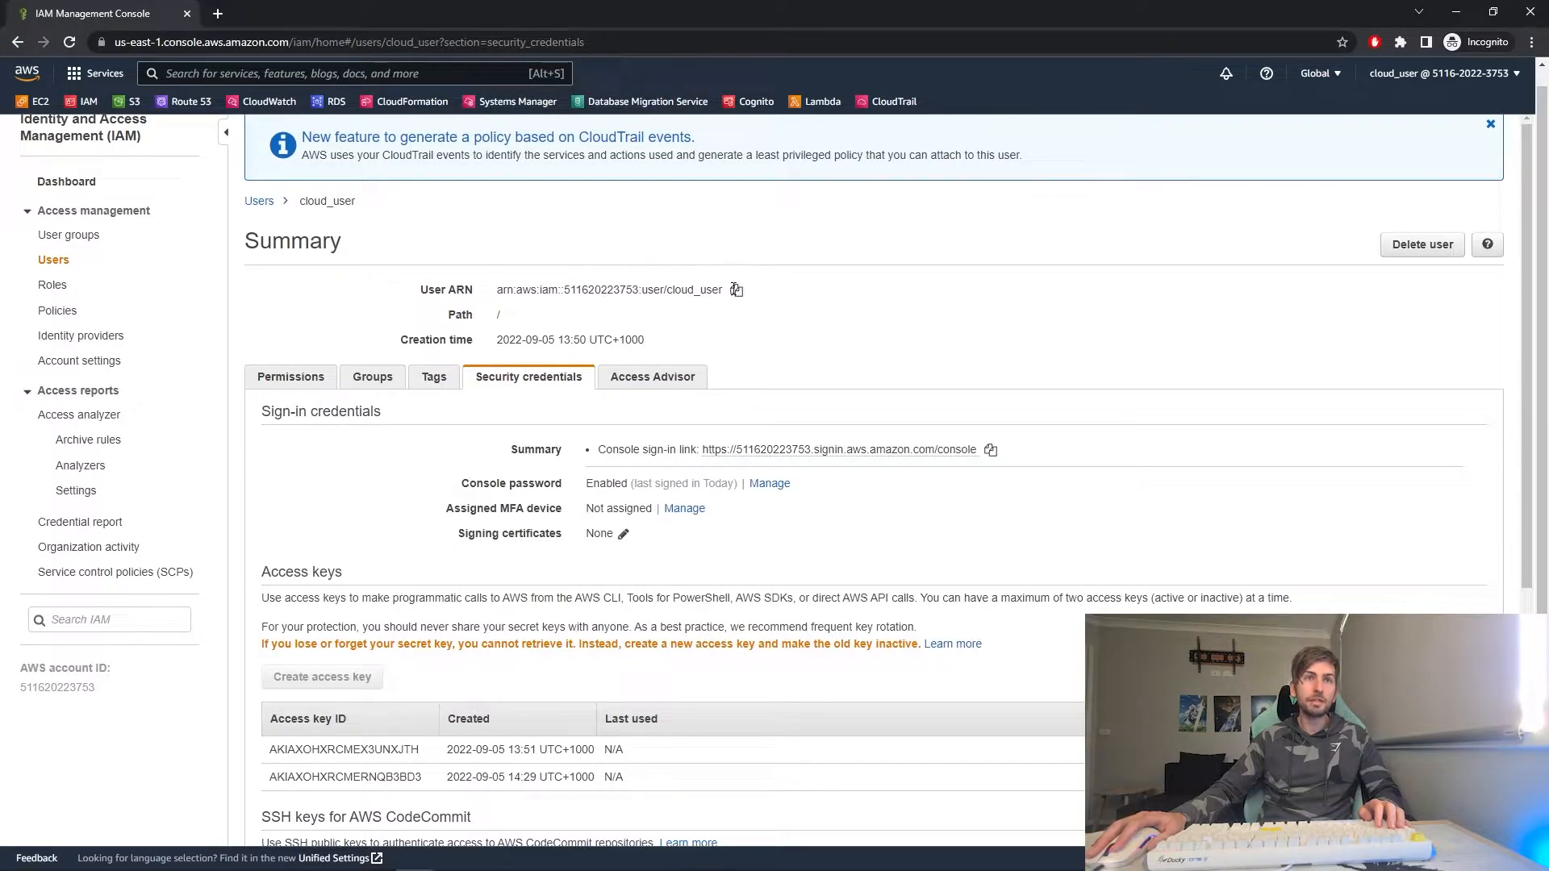
- Copy the user's ARN, then search Google for the AWS config file location and highlight the answer
double_click(609, 289)
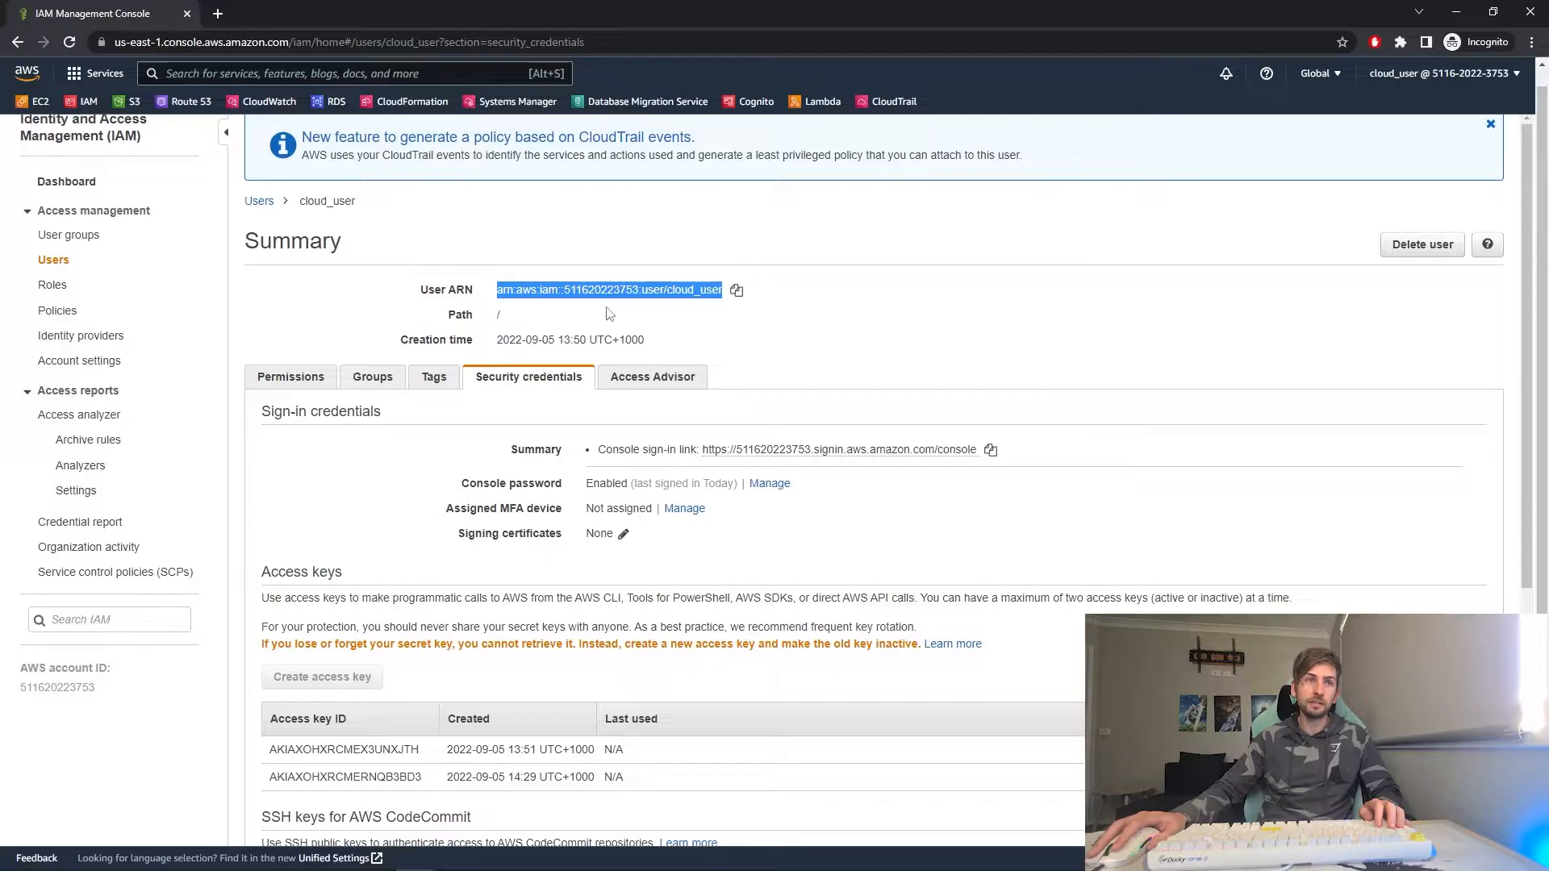
click(292, 13)
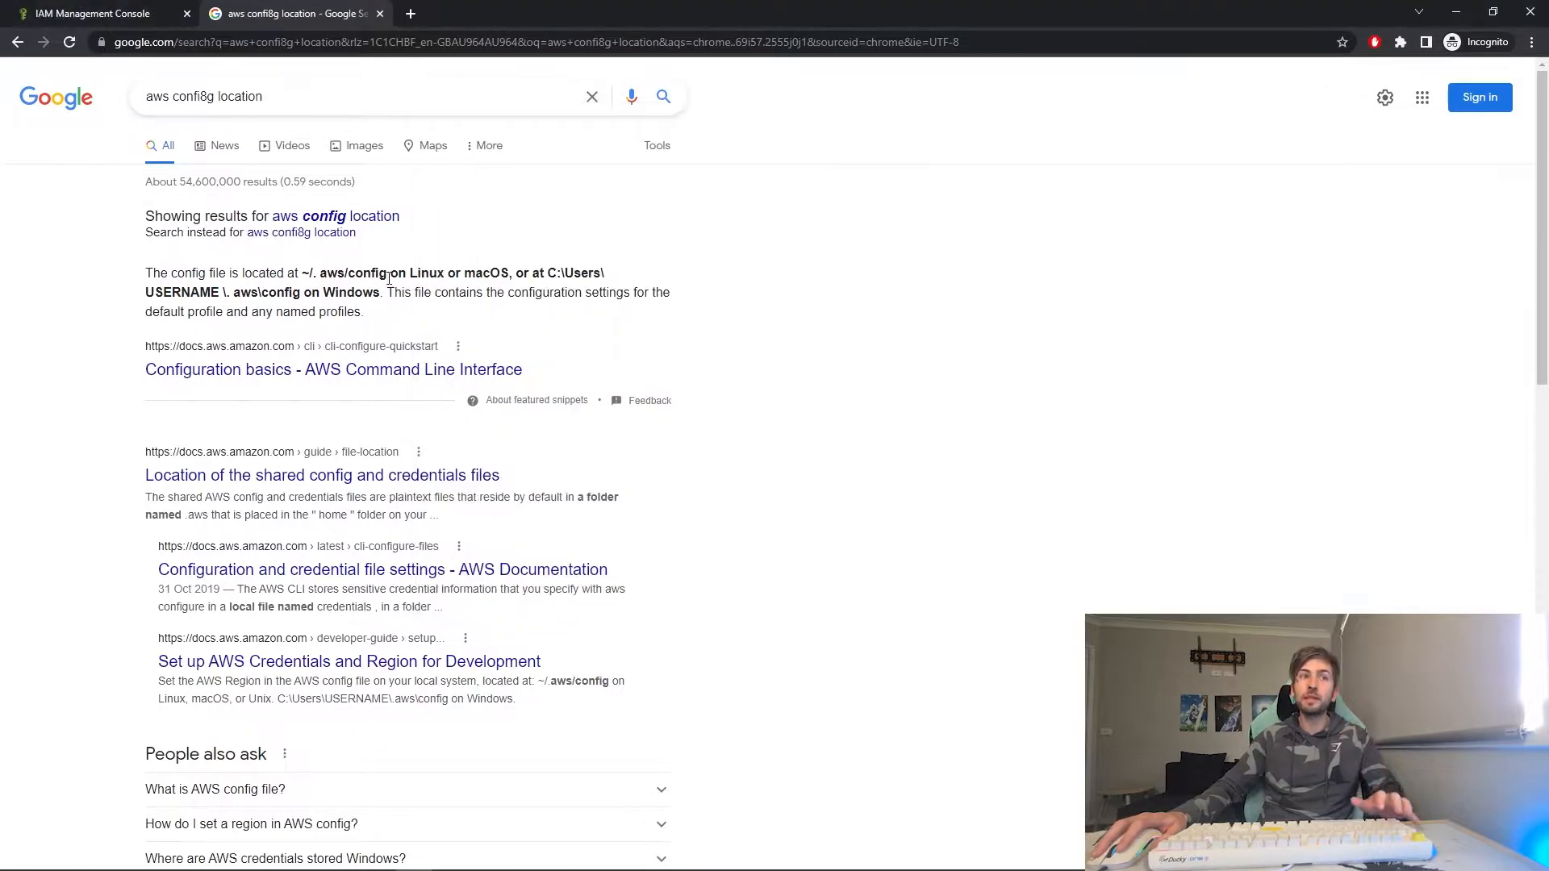
drag(299, 273, 509, 273)
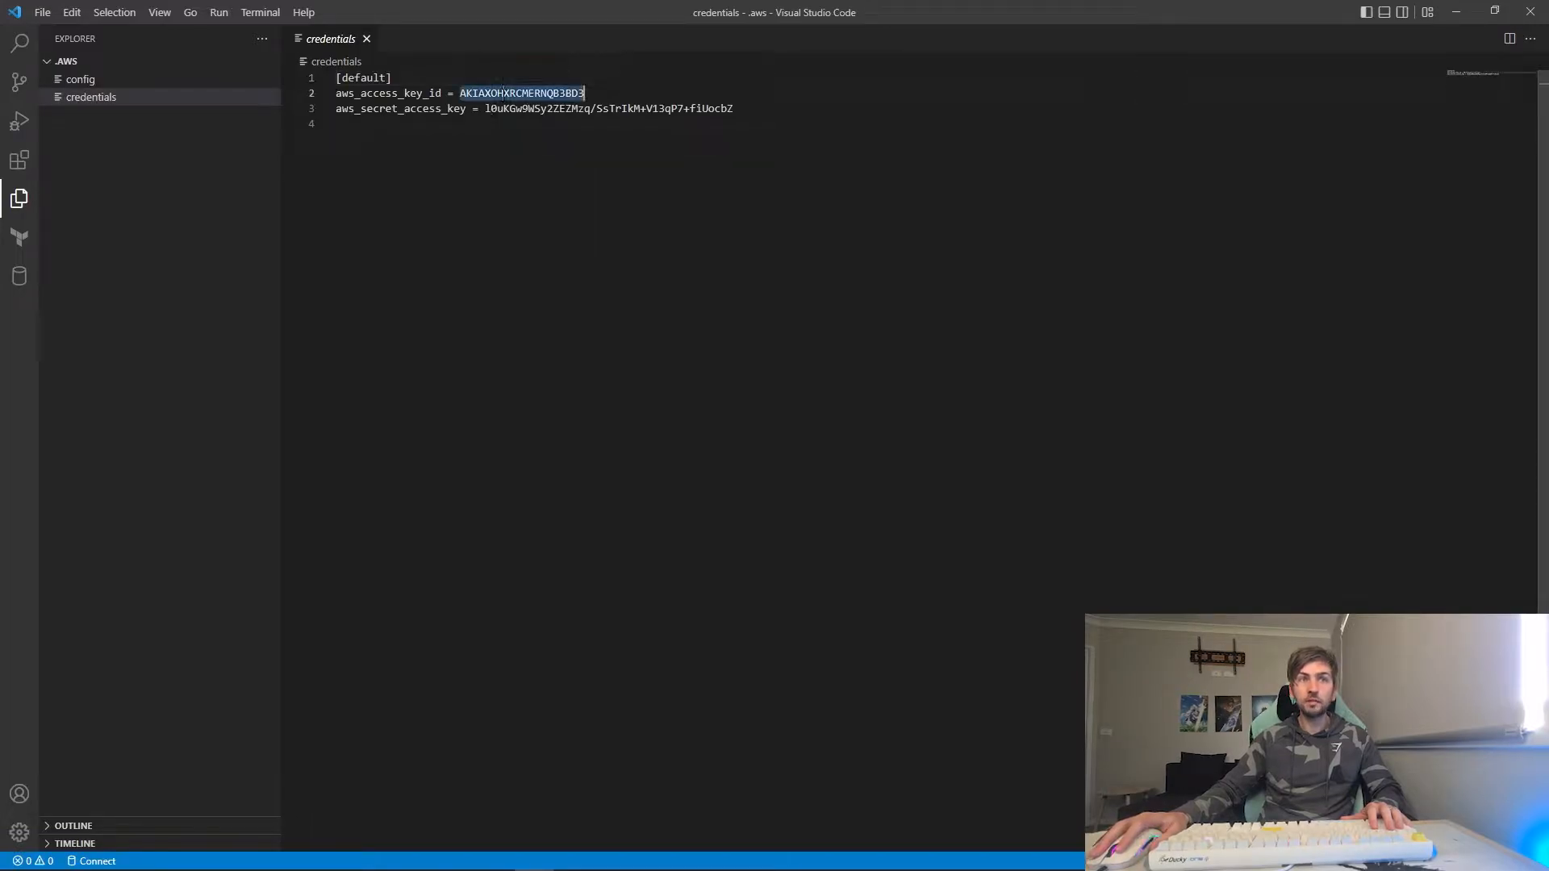
- Review the .aws credentials file with the new default-profile keys and save it
key(ctrl+a)
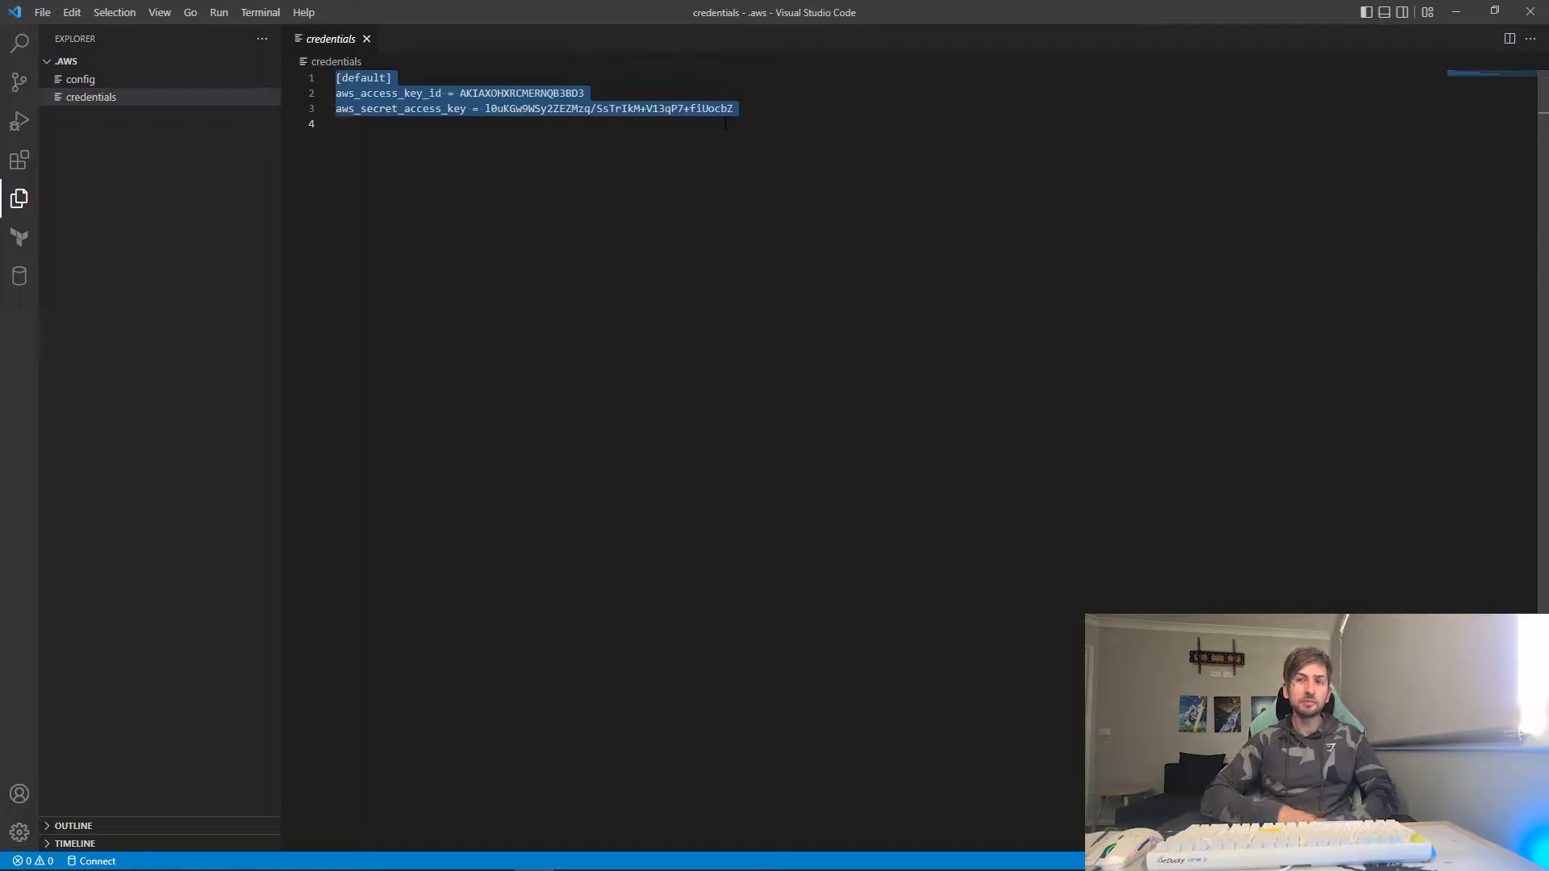
click(607, 168)
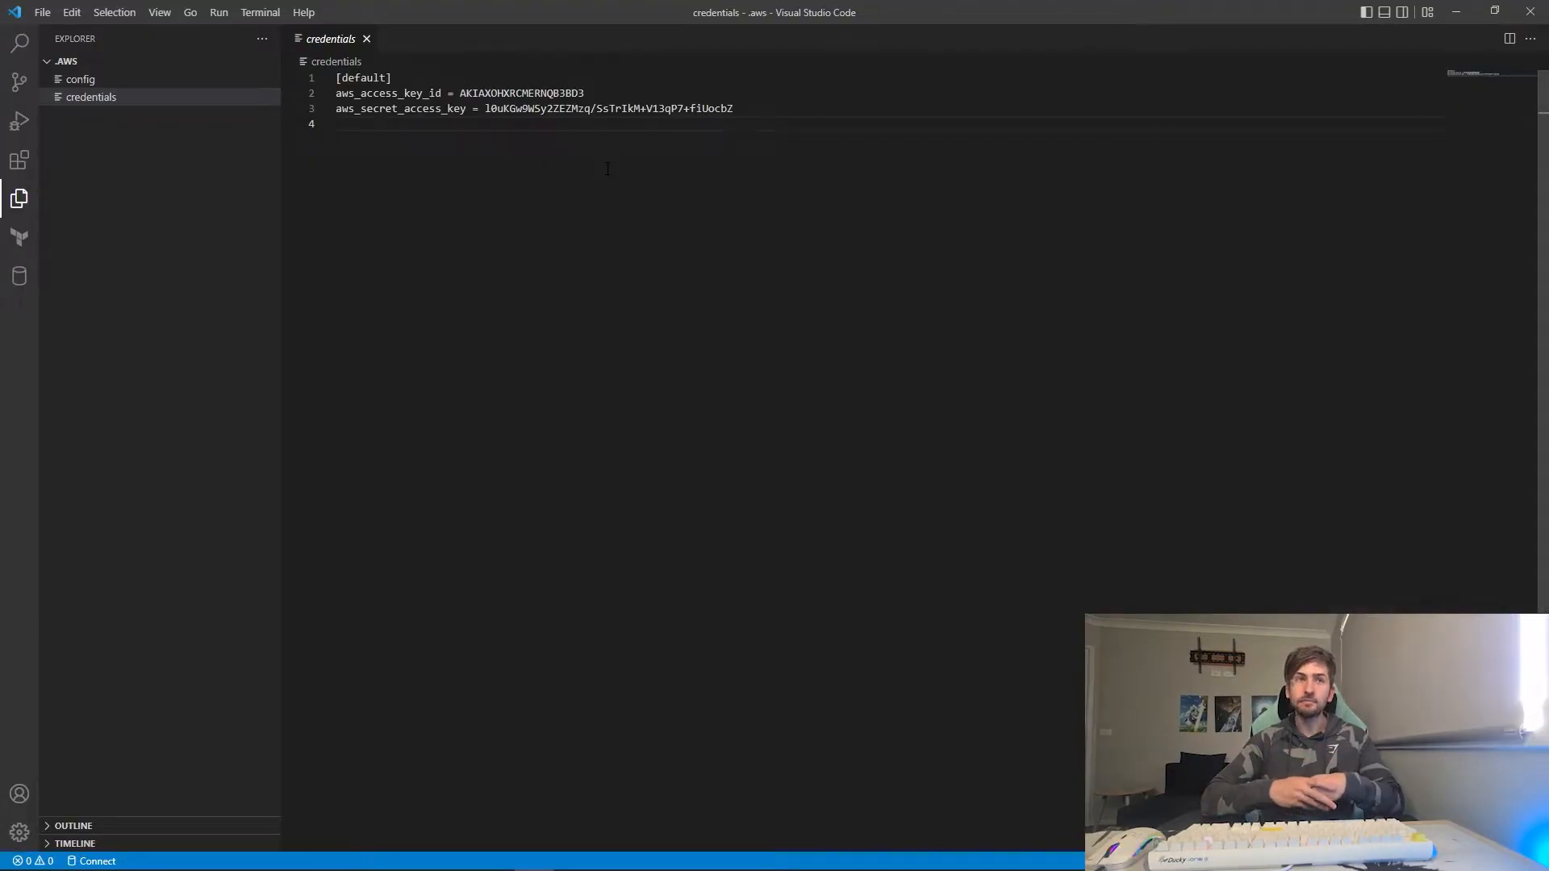
key(ctrl+a)
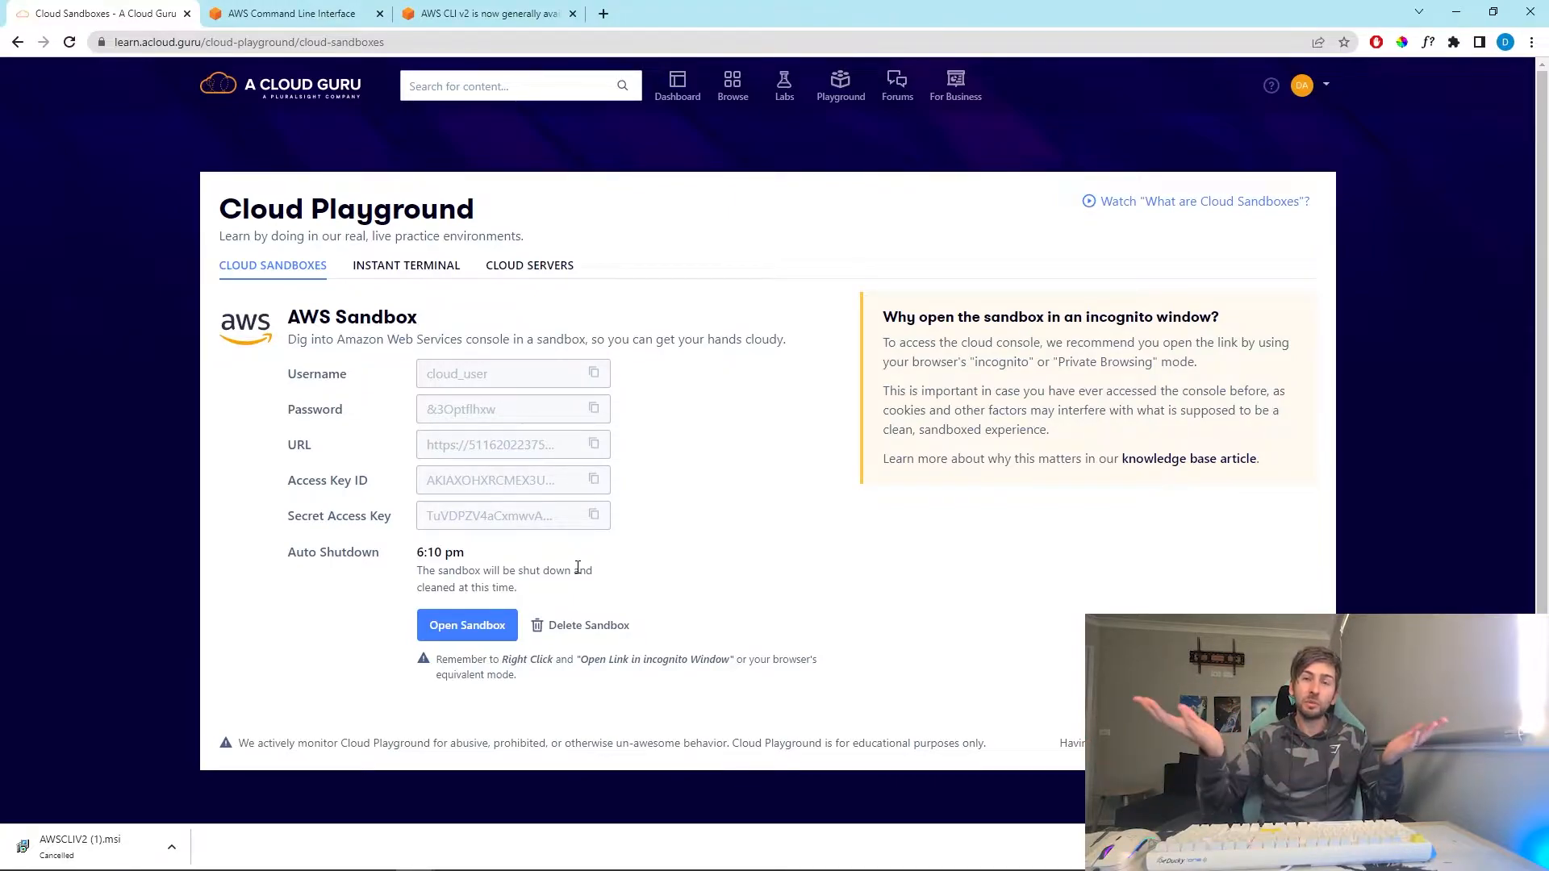
- From the AWS CLI product page reach the documentation's ec2 command reference
click(680, 13)
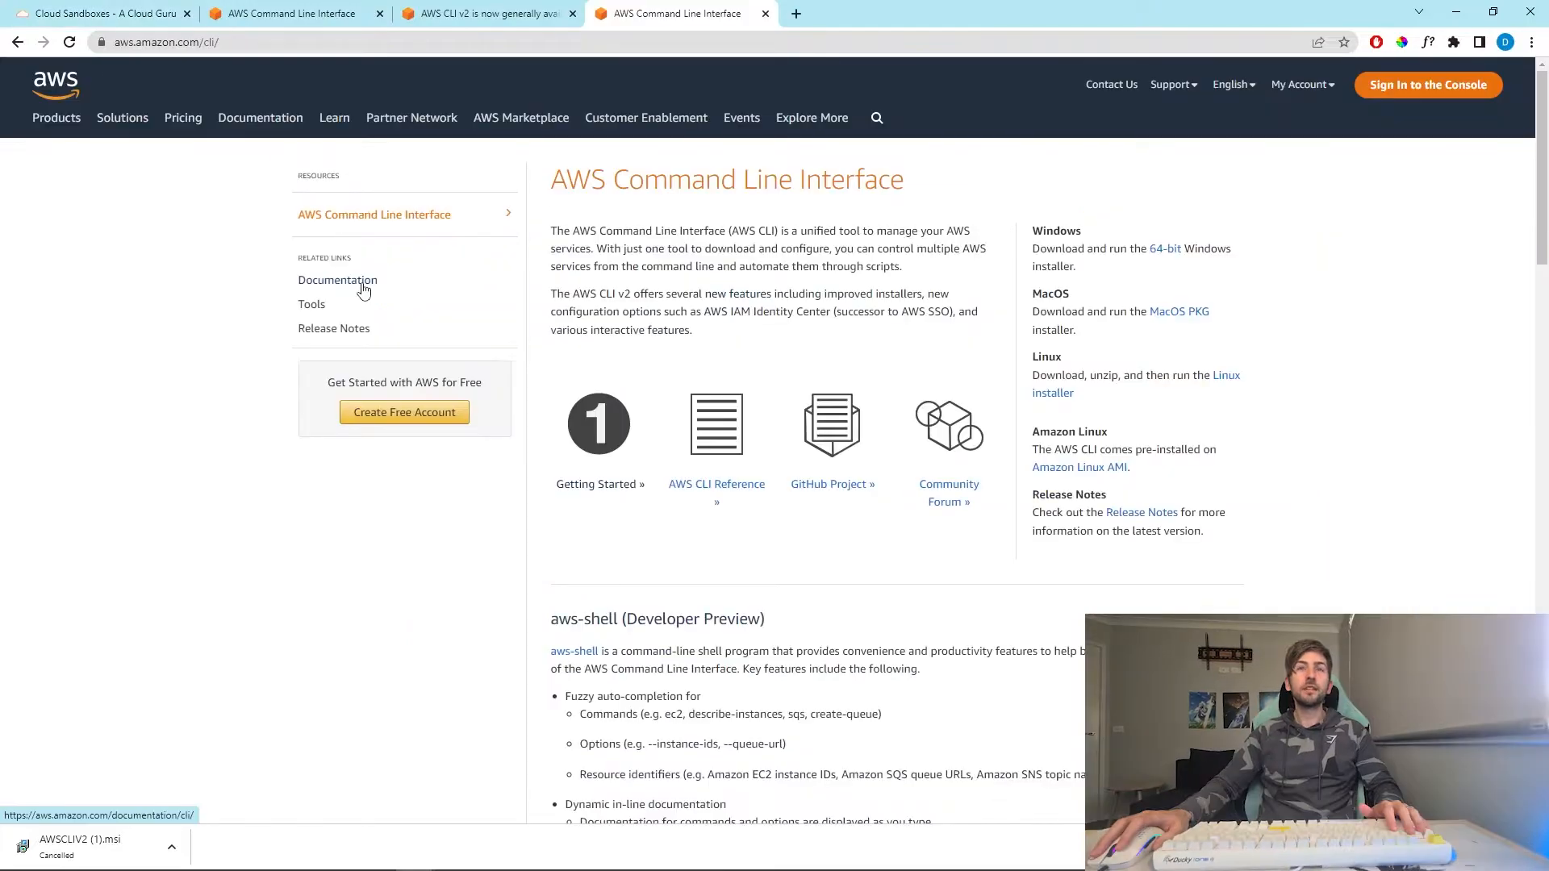
click(338, 279)
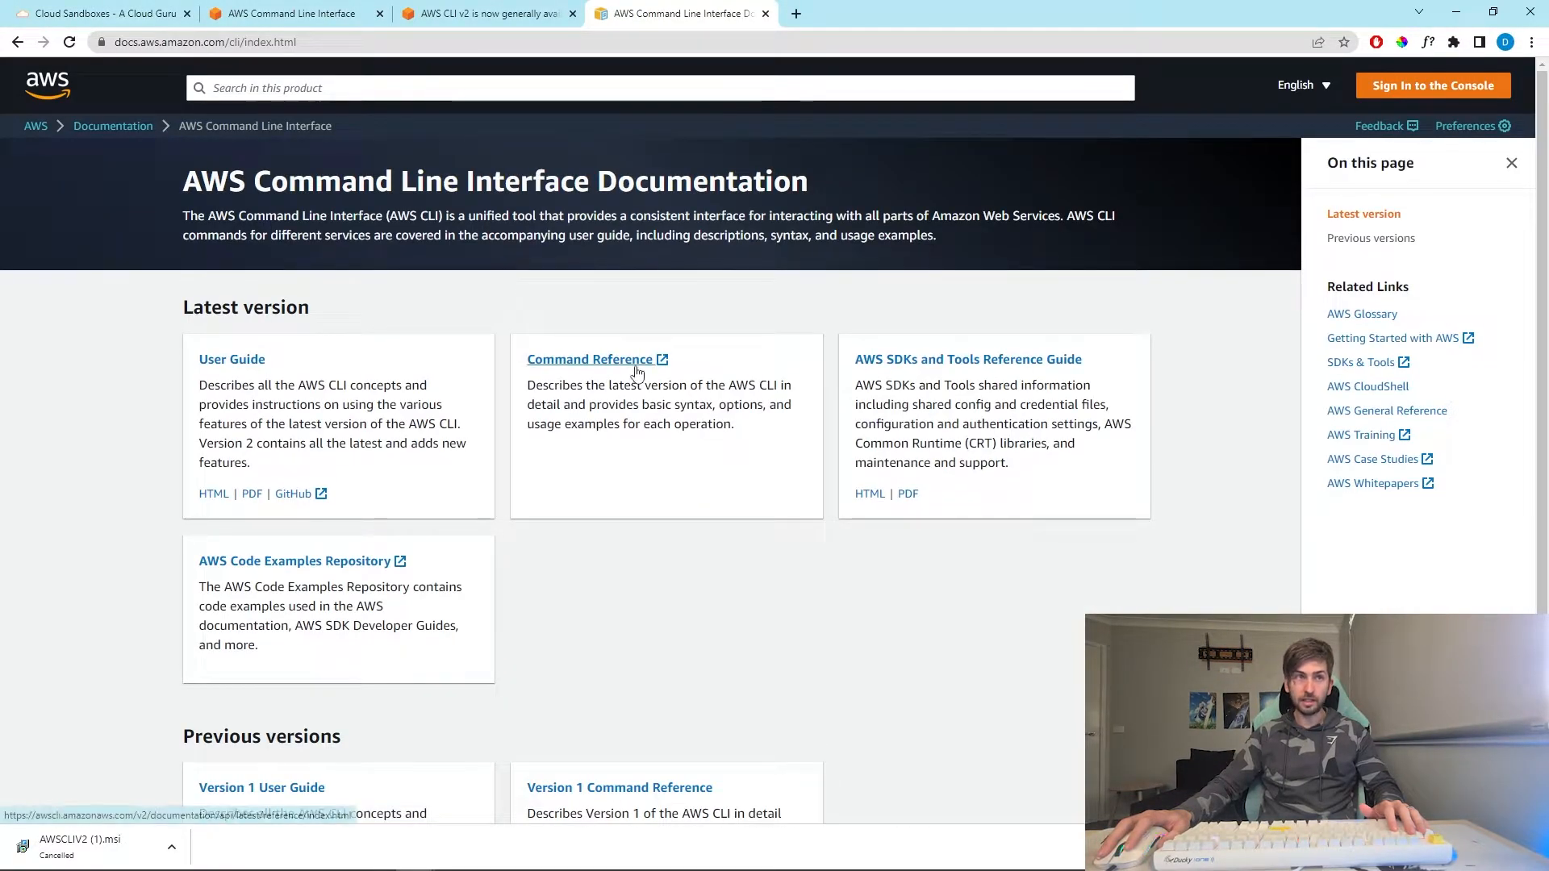
click(591, 358)
text(ec2)
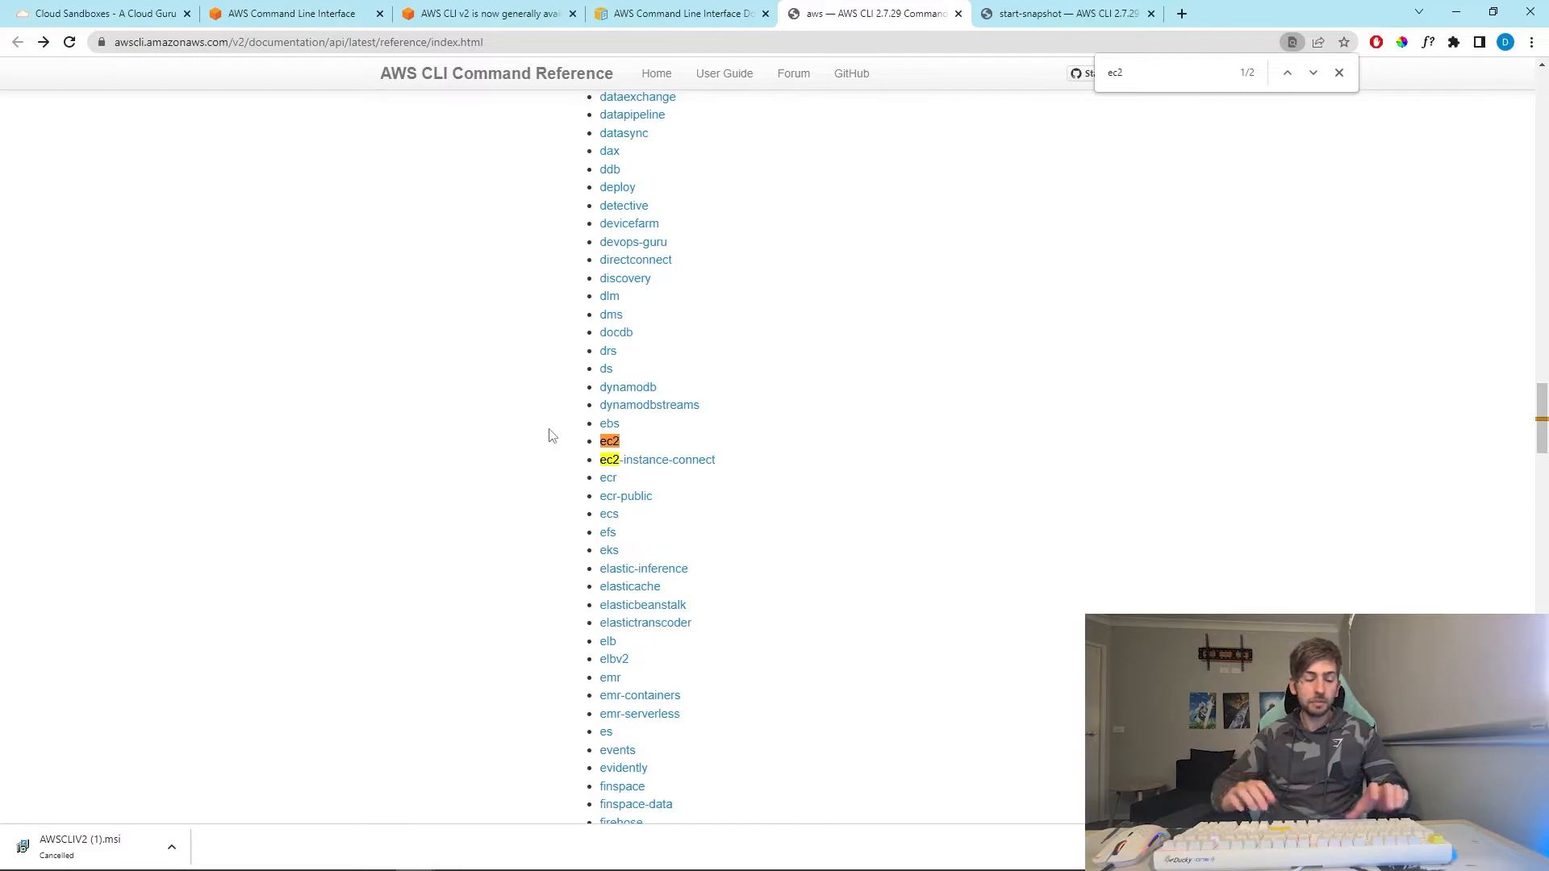
click(608, 440)
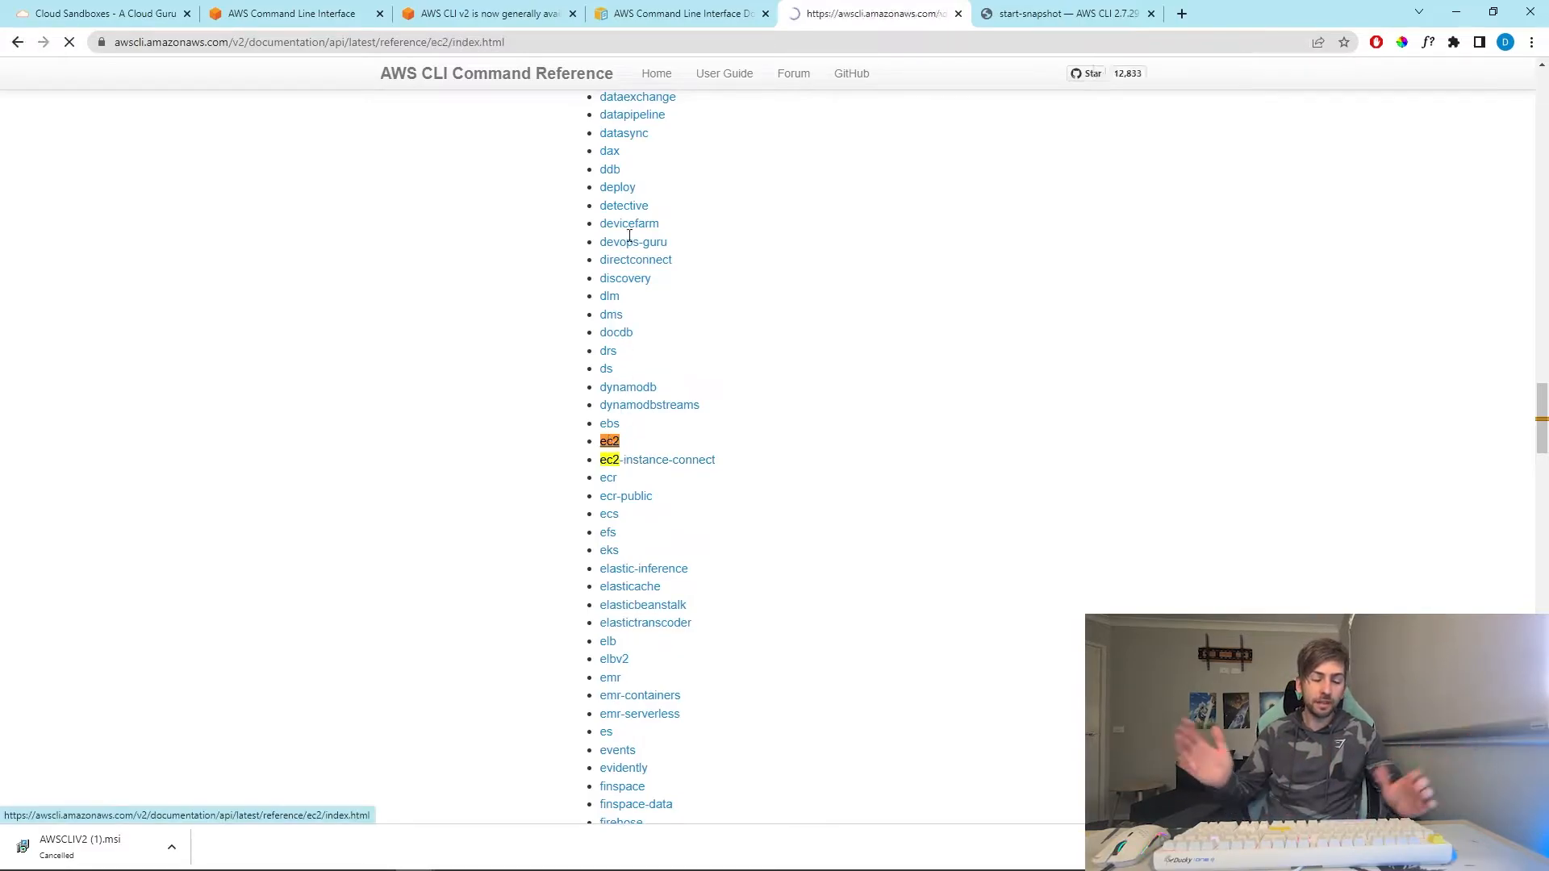
click(608, 441)
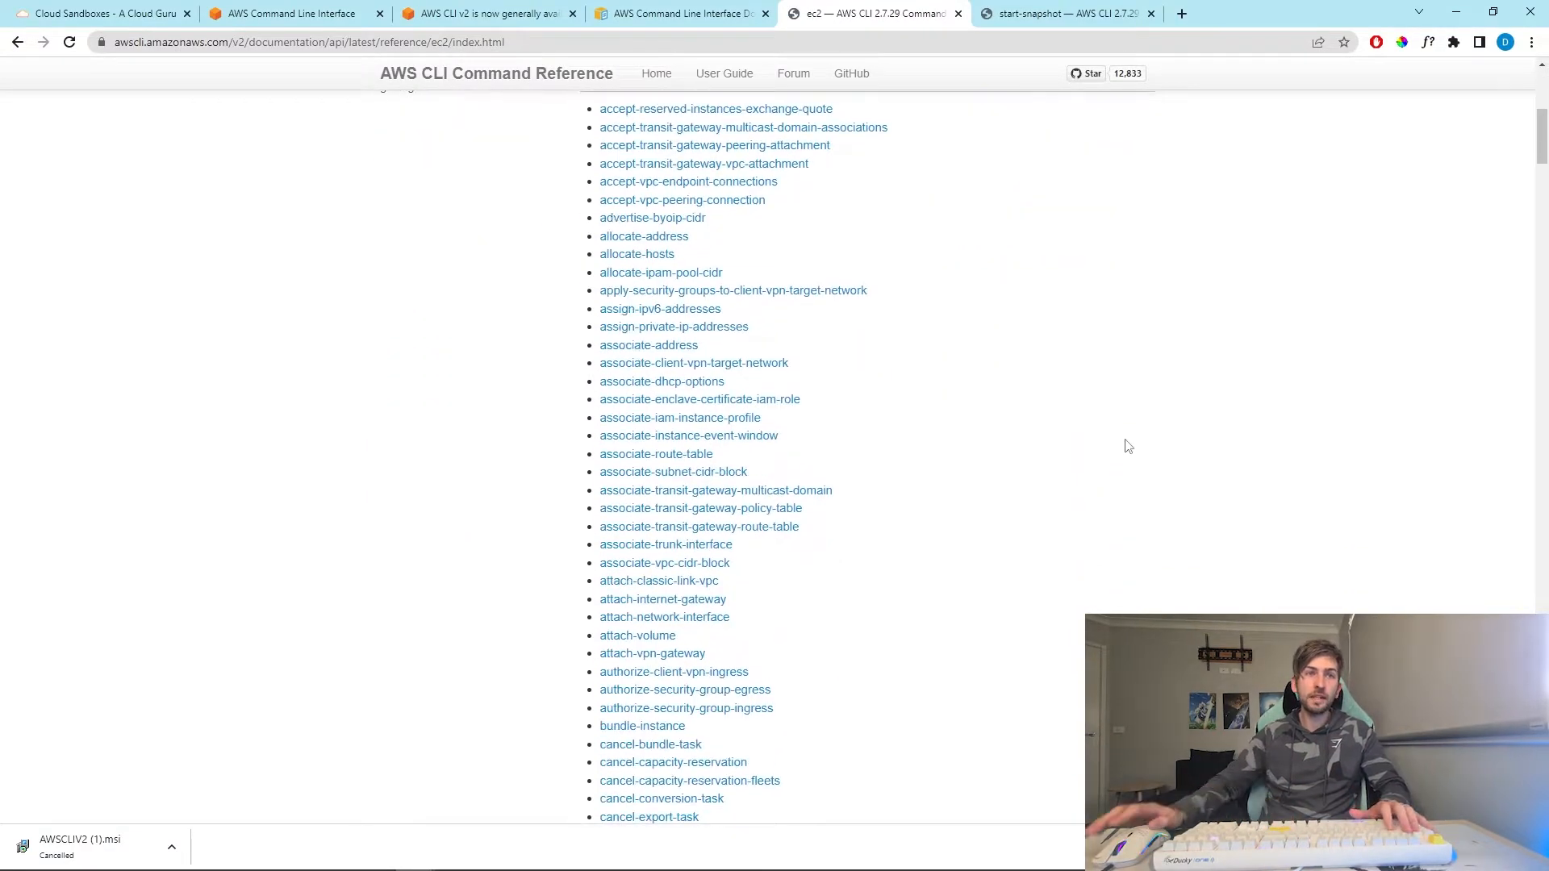
- Find the describe-instances reference page and scroll to its Example 1 usage
text(describe-instance)
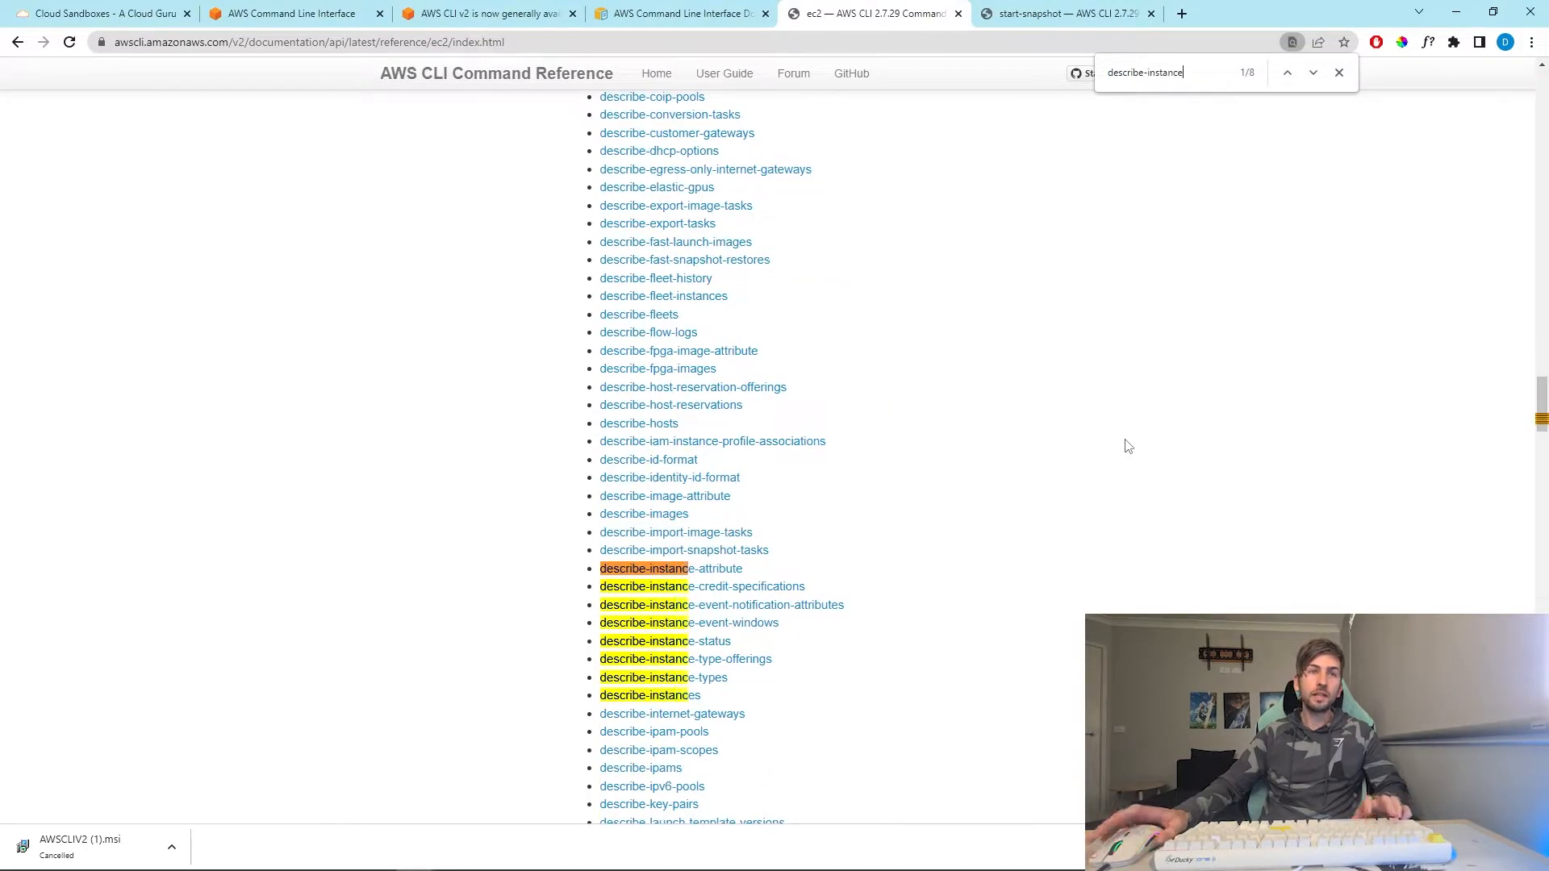
scroll(down, 3)
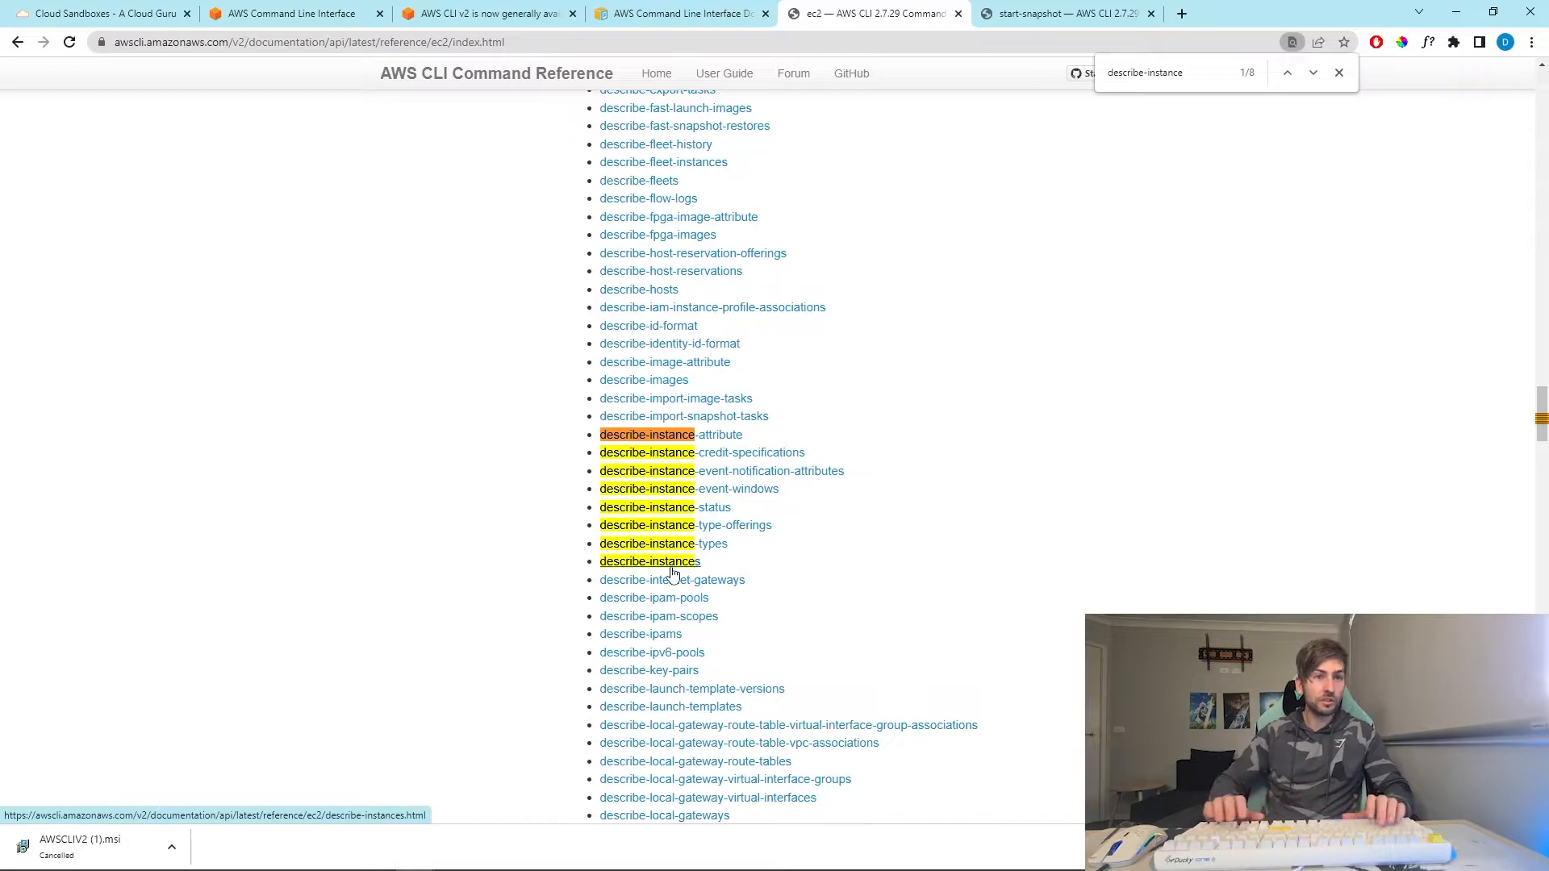
click(648, 561)
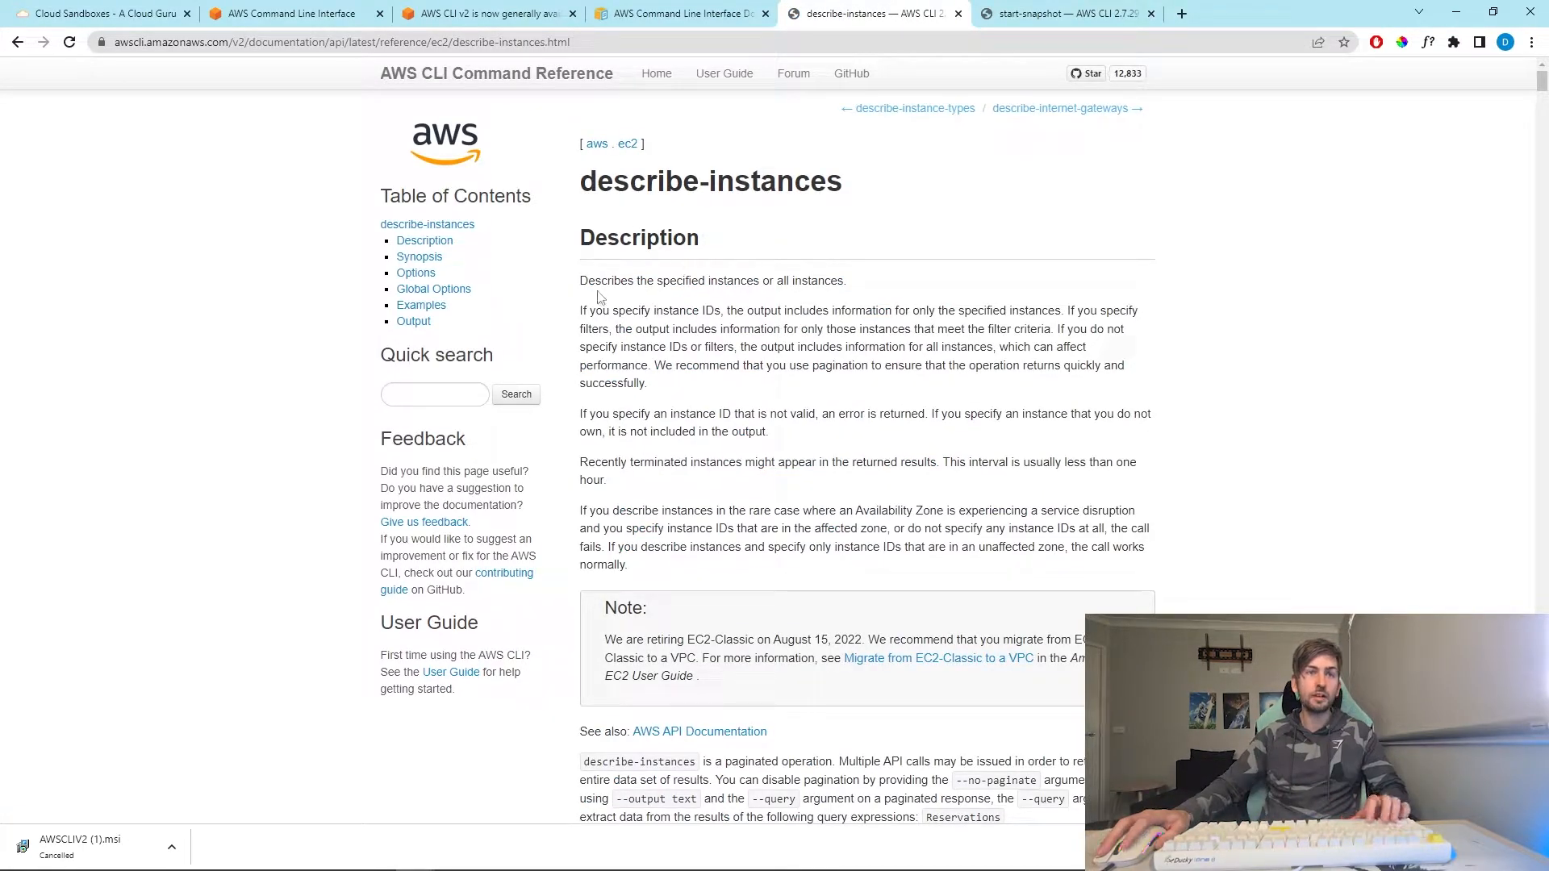
scroll(down, 3)
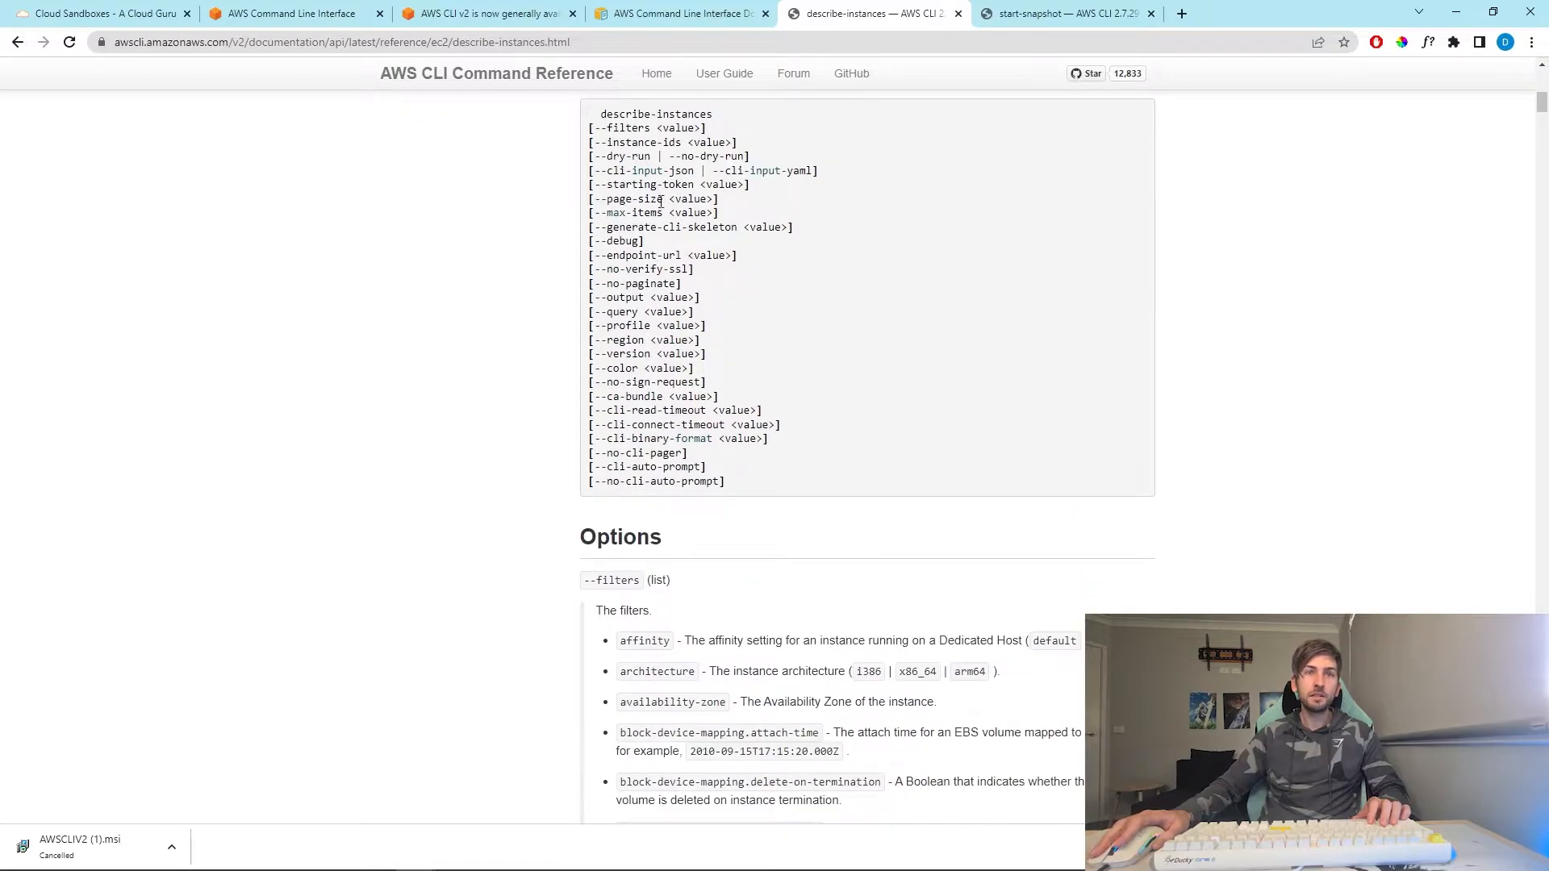
scroll(down, 3)
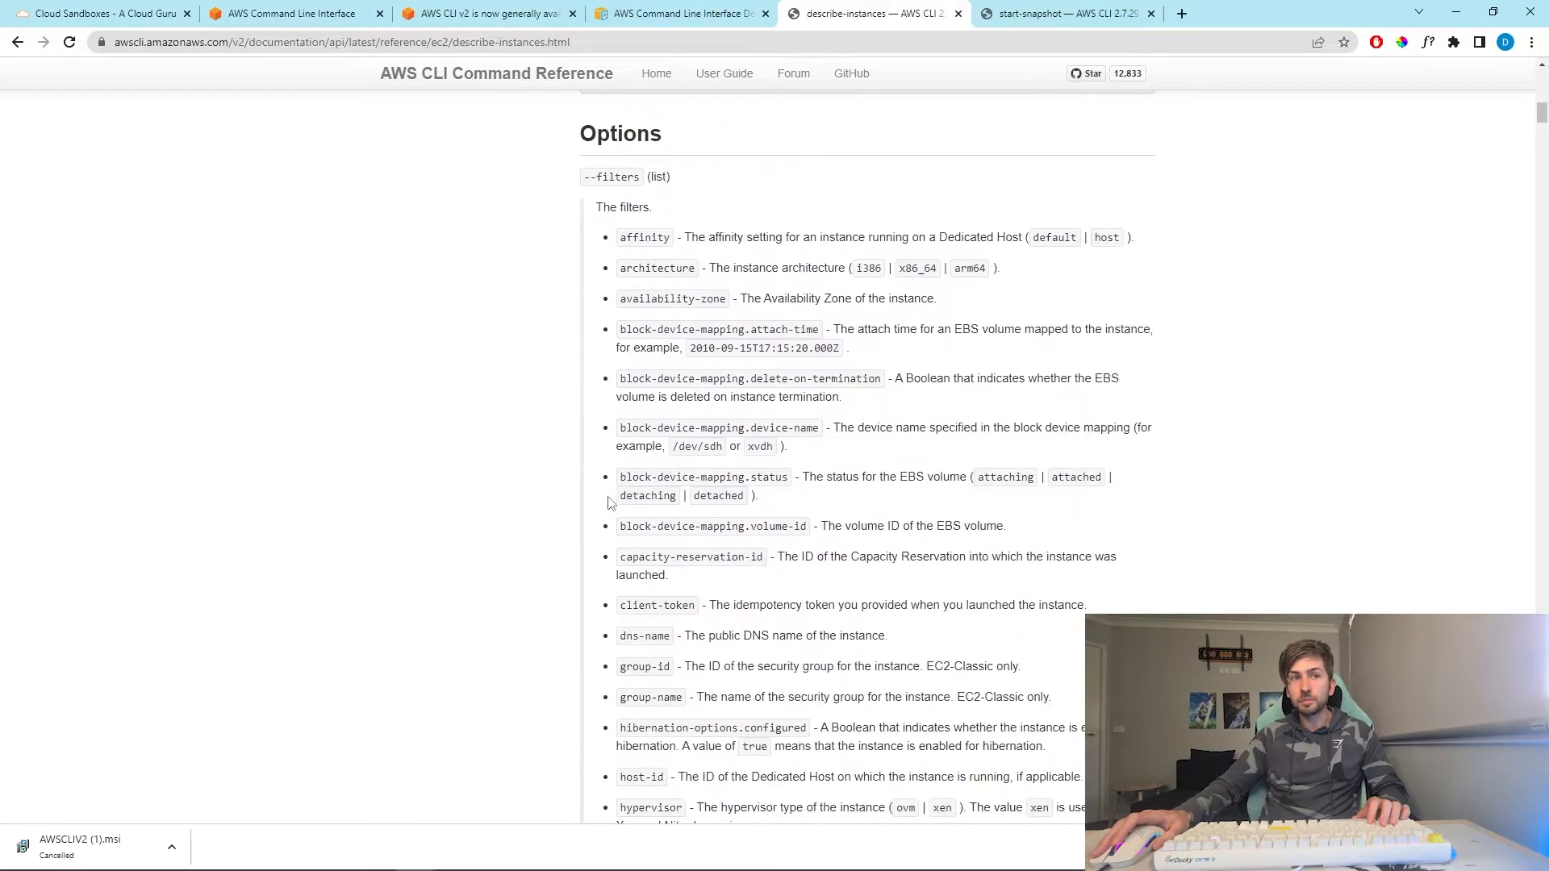
scroll(down, 3)
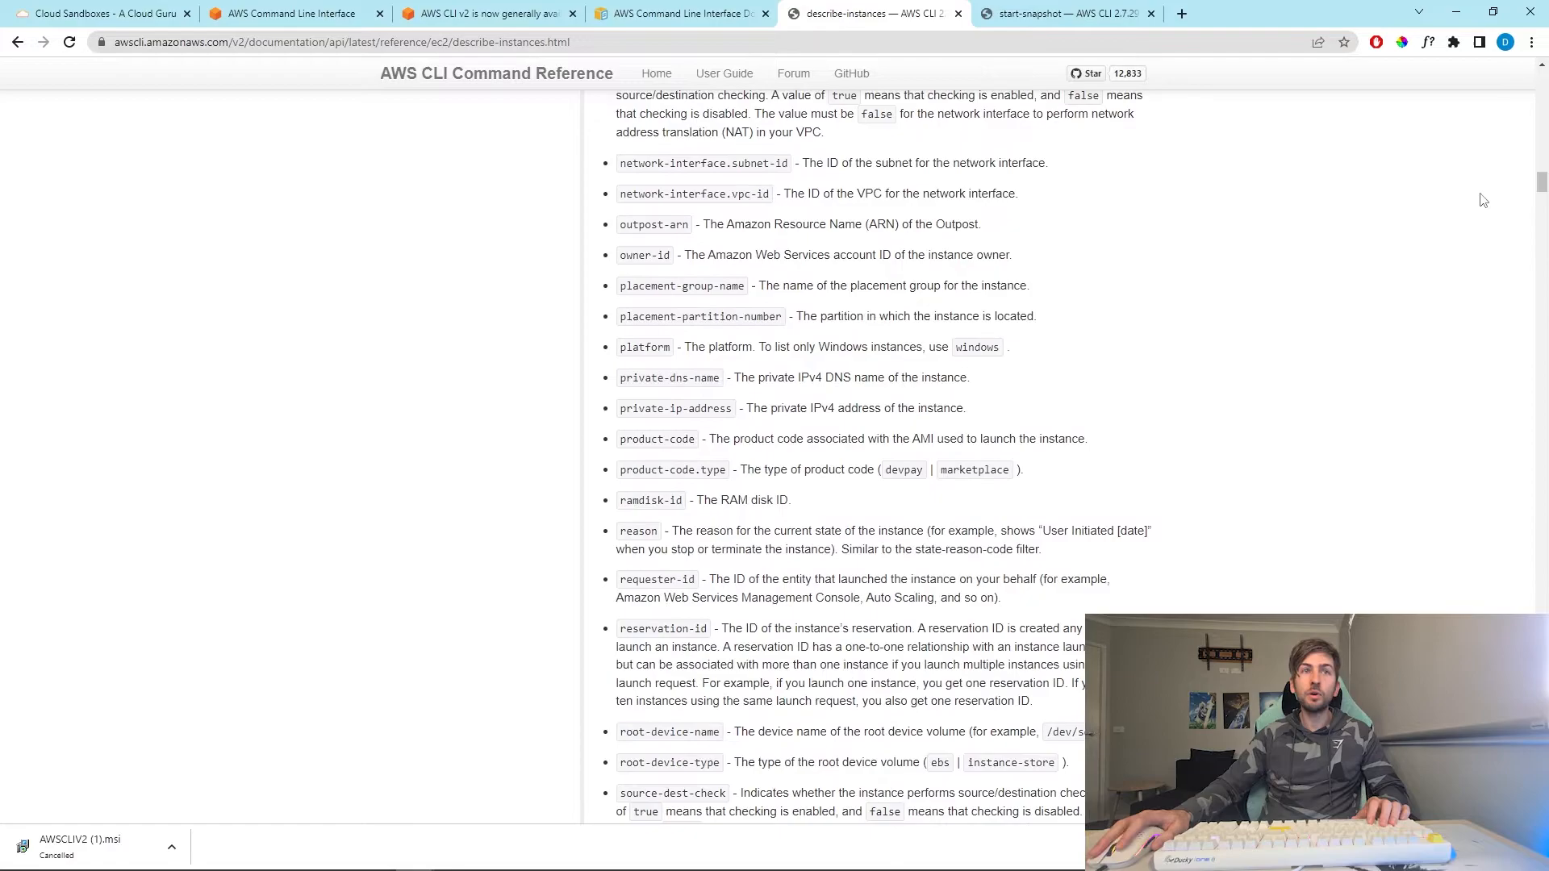
scroll(down, 3)
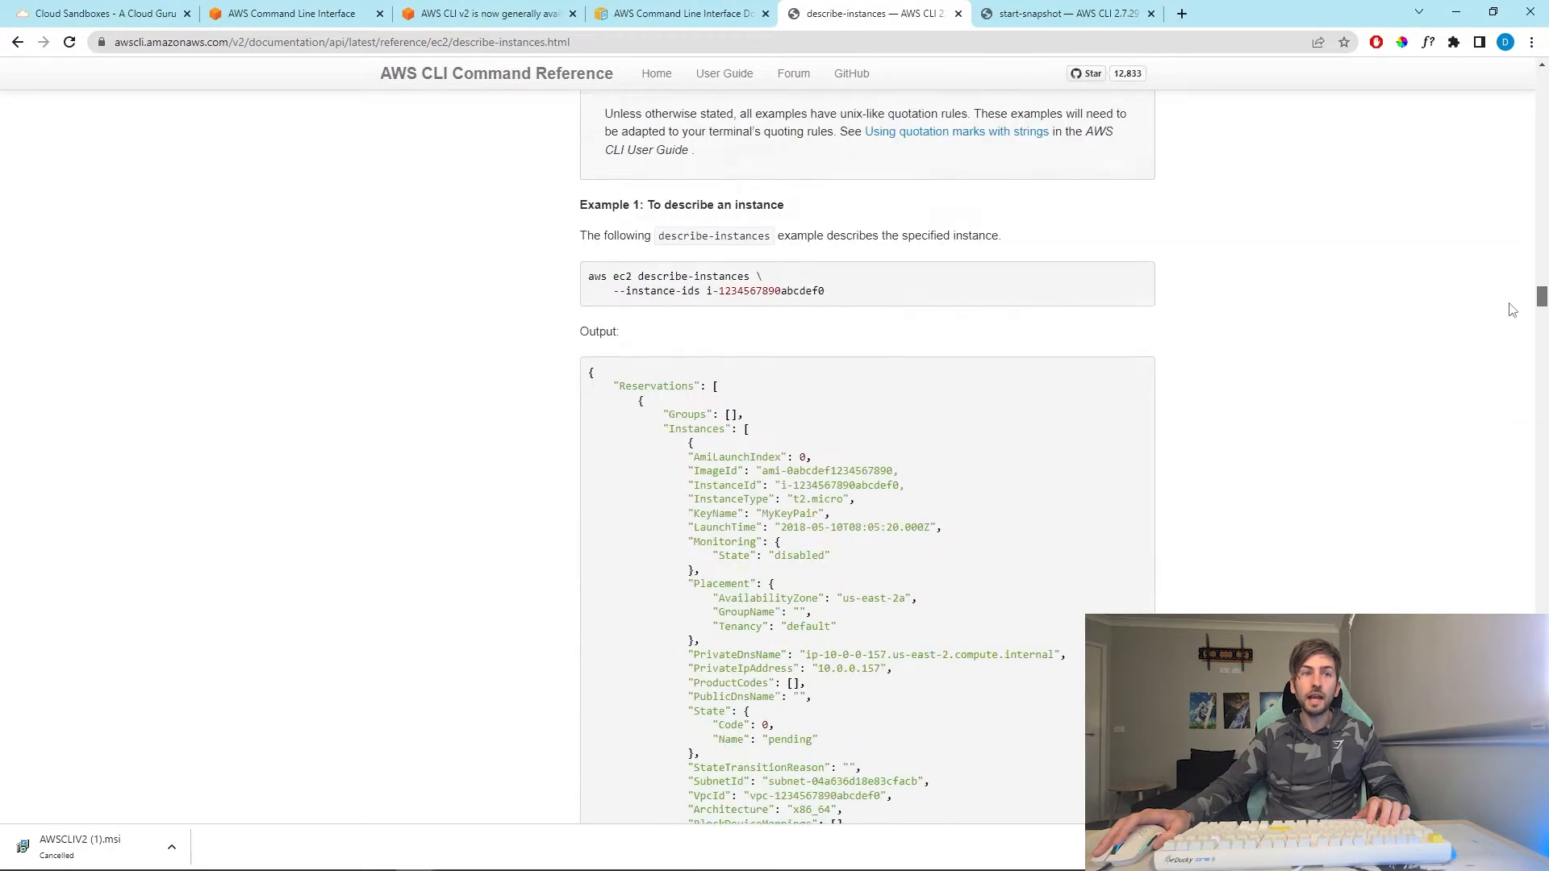
scroll(up, 3)
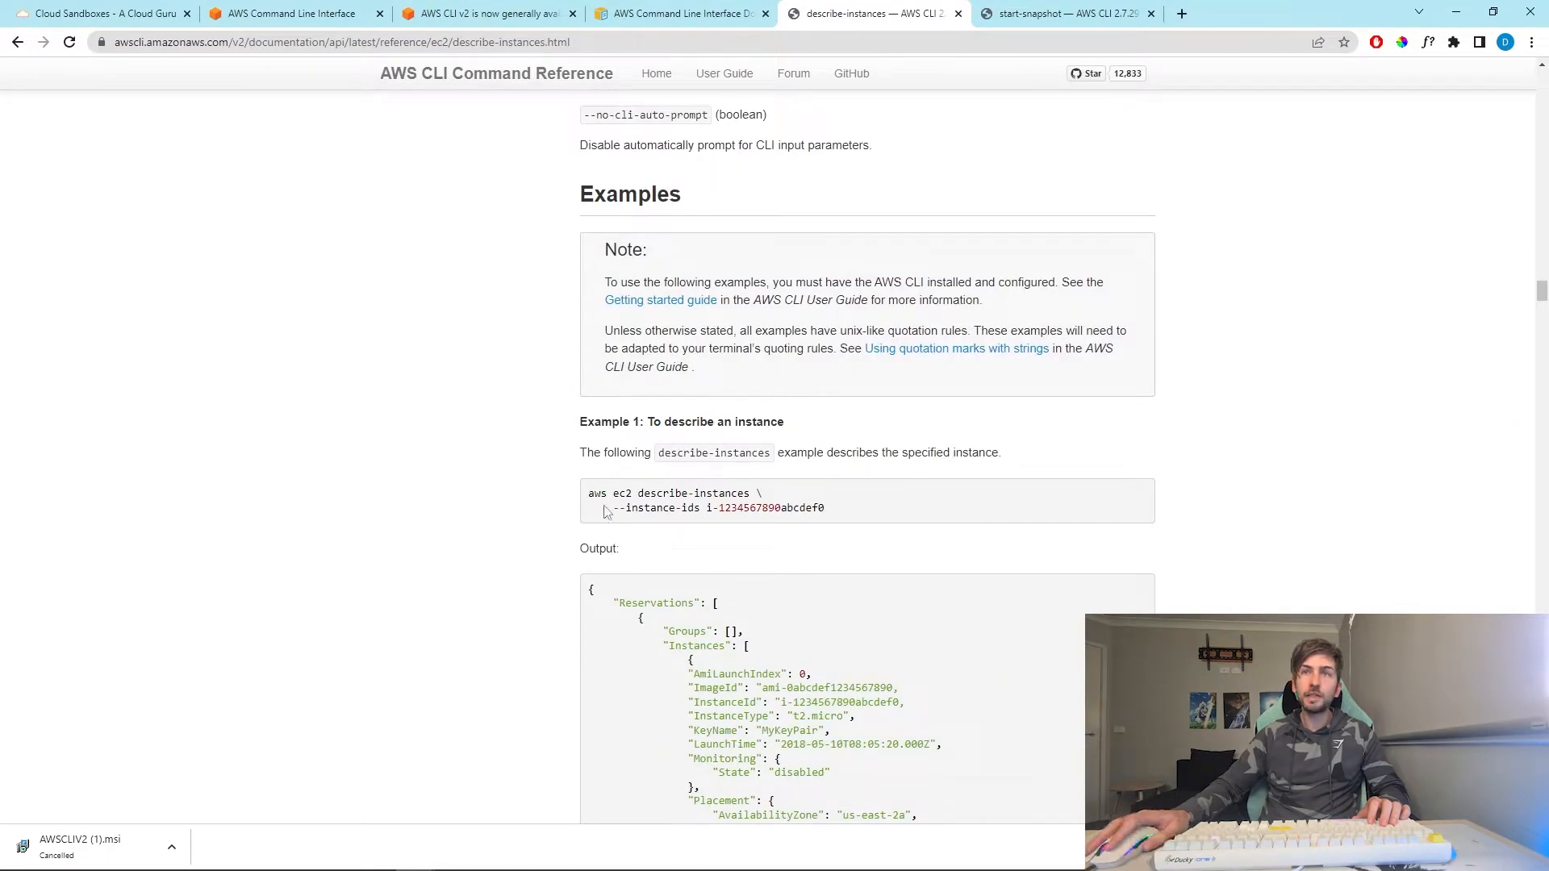
scroll(down, 3)
text(aws)
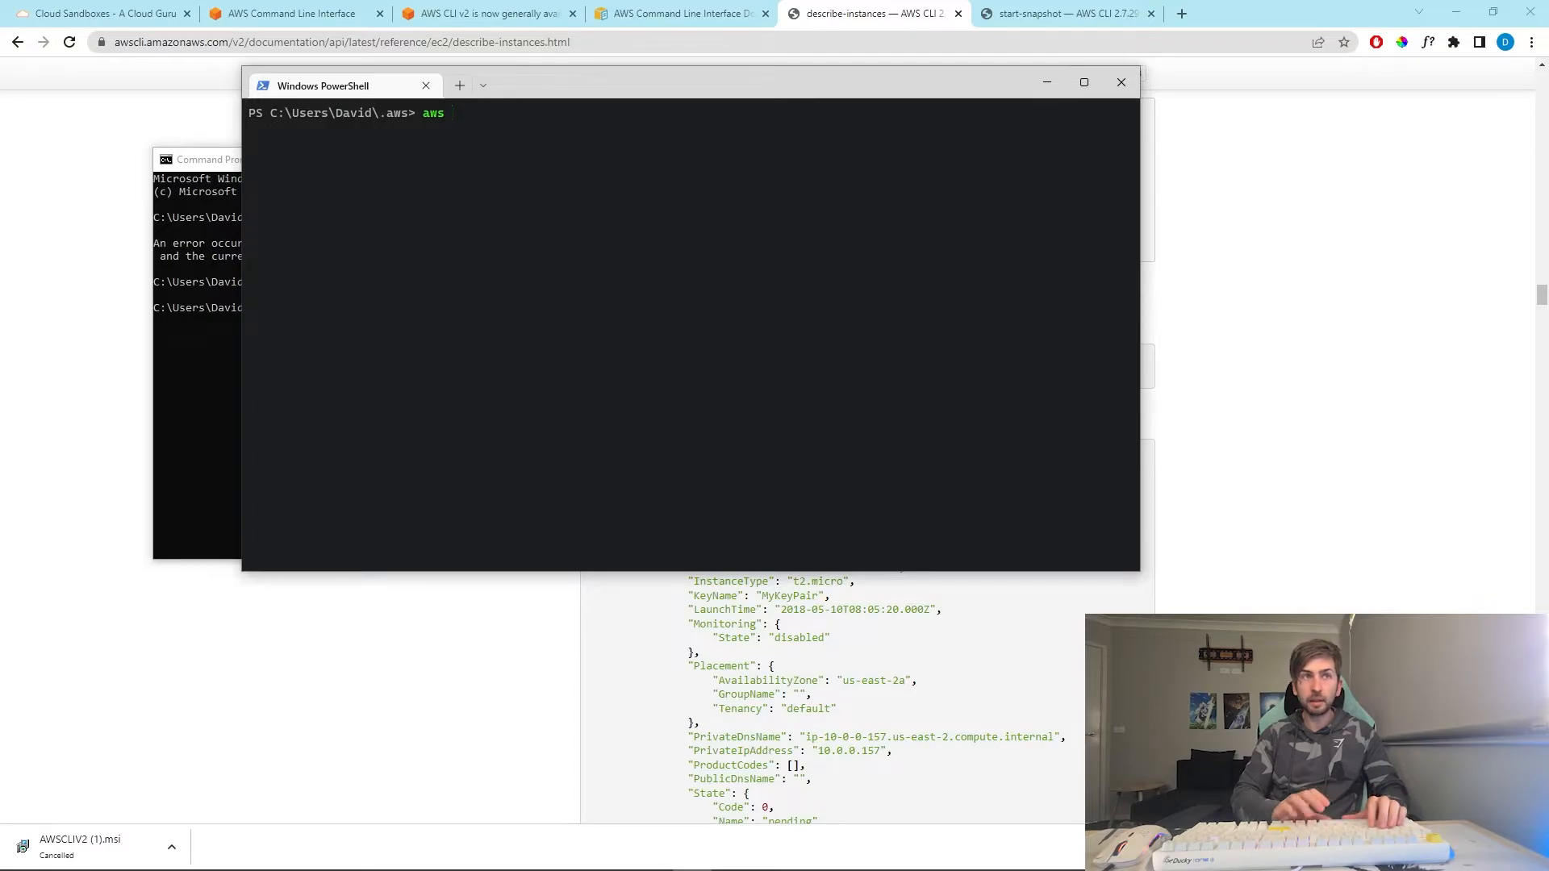
- Run 'aws ec2 describe-instances' to list the account's EC2 instances
text(ec2 describe-instances)
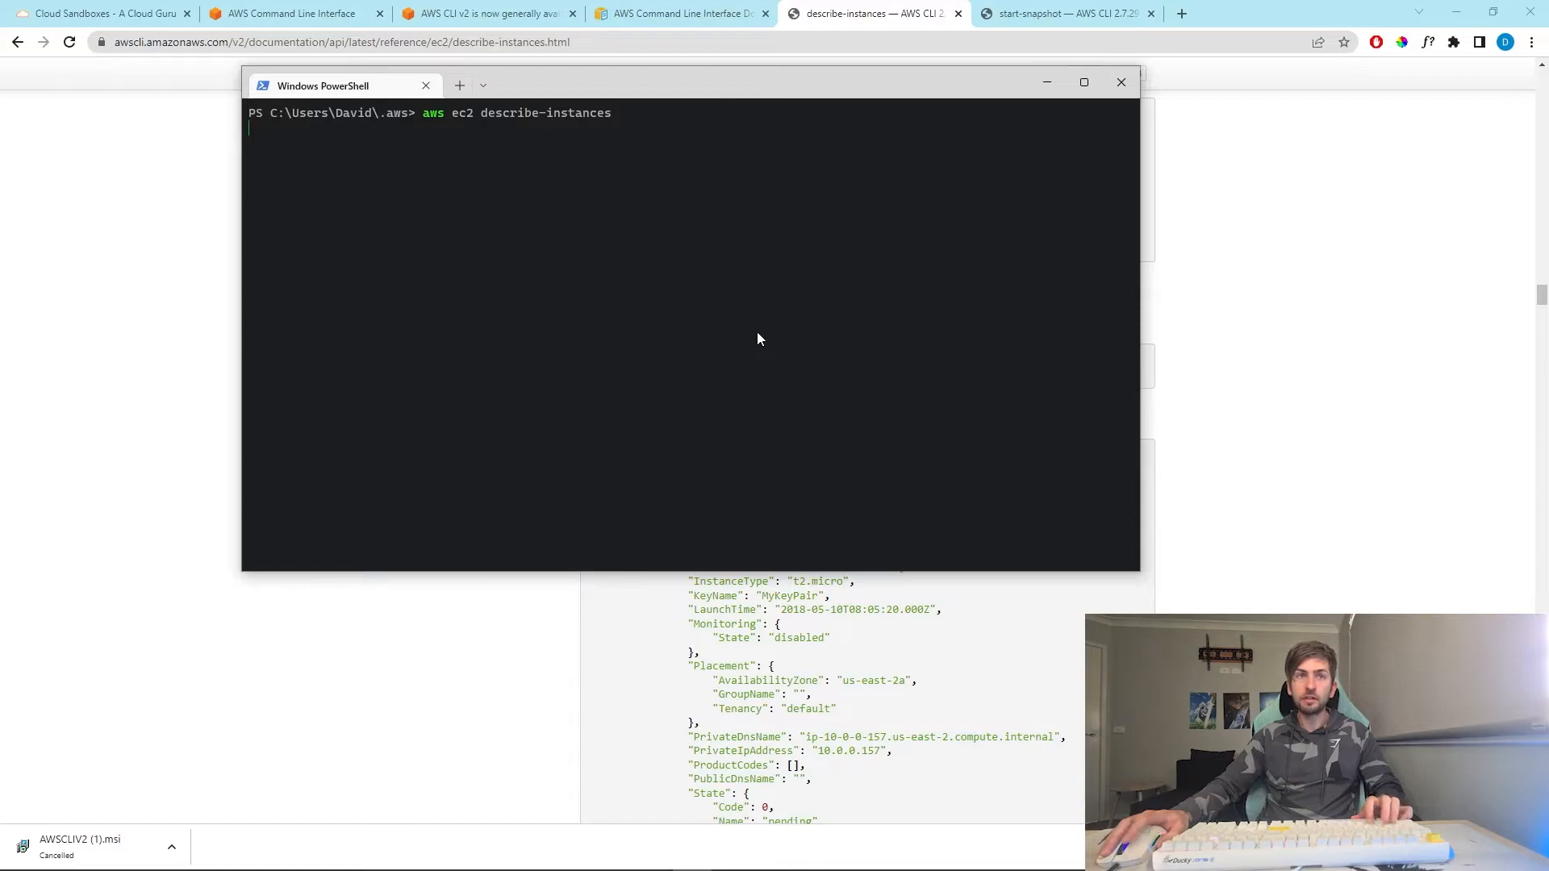
key(enter)
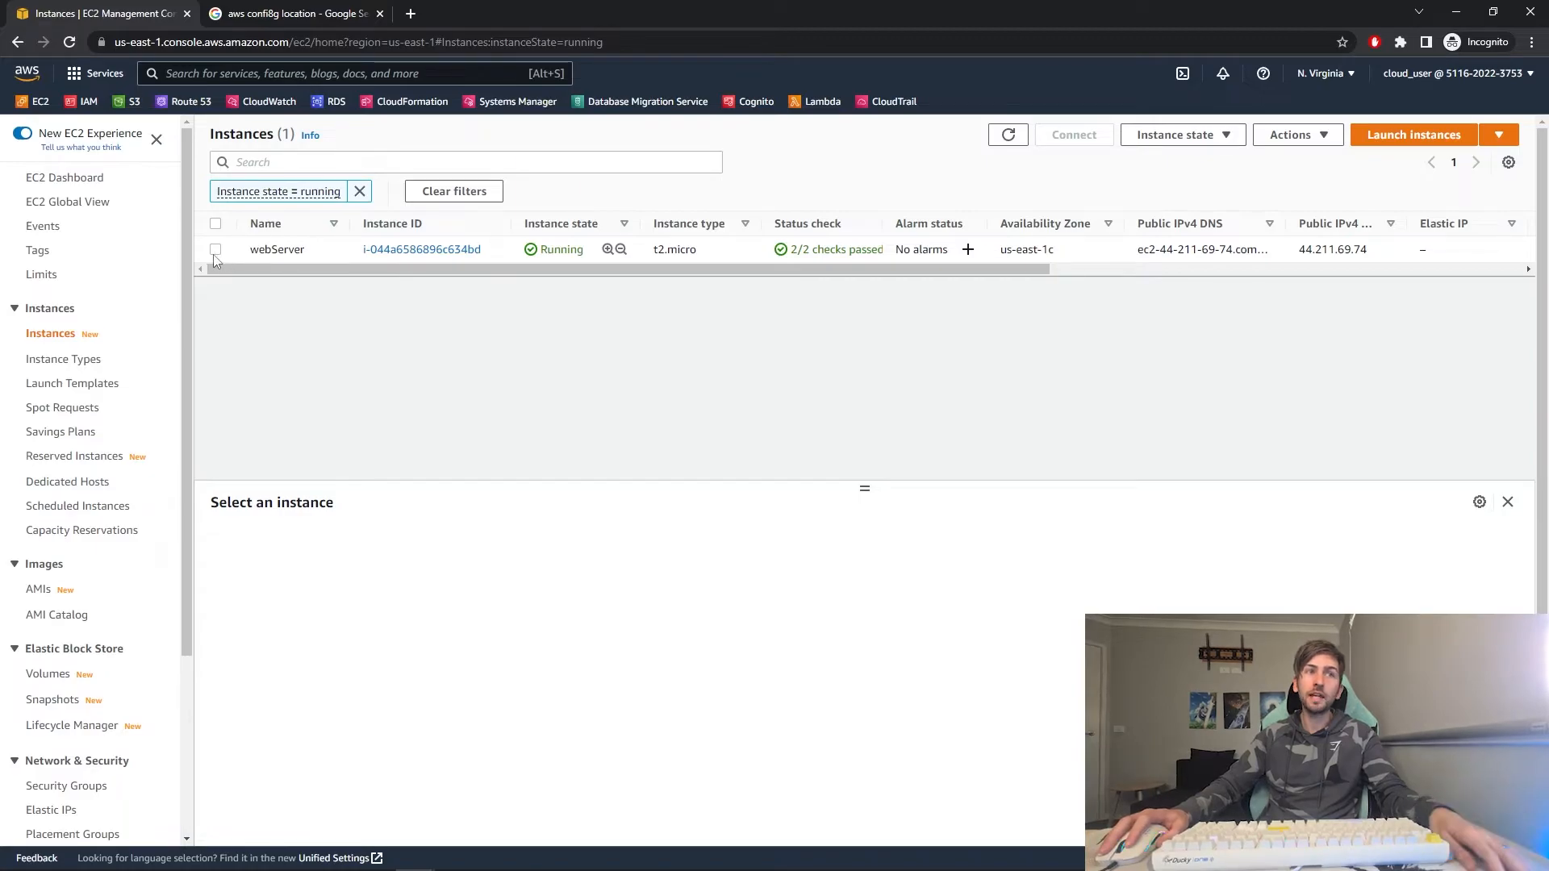
- Select the webServer instance to show its summary, public IP and running state
click(214, 249)
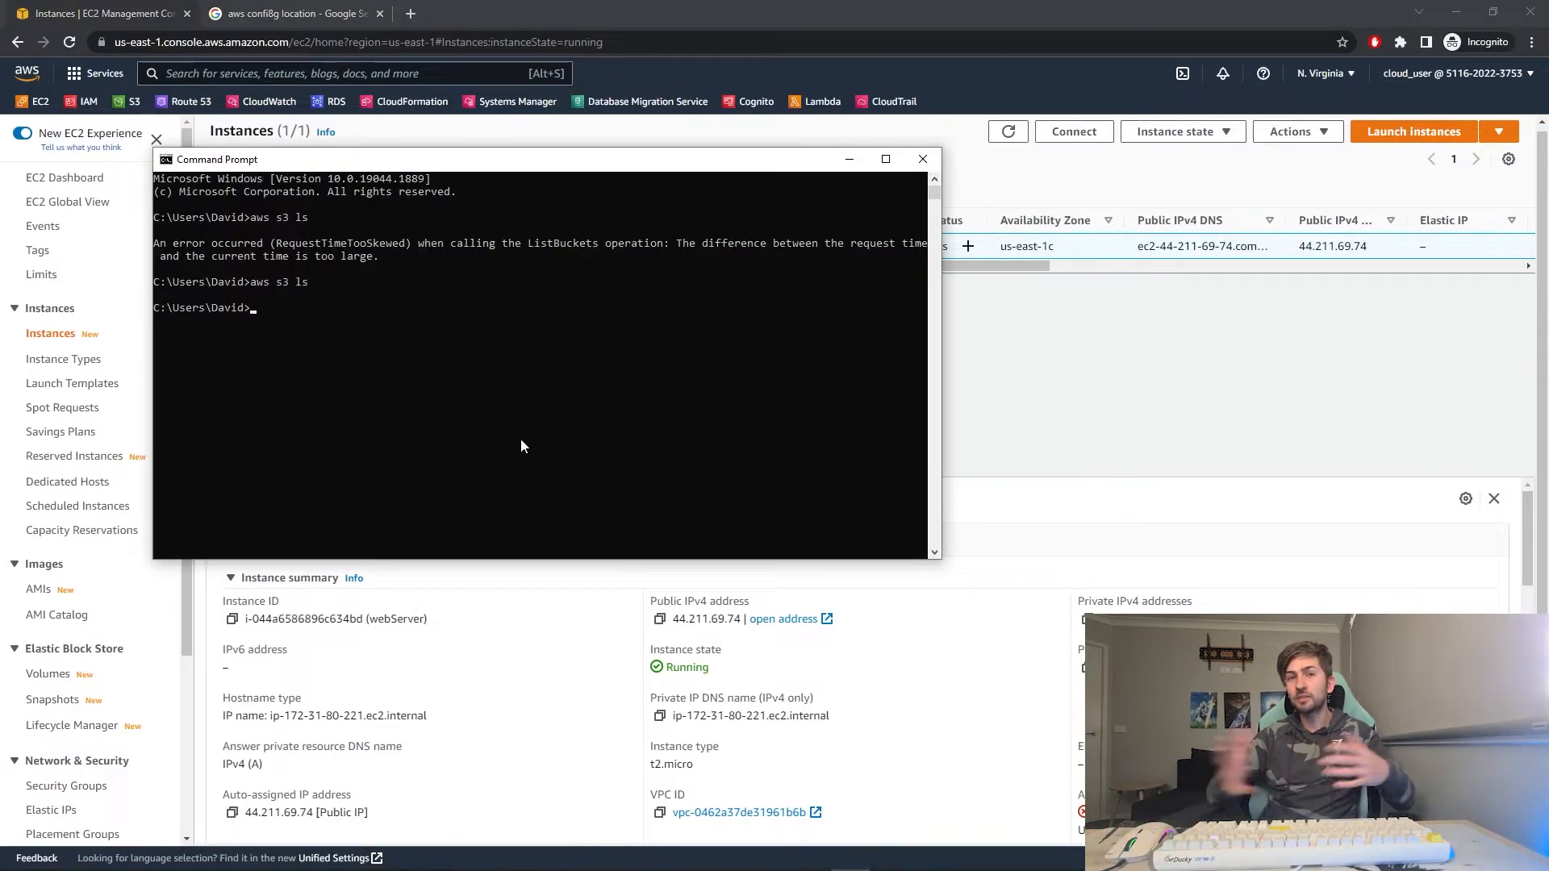
click(292, 12)
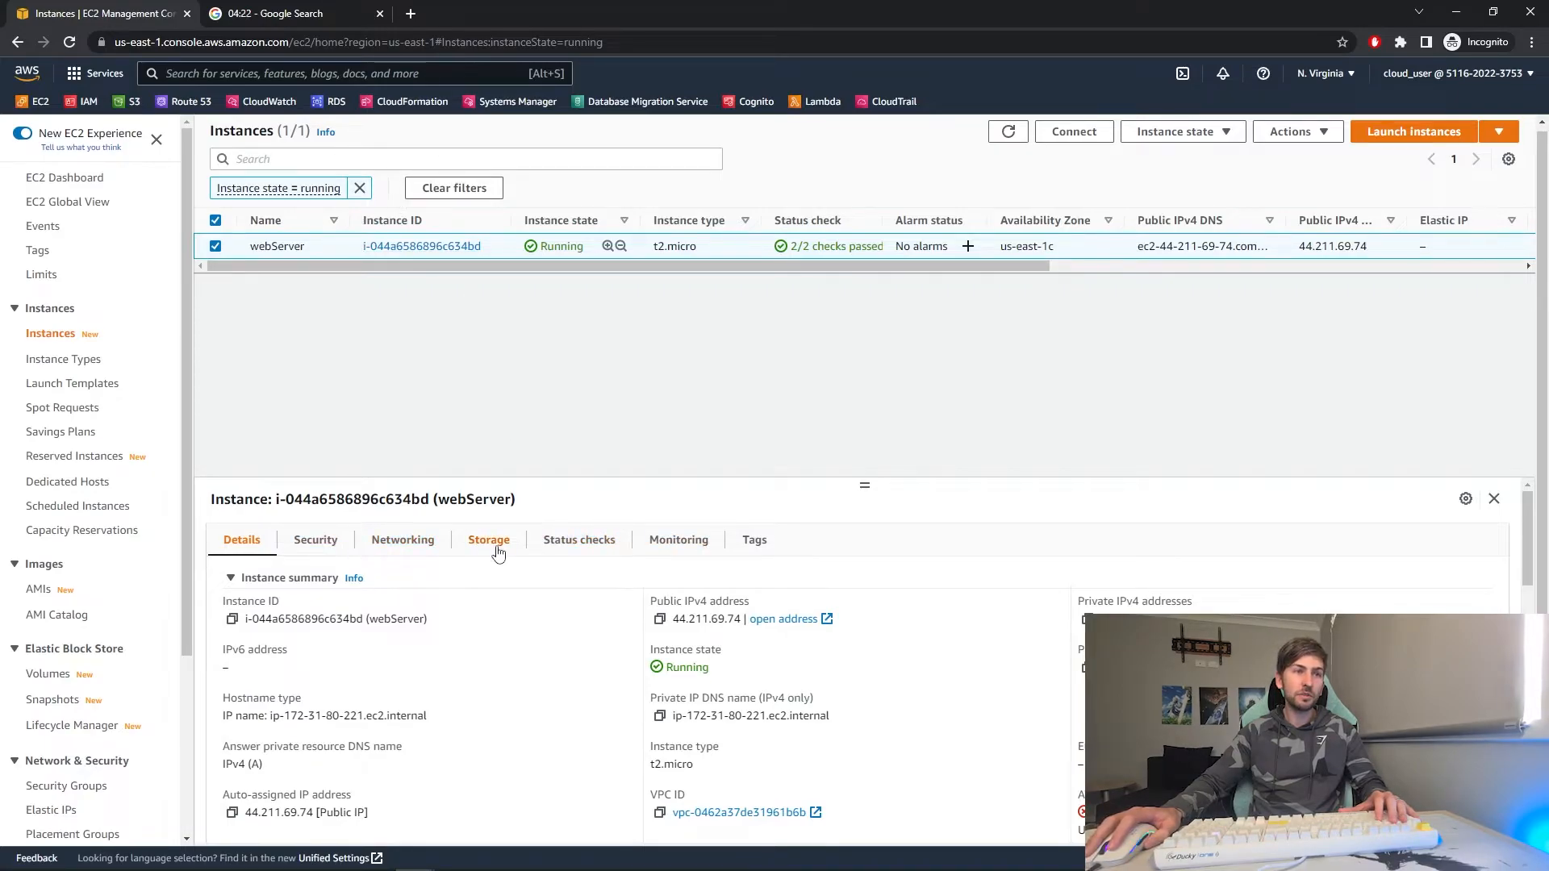
- From the webServer's Storage view, start Create snapshot on its root volume
click(487, 538)
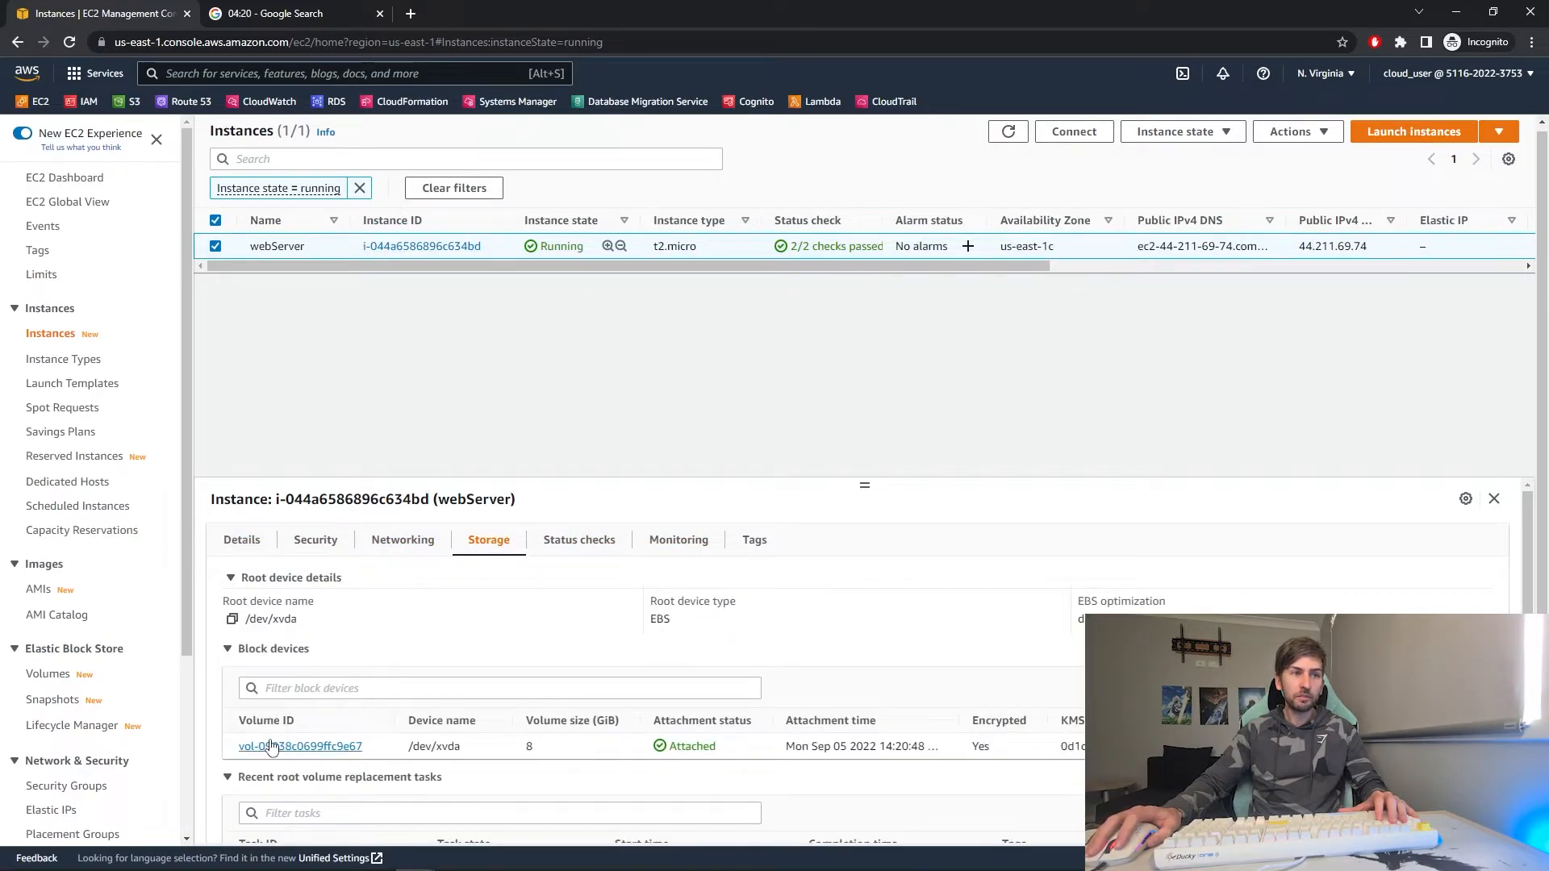
click(299, 746)
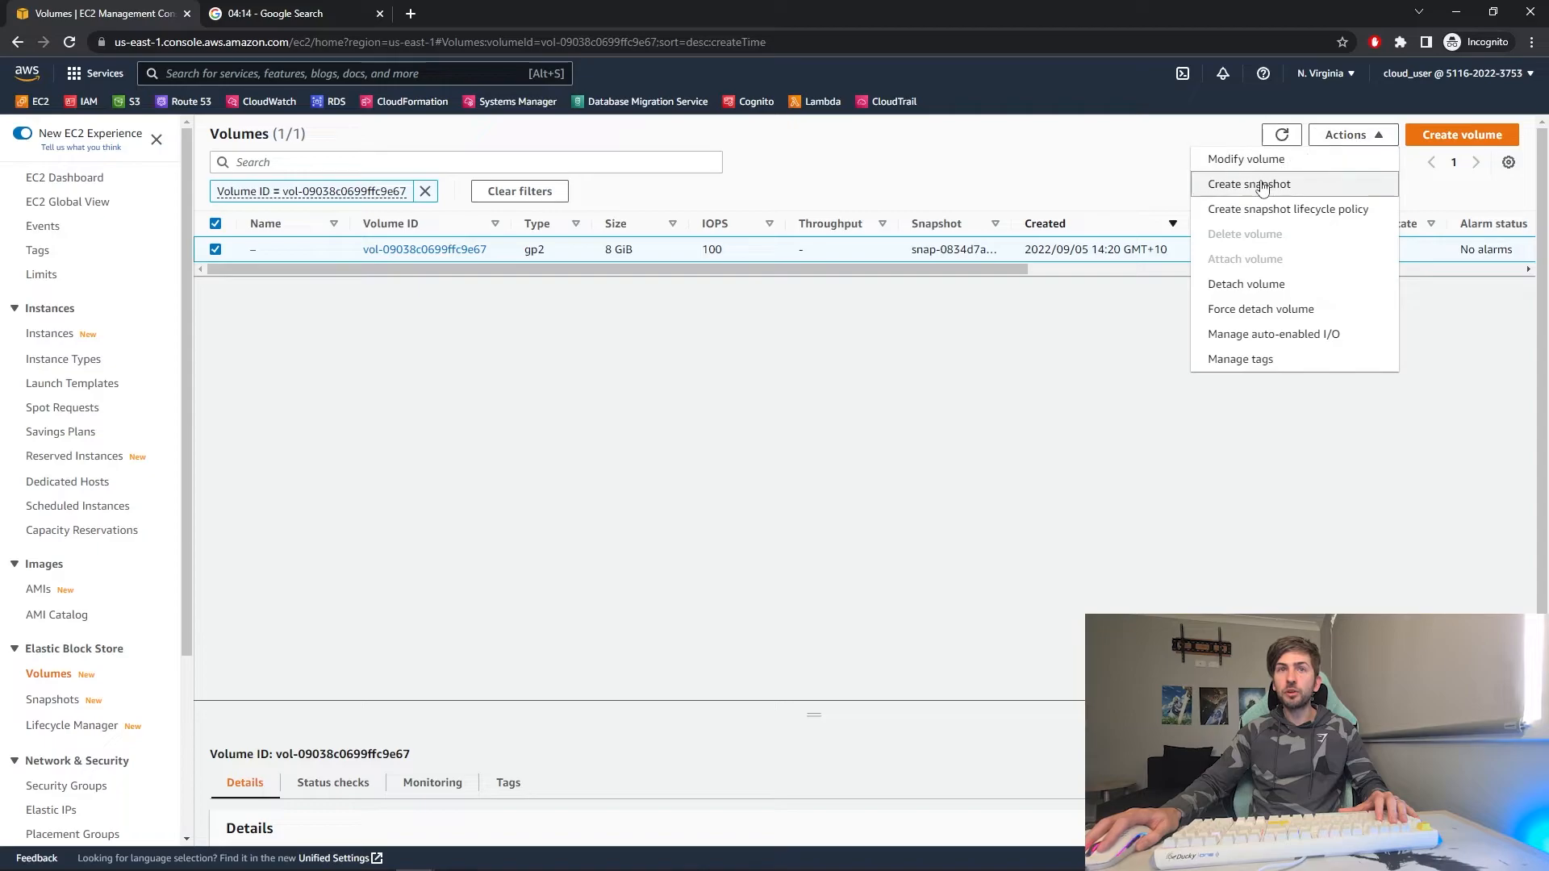
click(1248, 184)
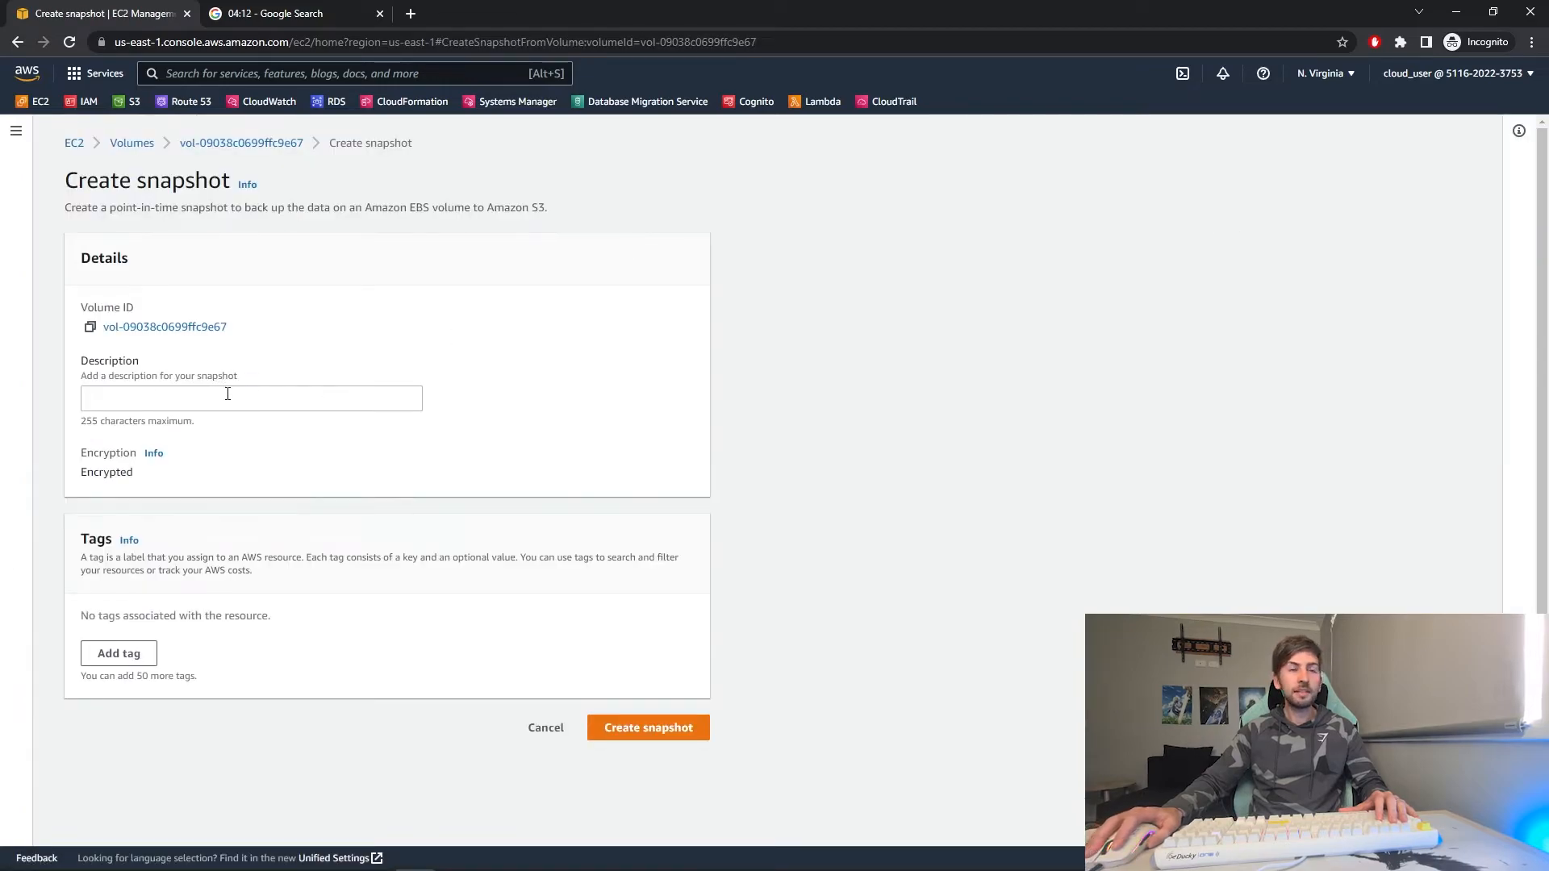
- Describe the snapshot as 'backup from console' and create it
click(250, 397)
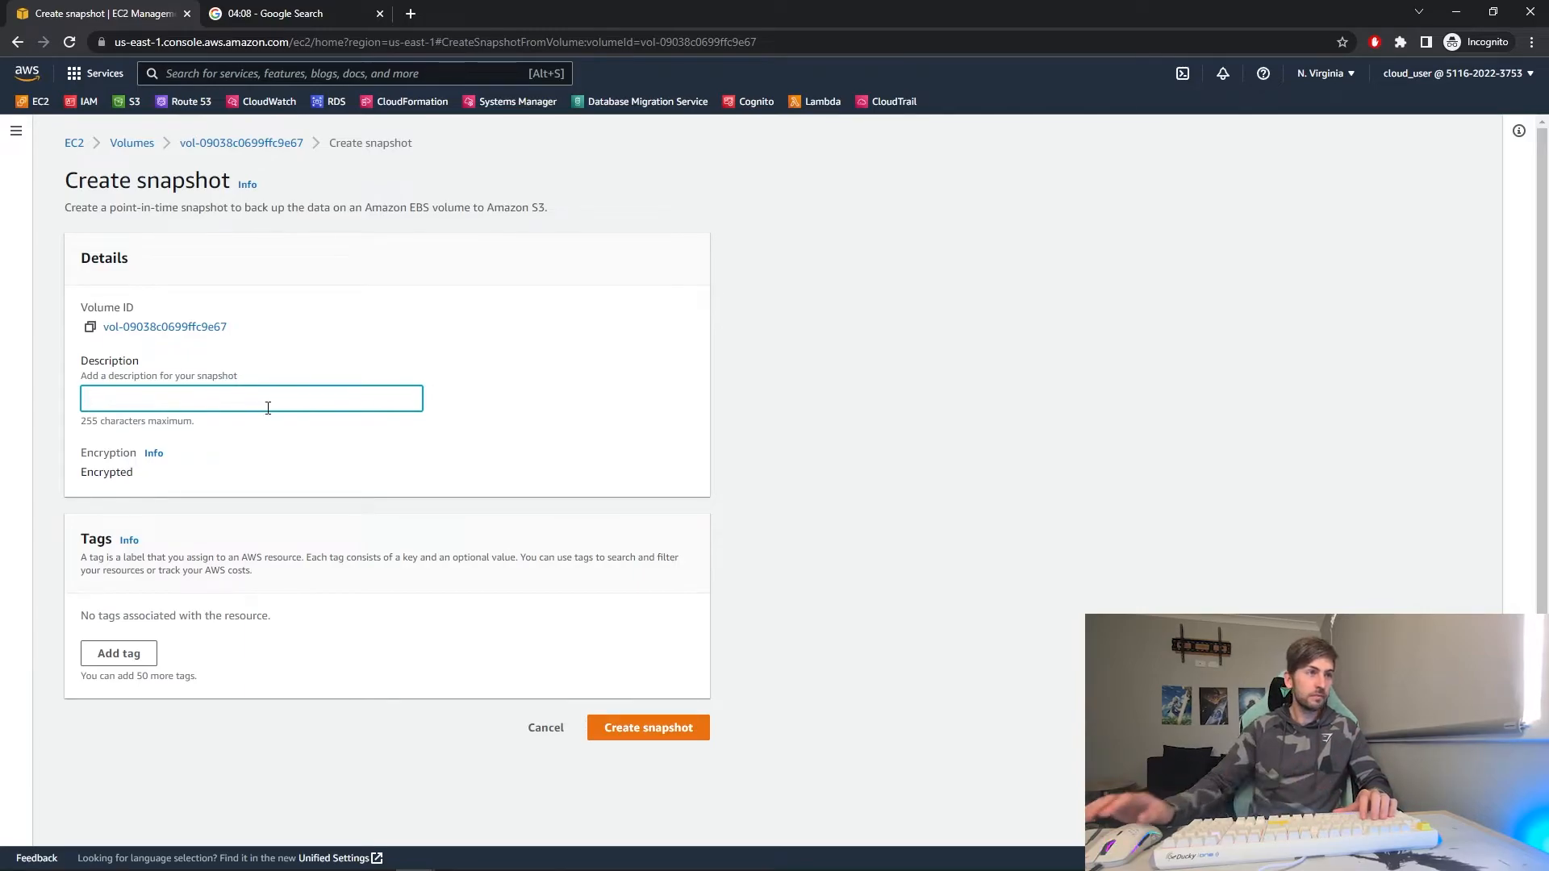
text(backup from console)
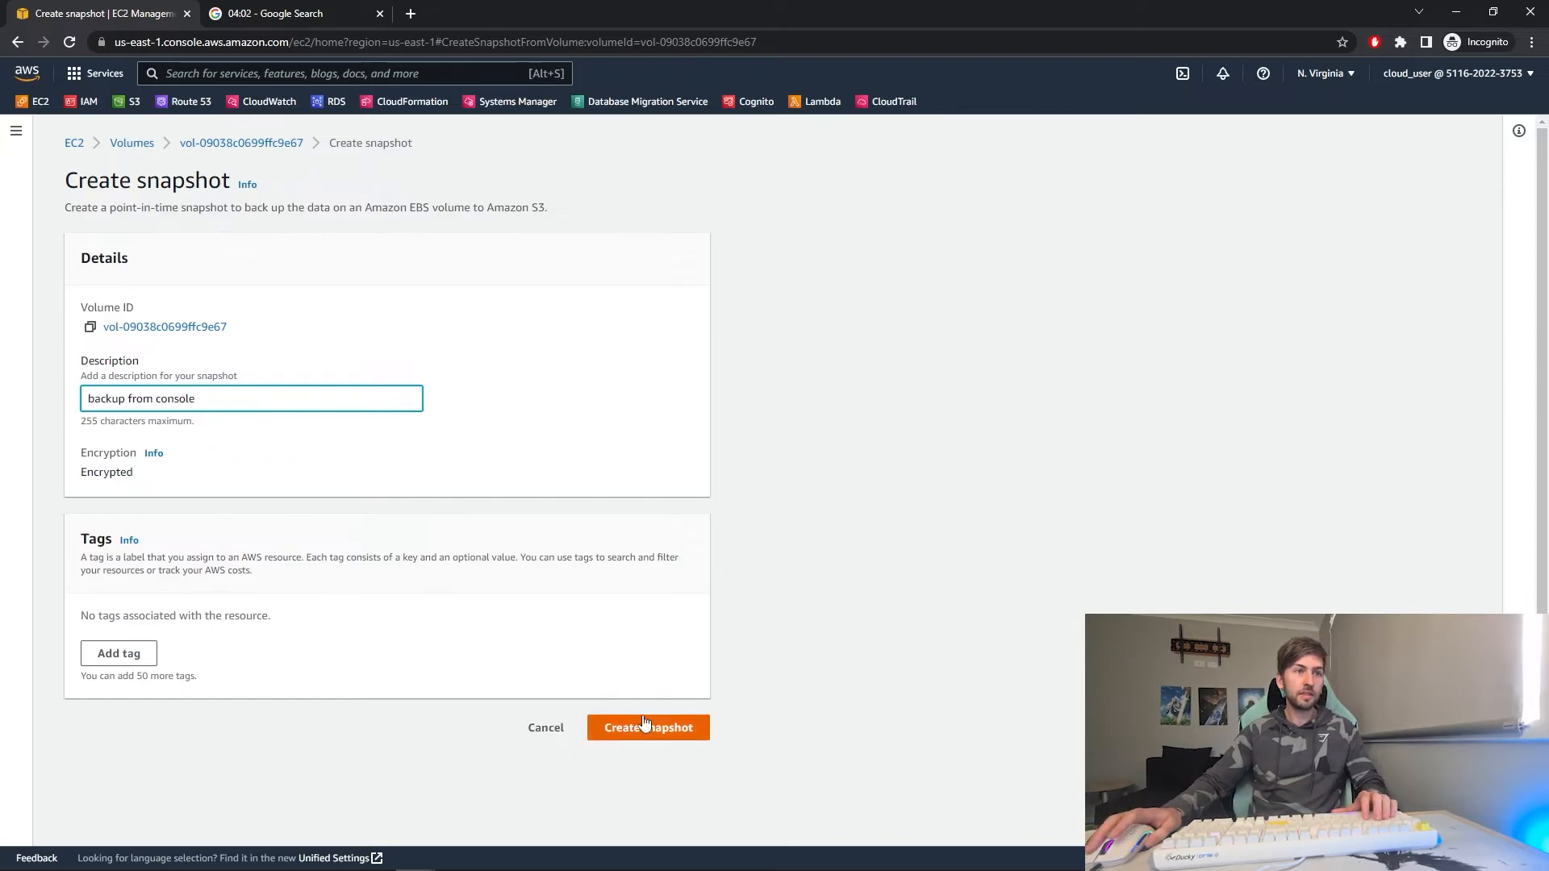
click(647, 728)
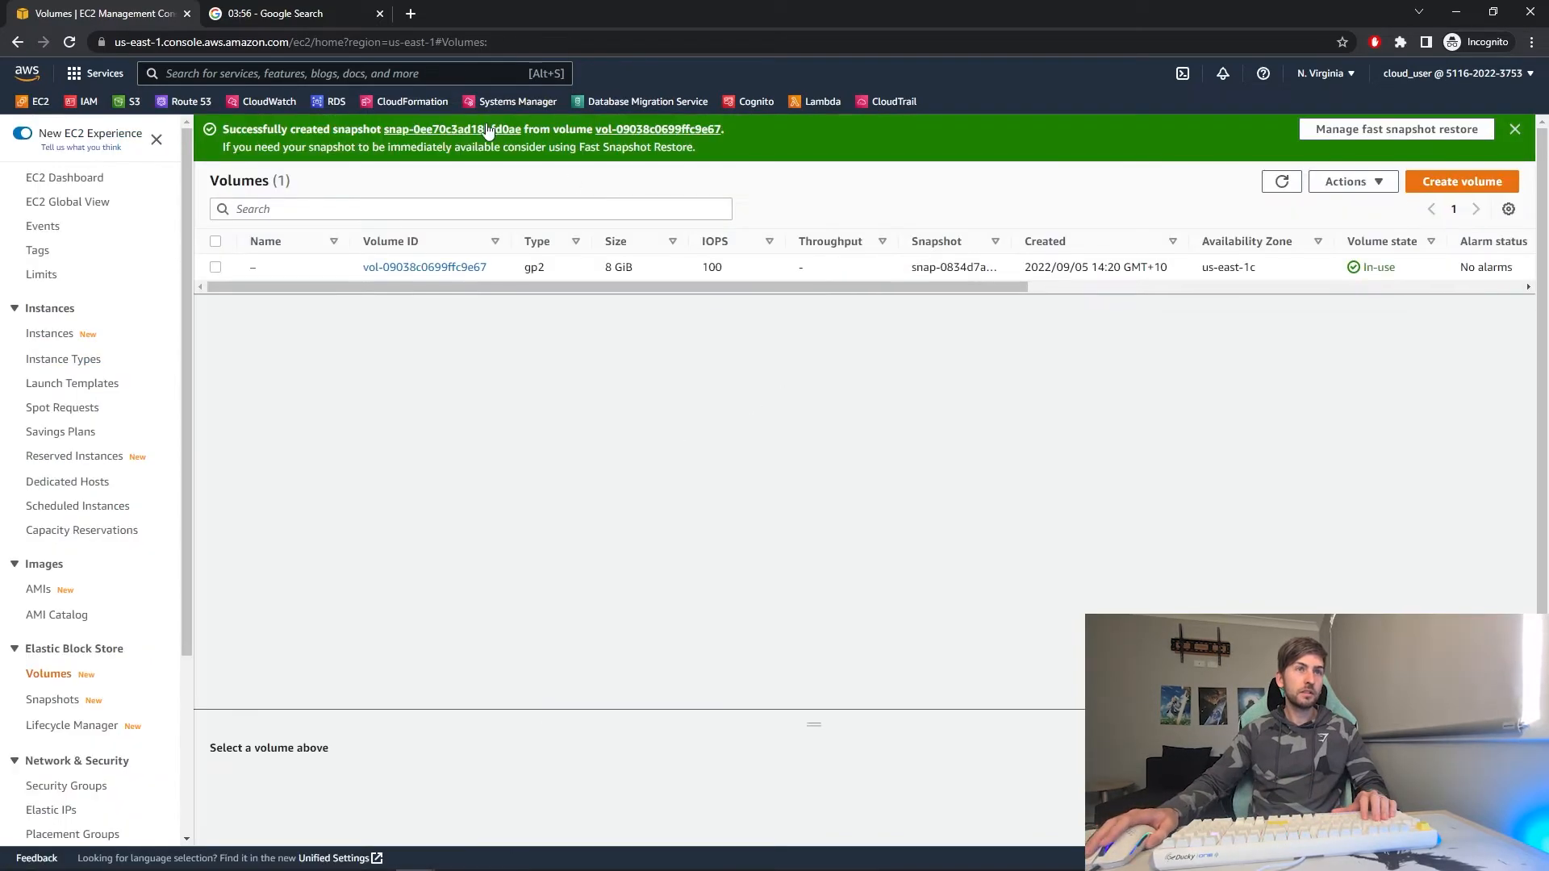
click(484, 13)
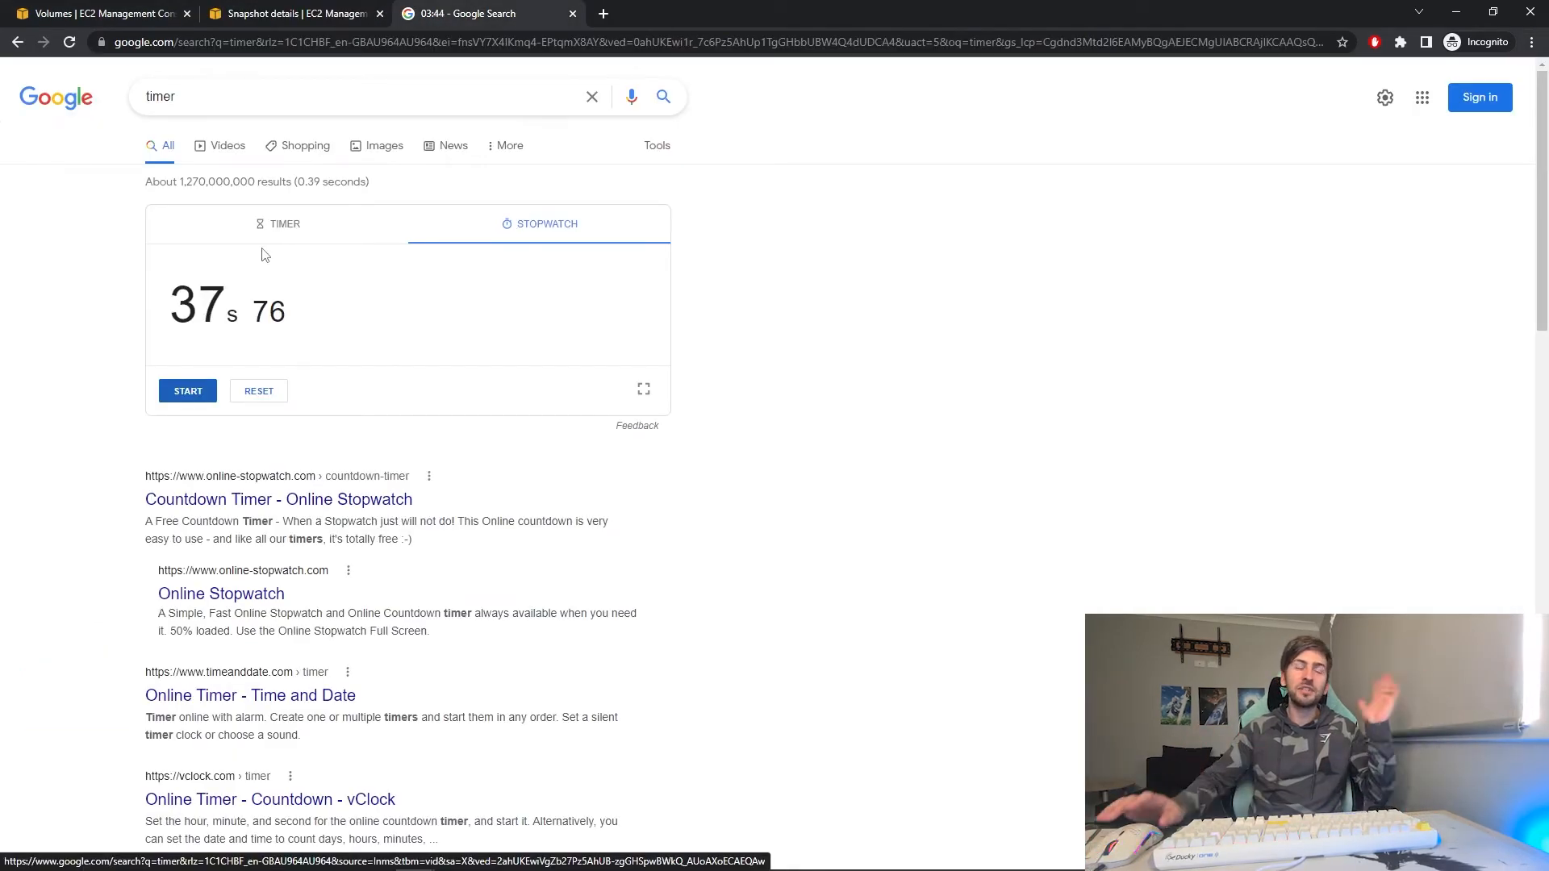
- Time the aws ec2 create-snapshot run for vol-09038c0699ffc9e67 with the stopwatch, then check the snapshot list
click(297, 13)
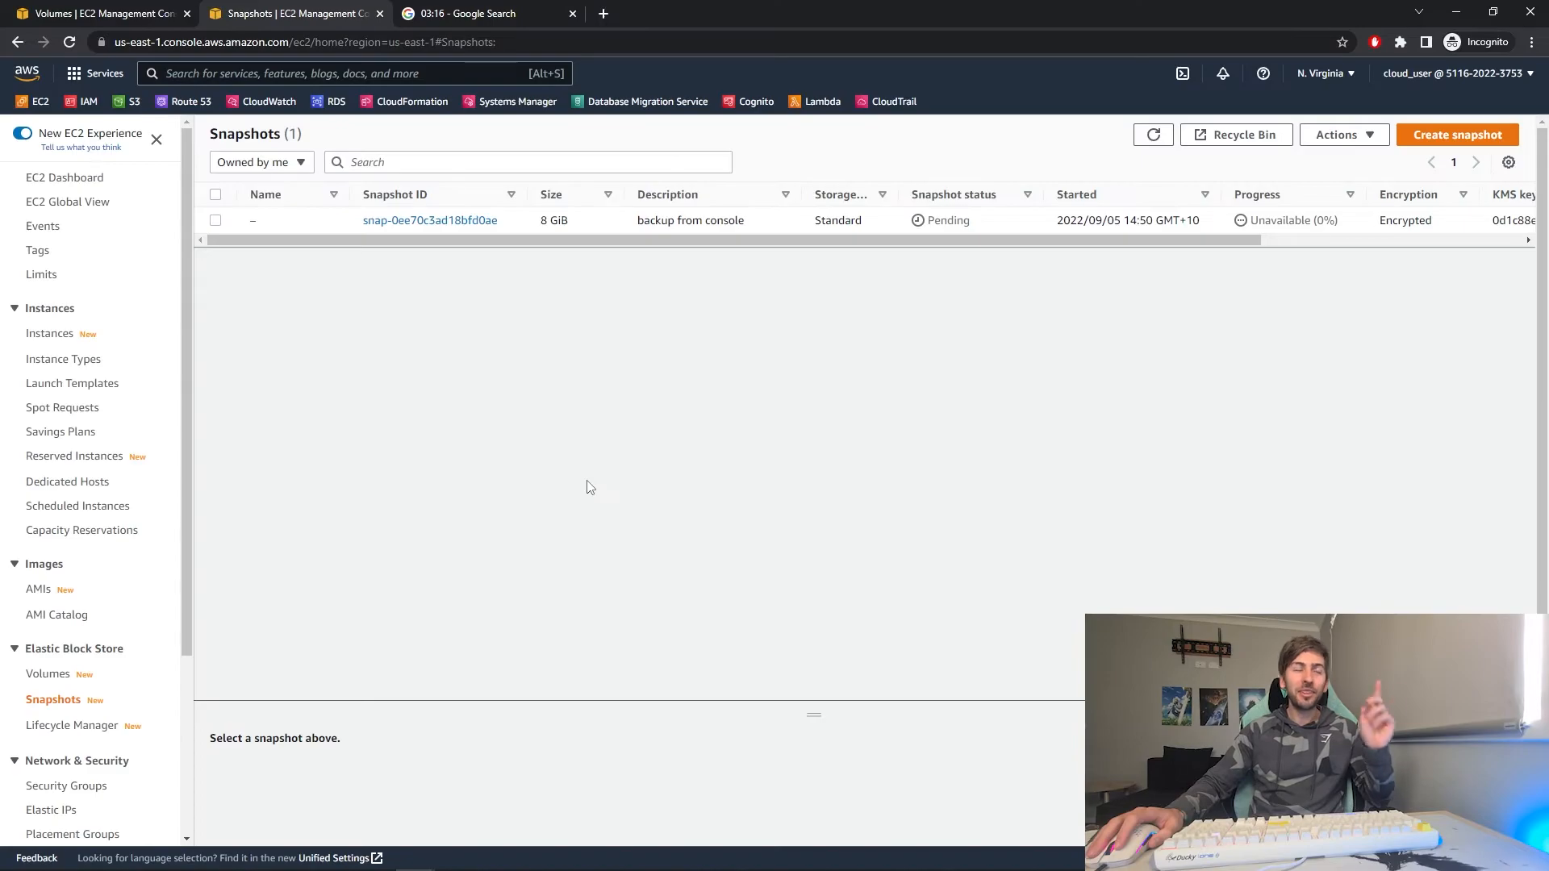
click(485, 13)
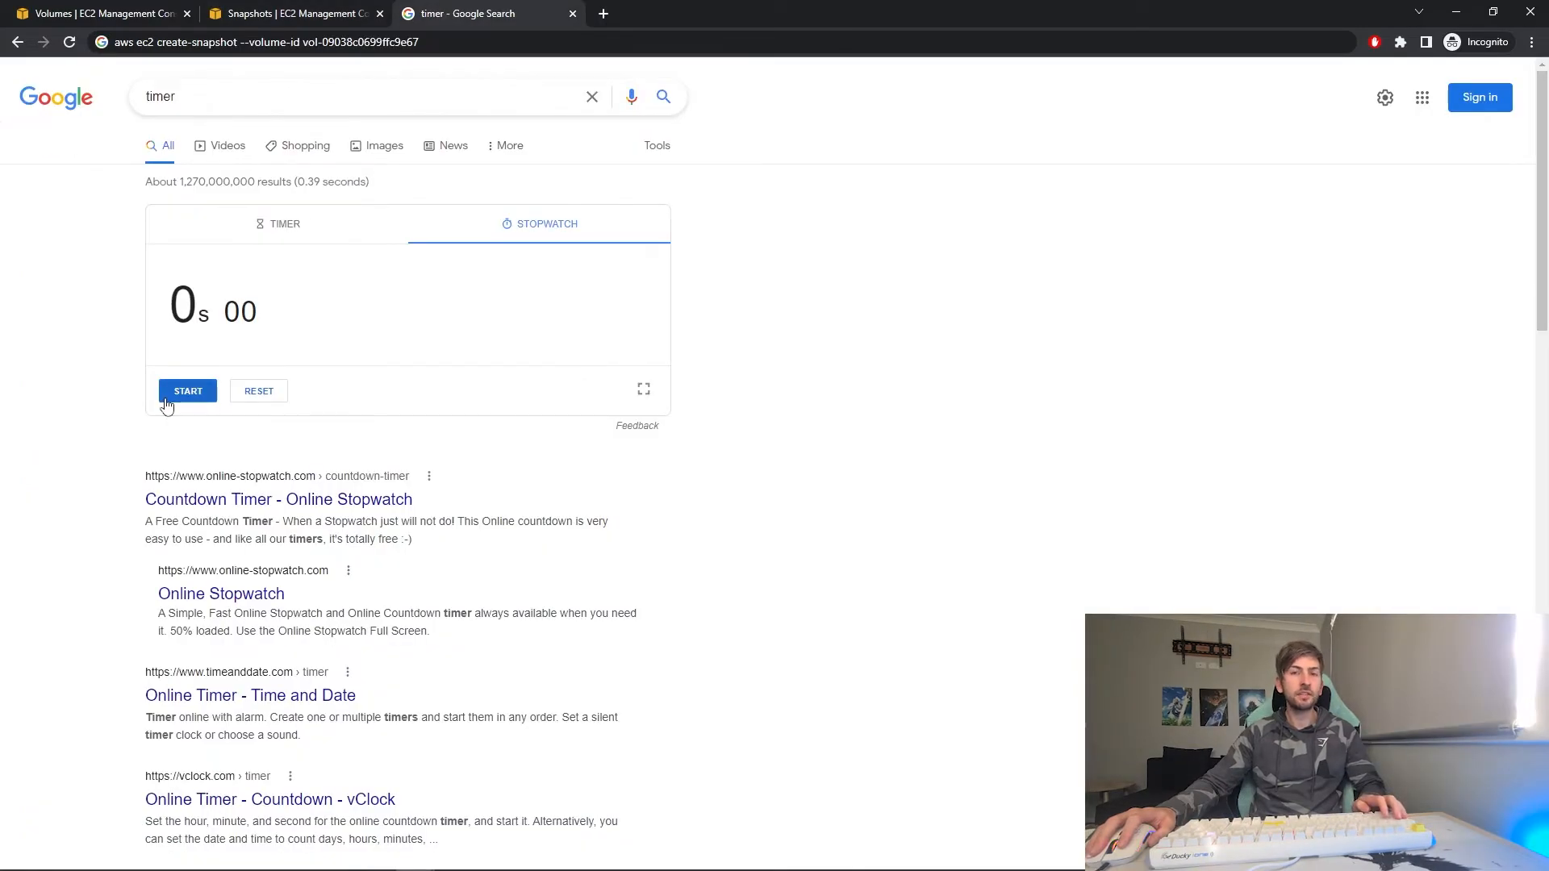
click(187, 390)
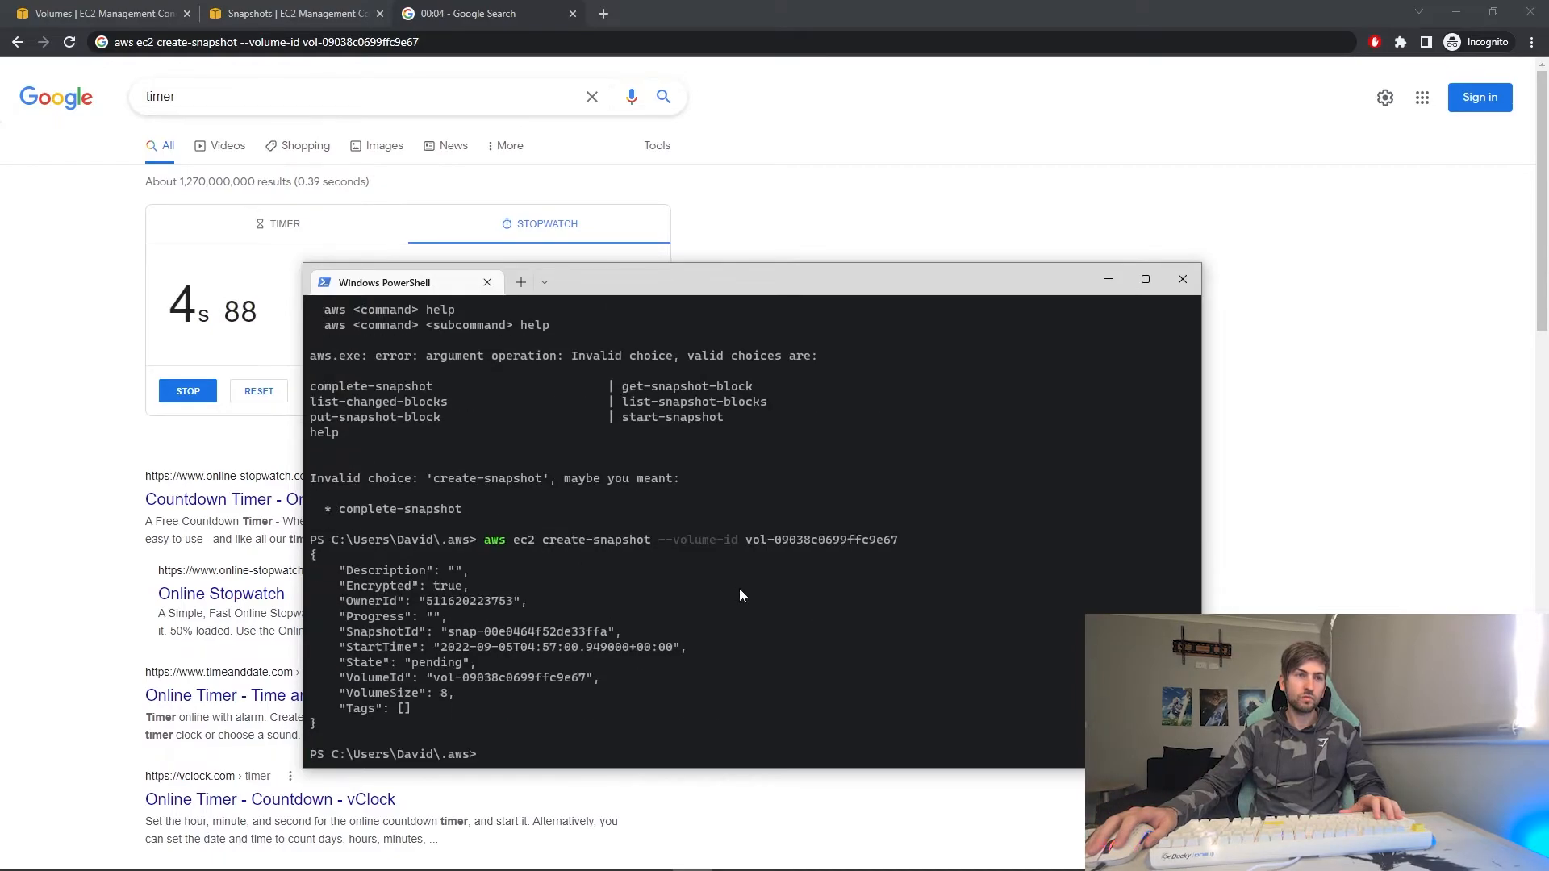
click(187, 390)
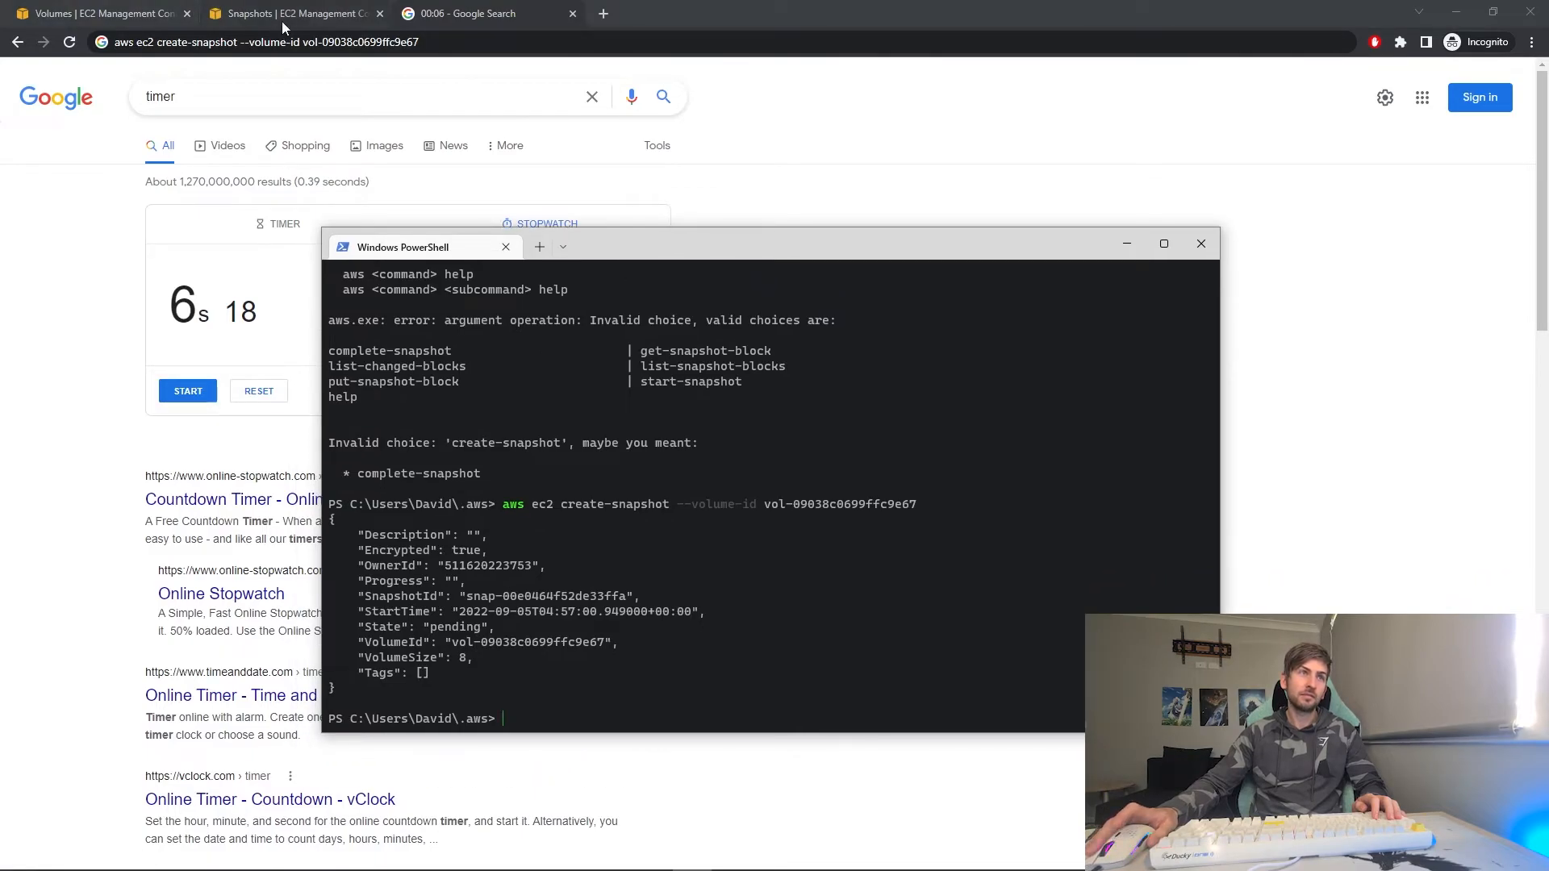
click(292, 13)
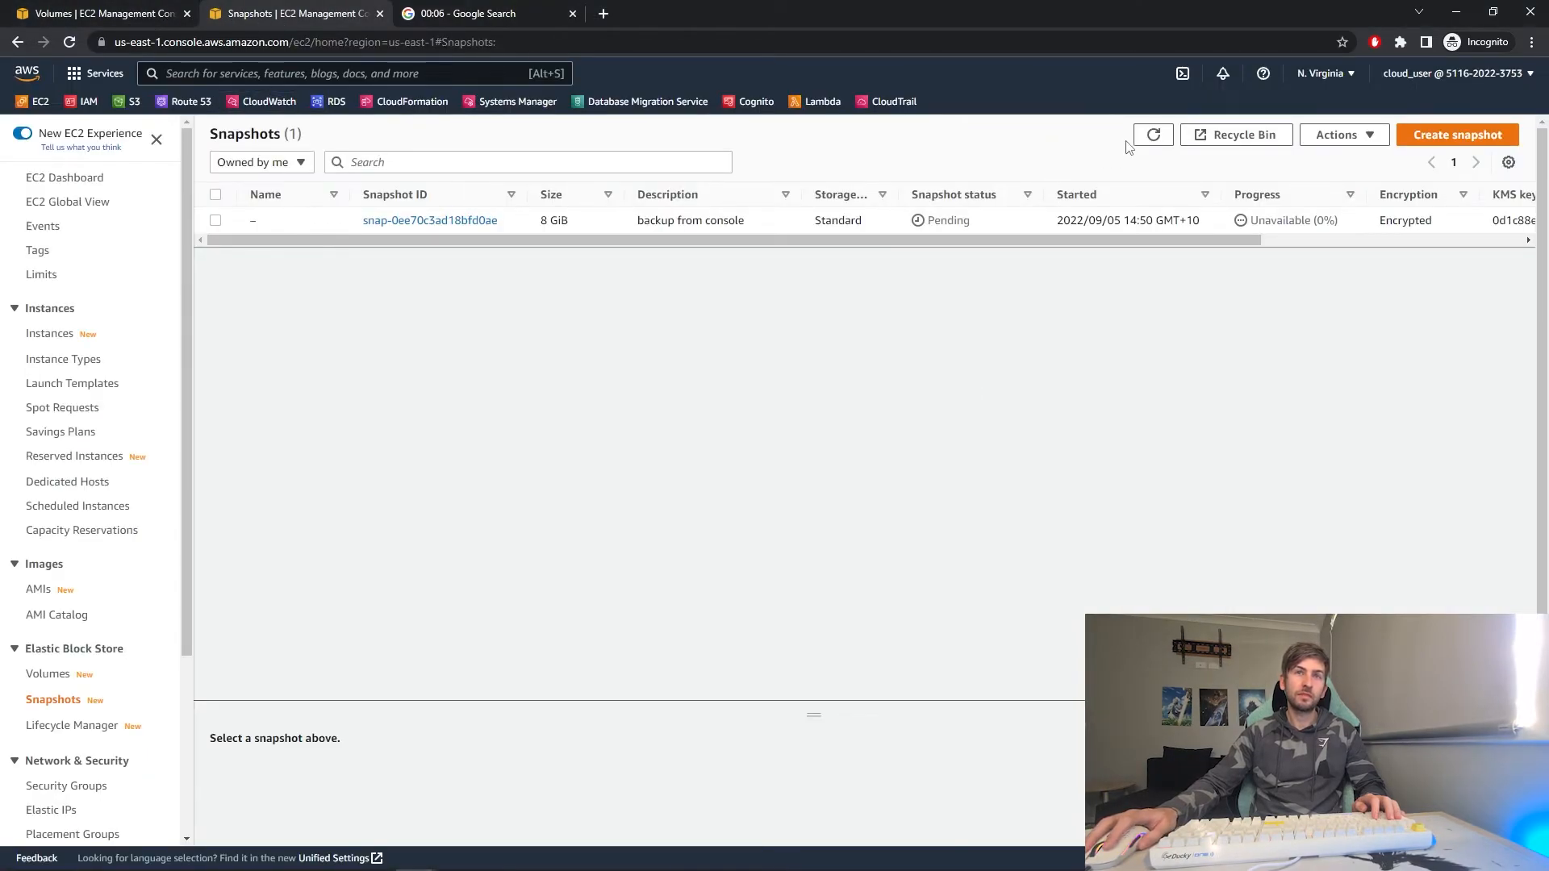